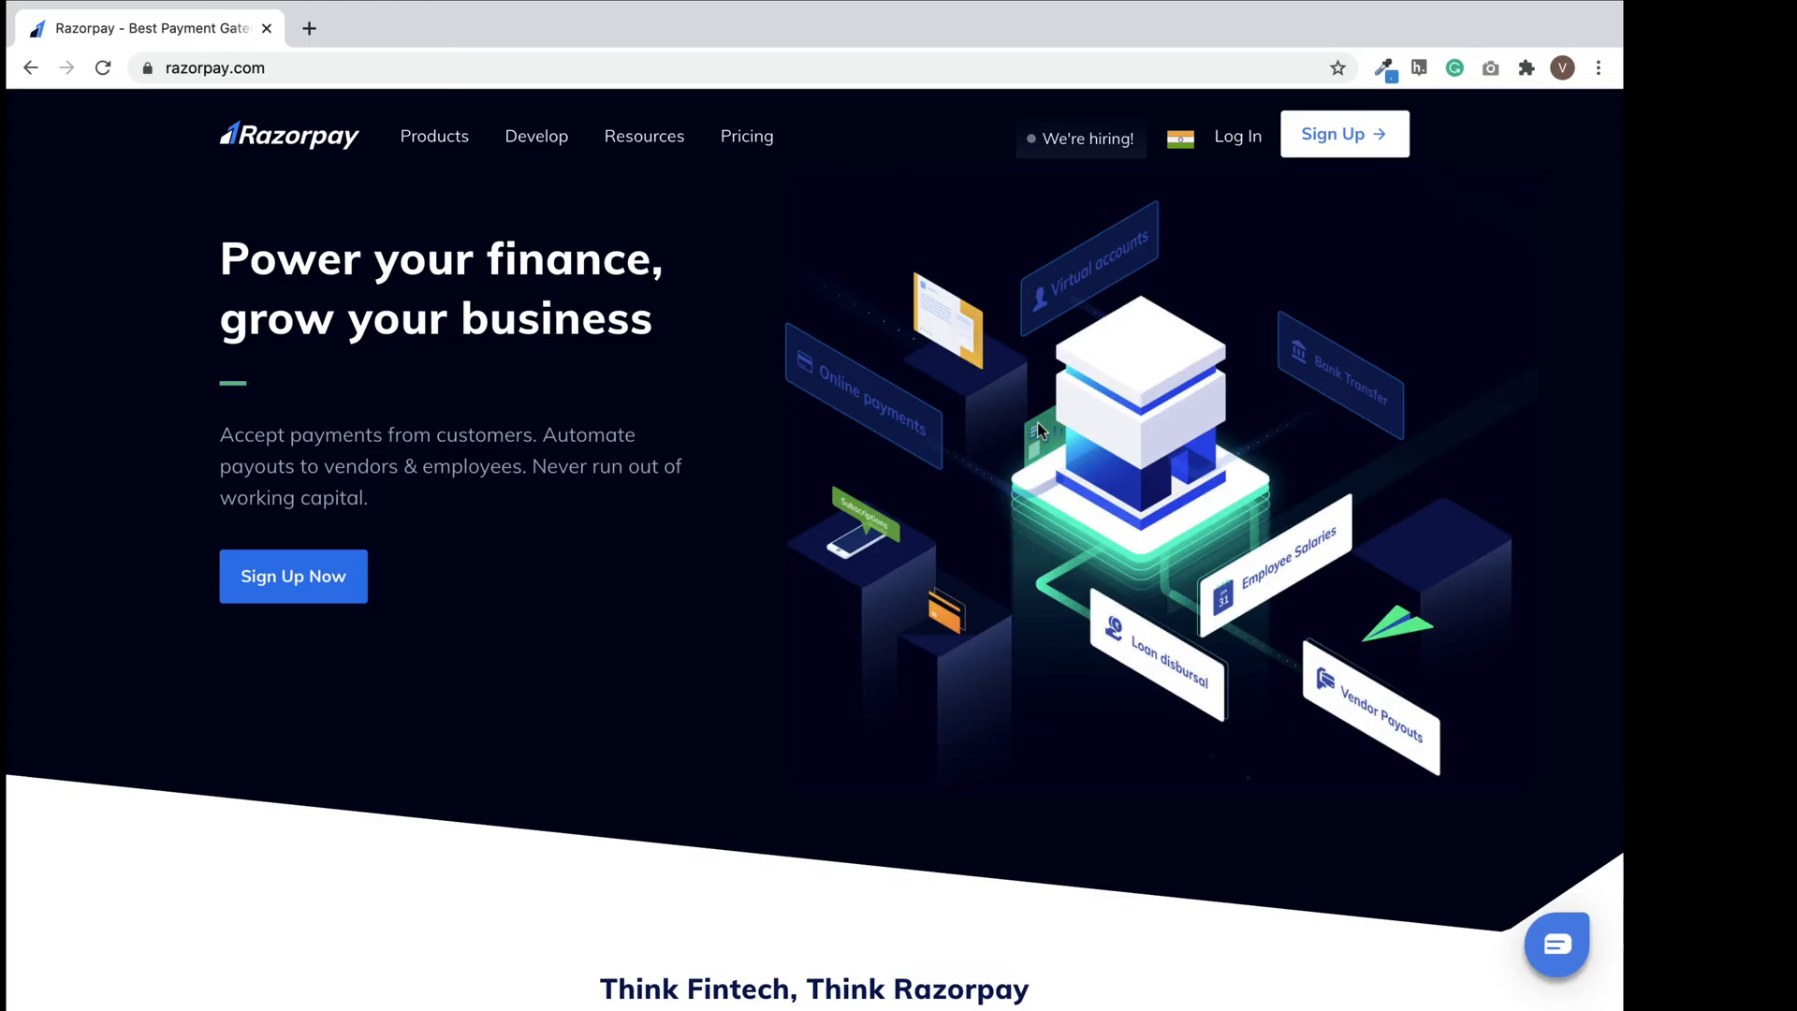
Step: Sign up for a new Razorpay account with email, password and robot check, reaching the dashboard
click(1344, 135)
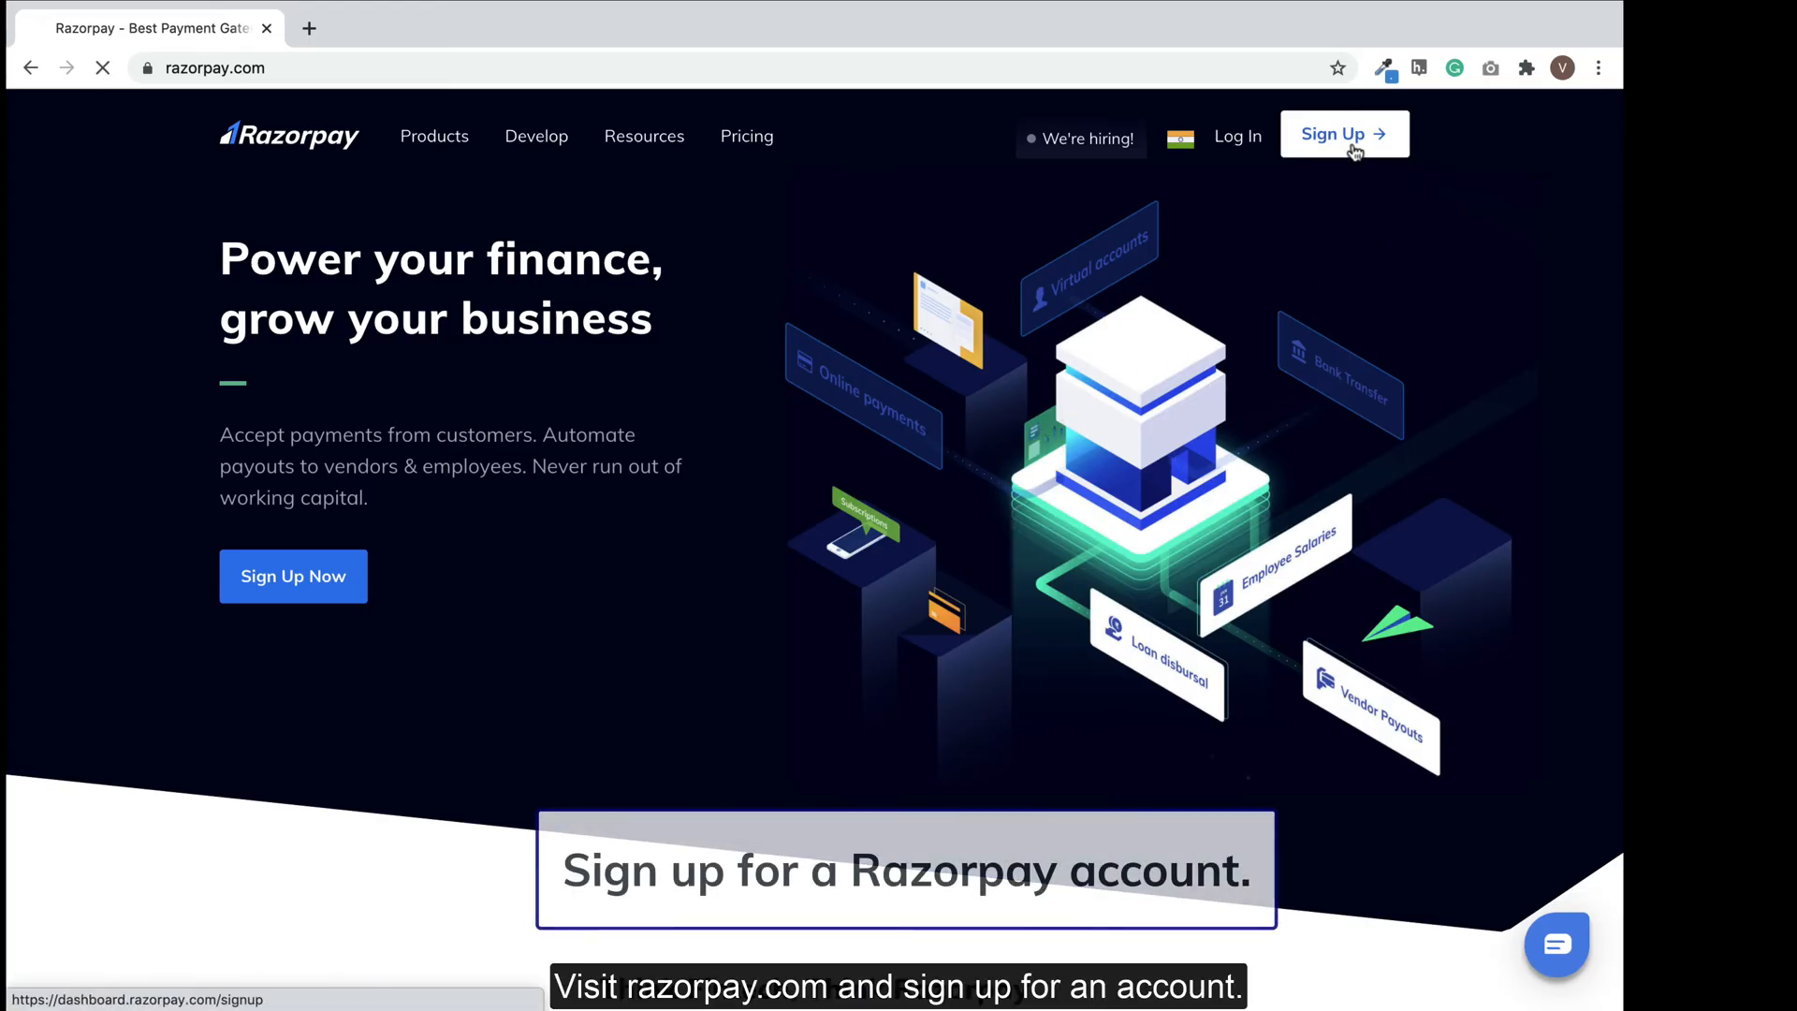
click(1343, 134)
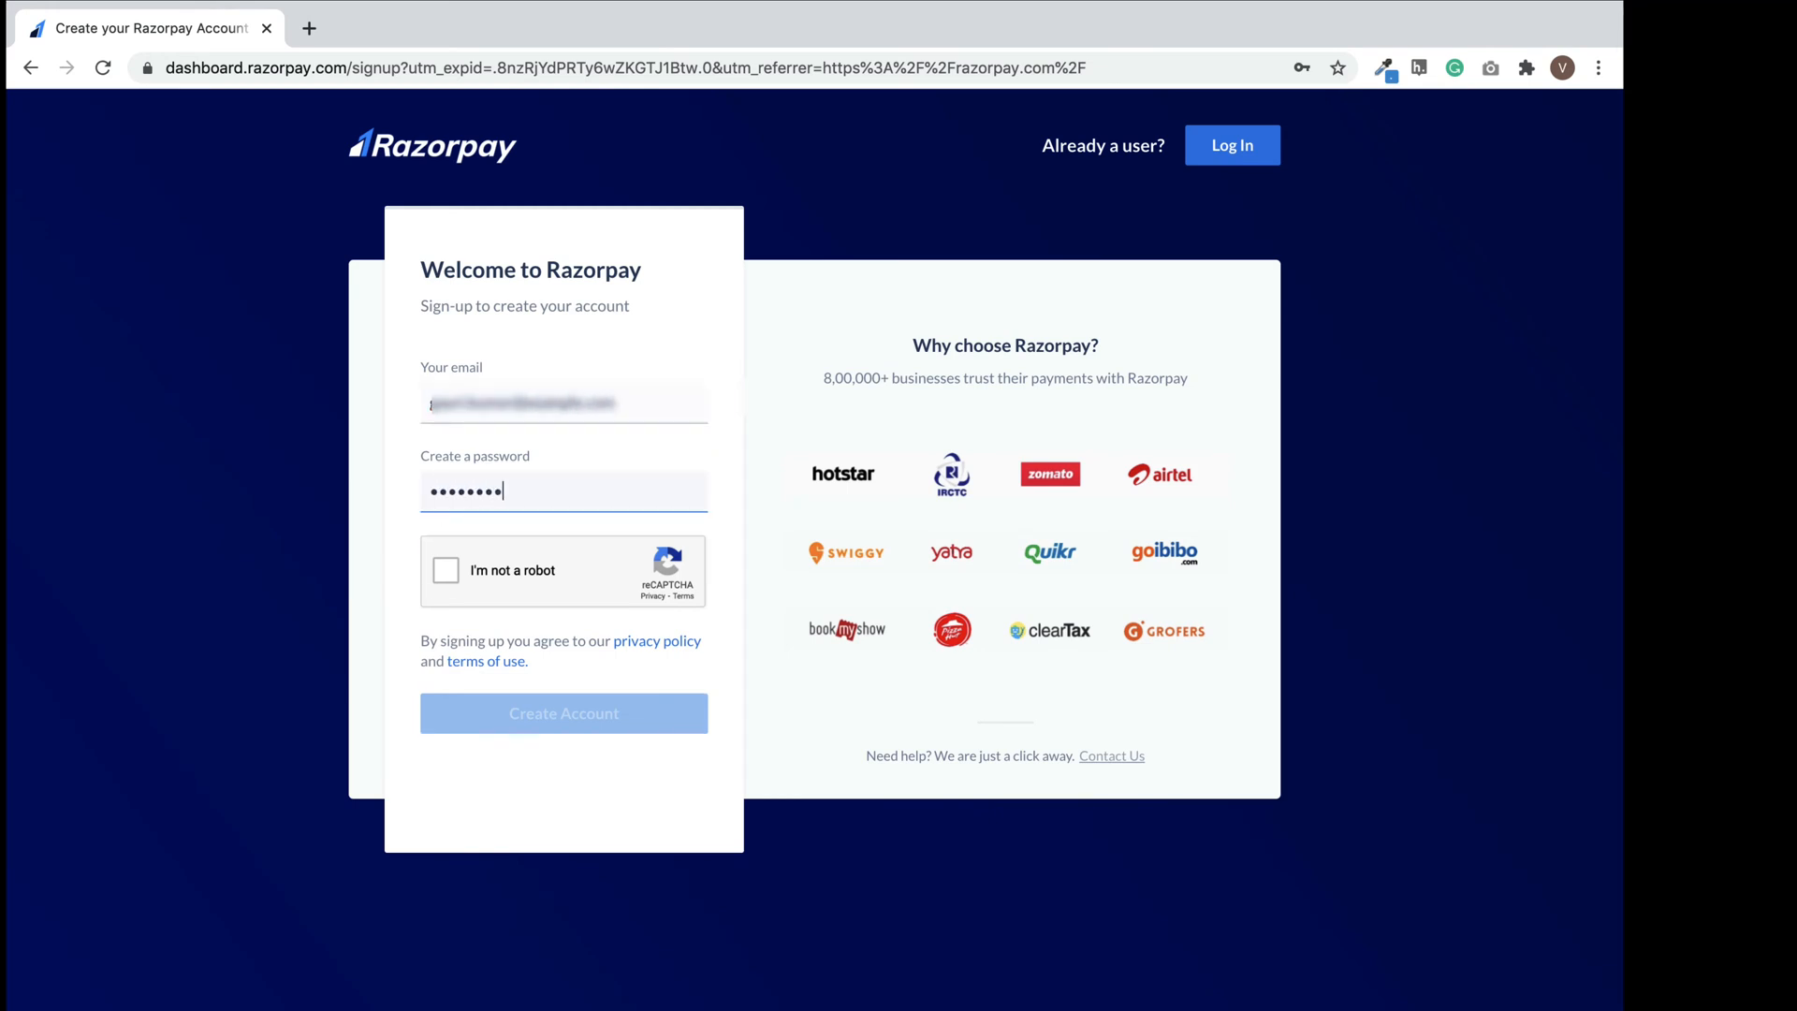
click(445, 569)
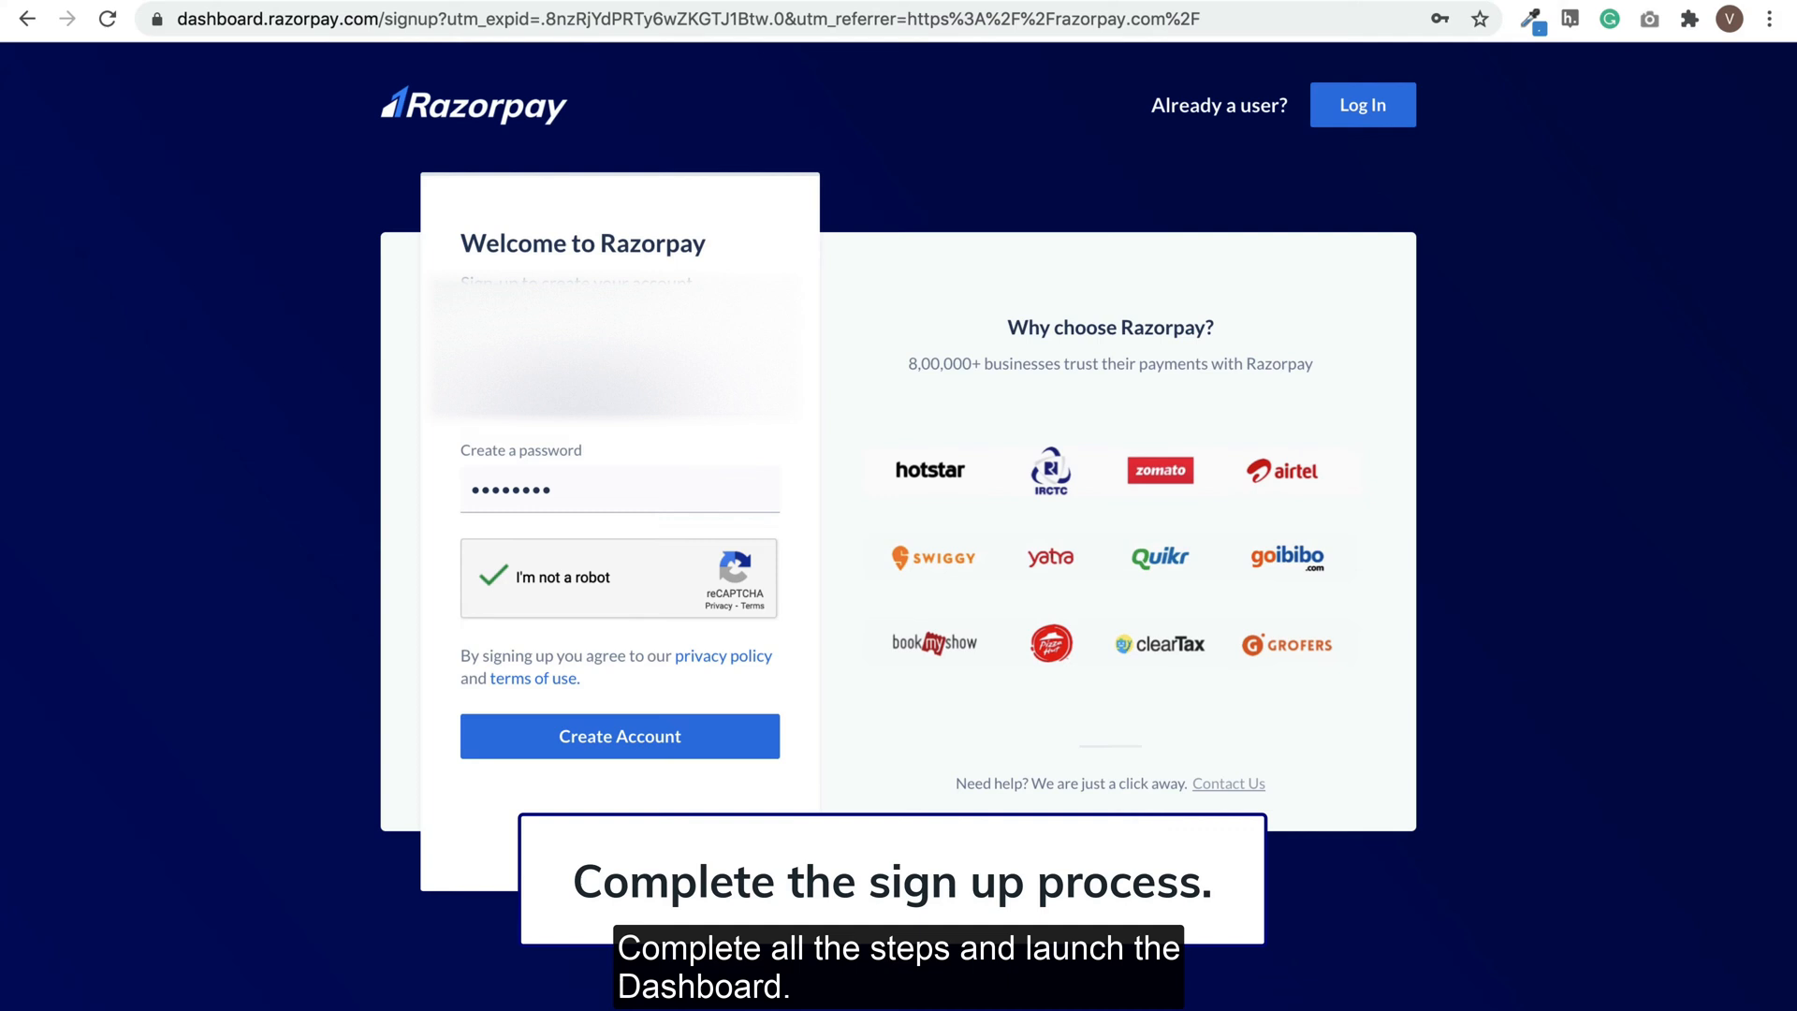
click(619, 736)
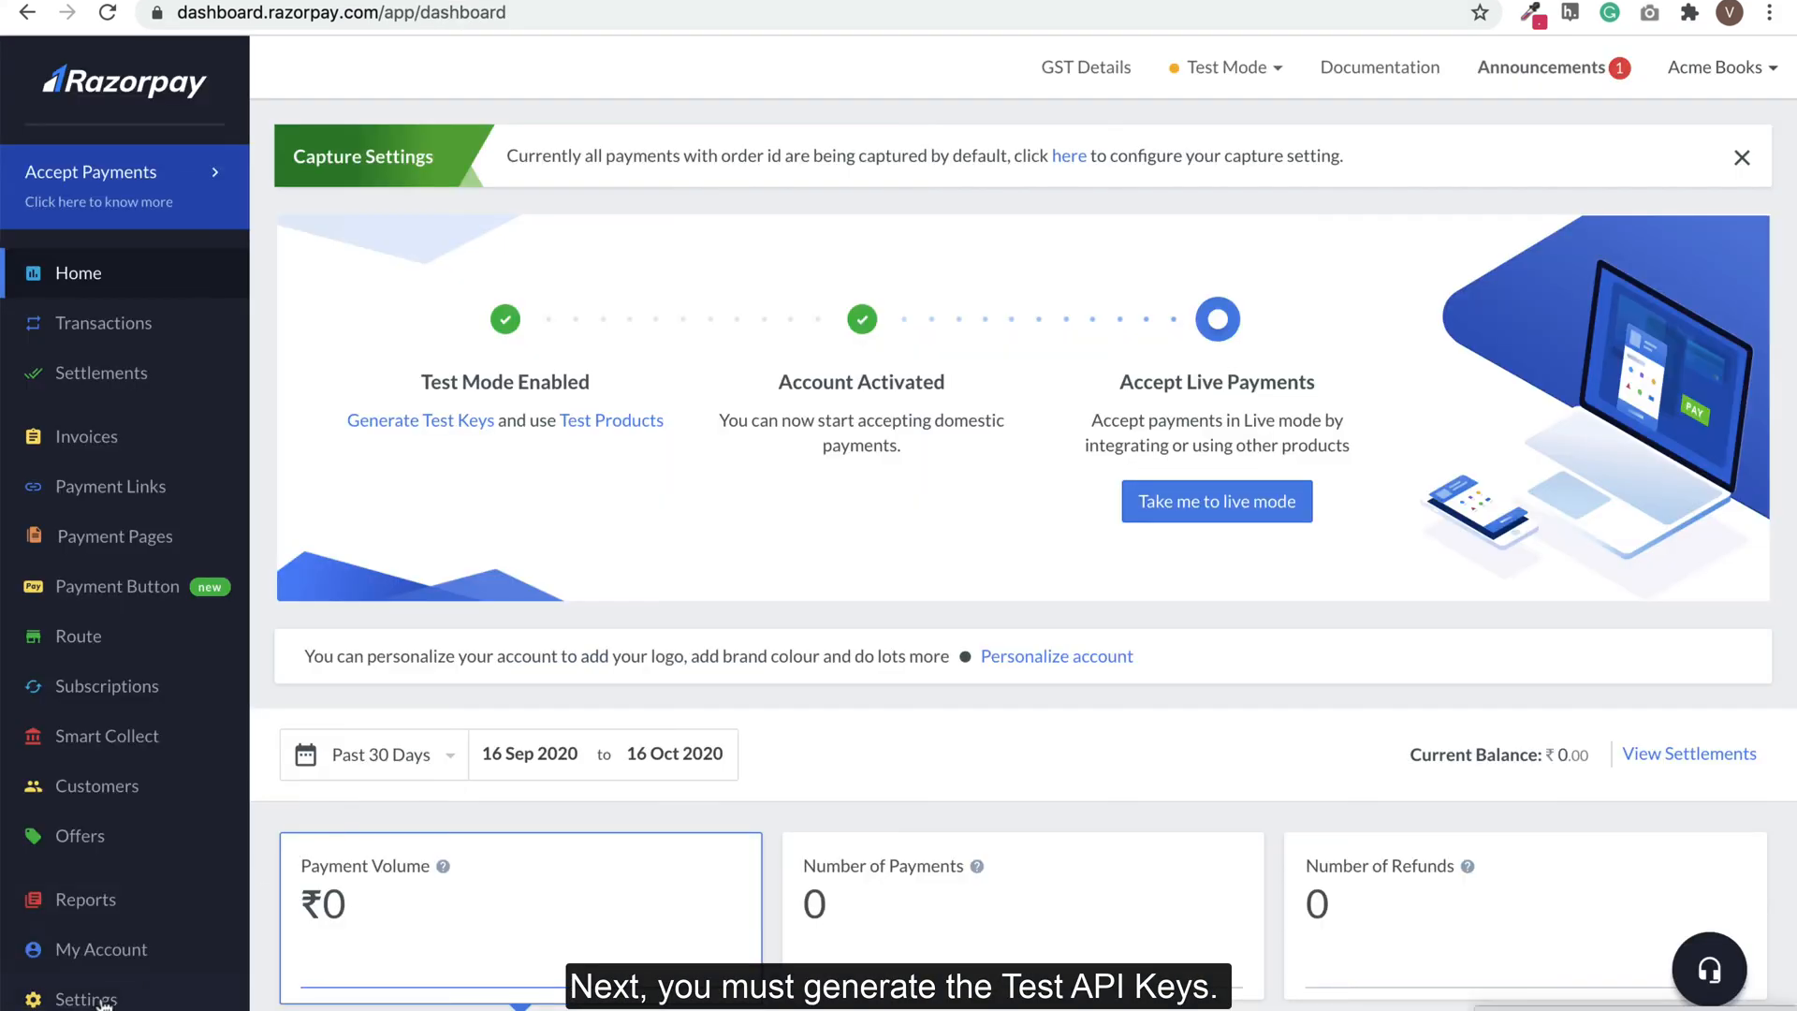
Step: Generate a test API key under Settings > API Keys and download its key details
click(84, 998)
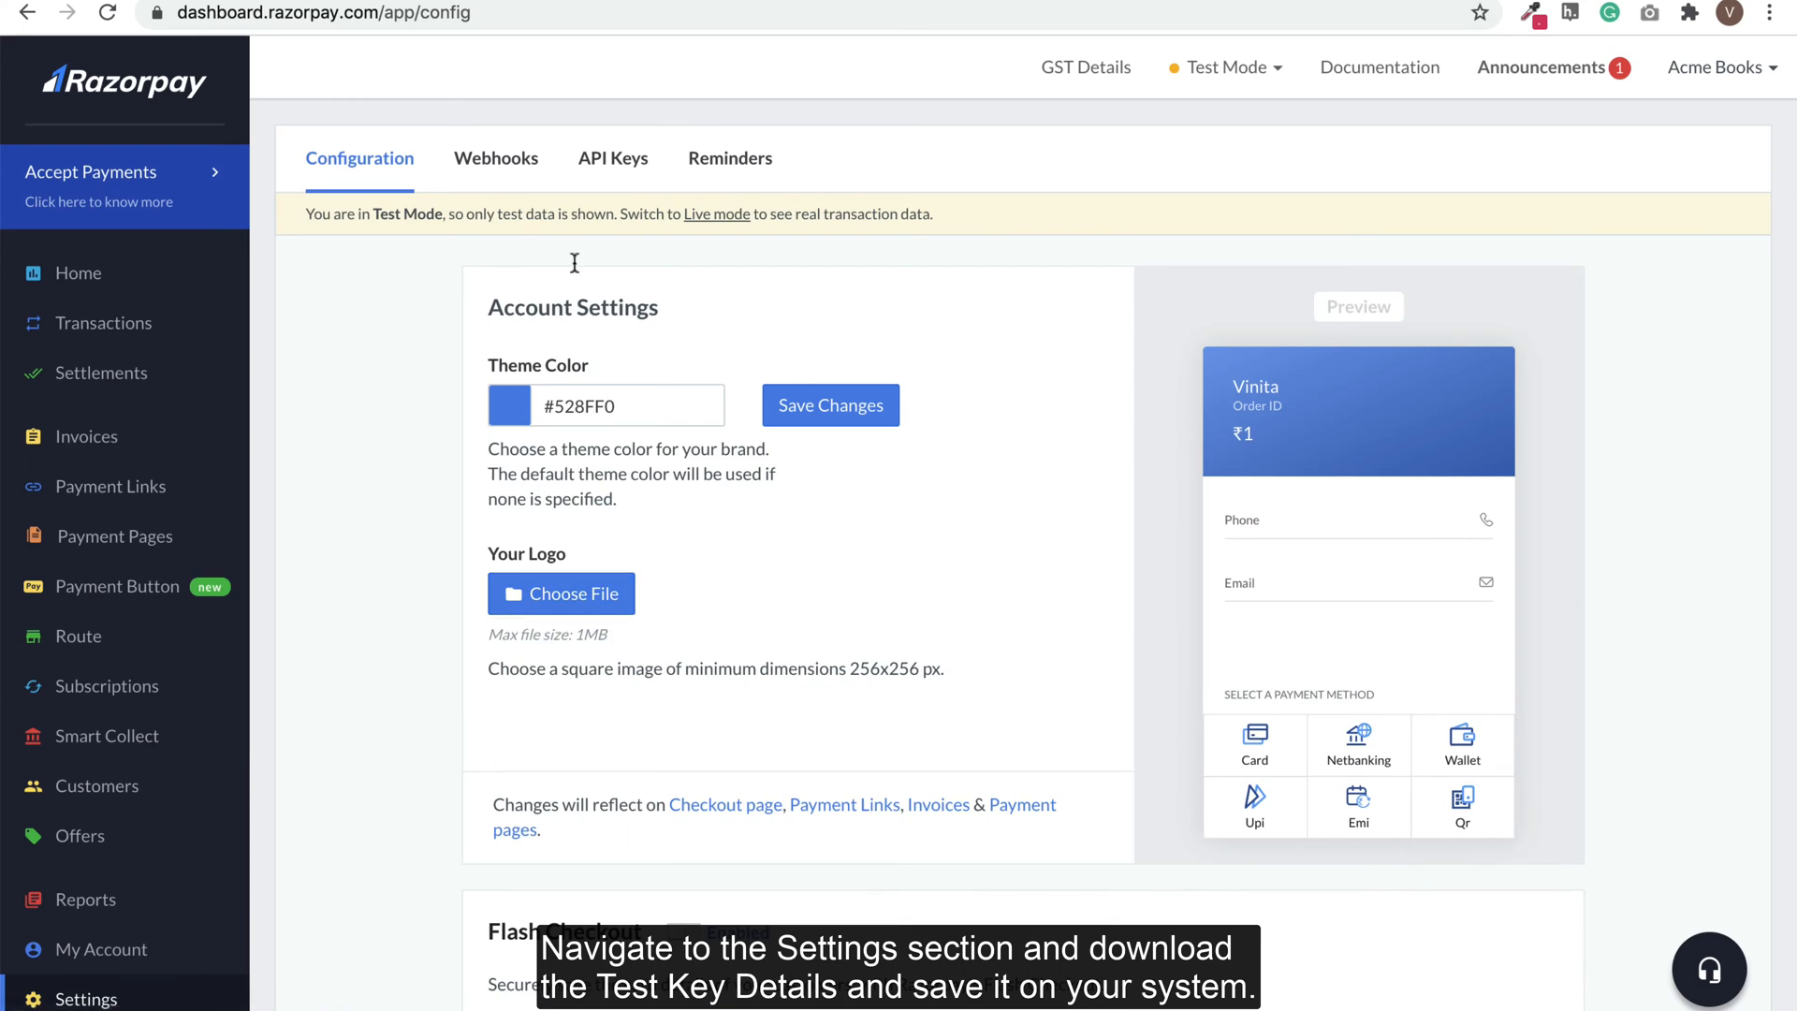
click(612, 157)
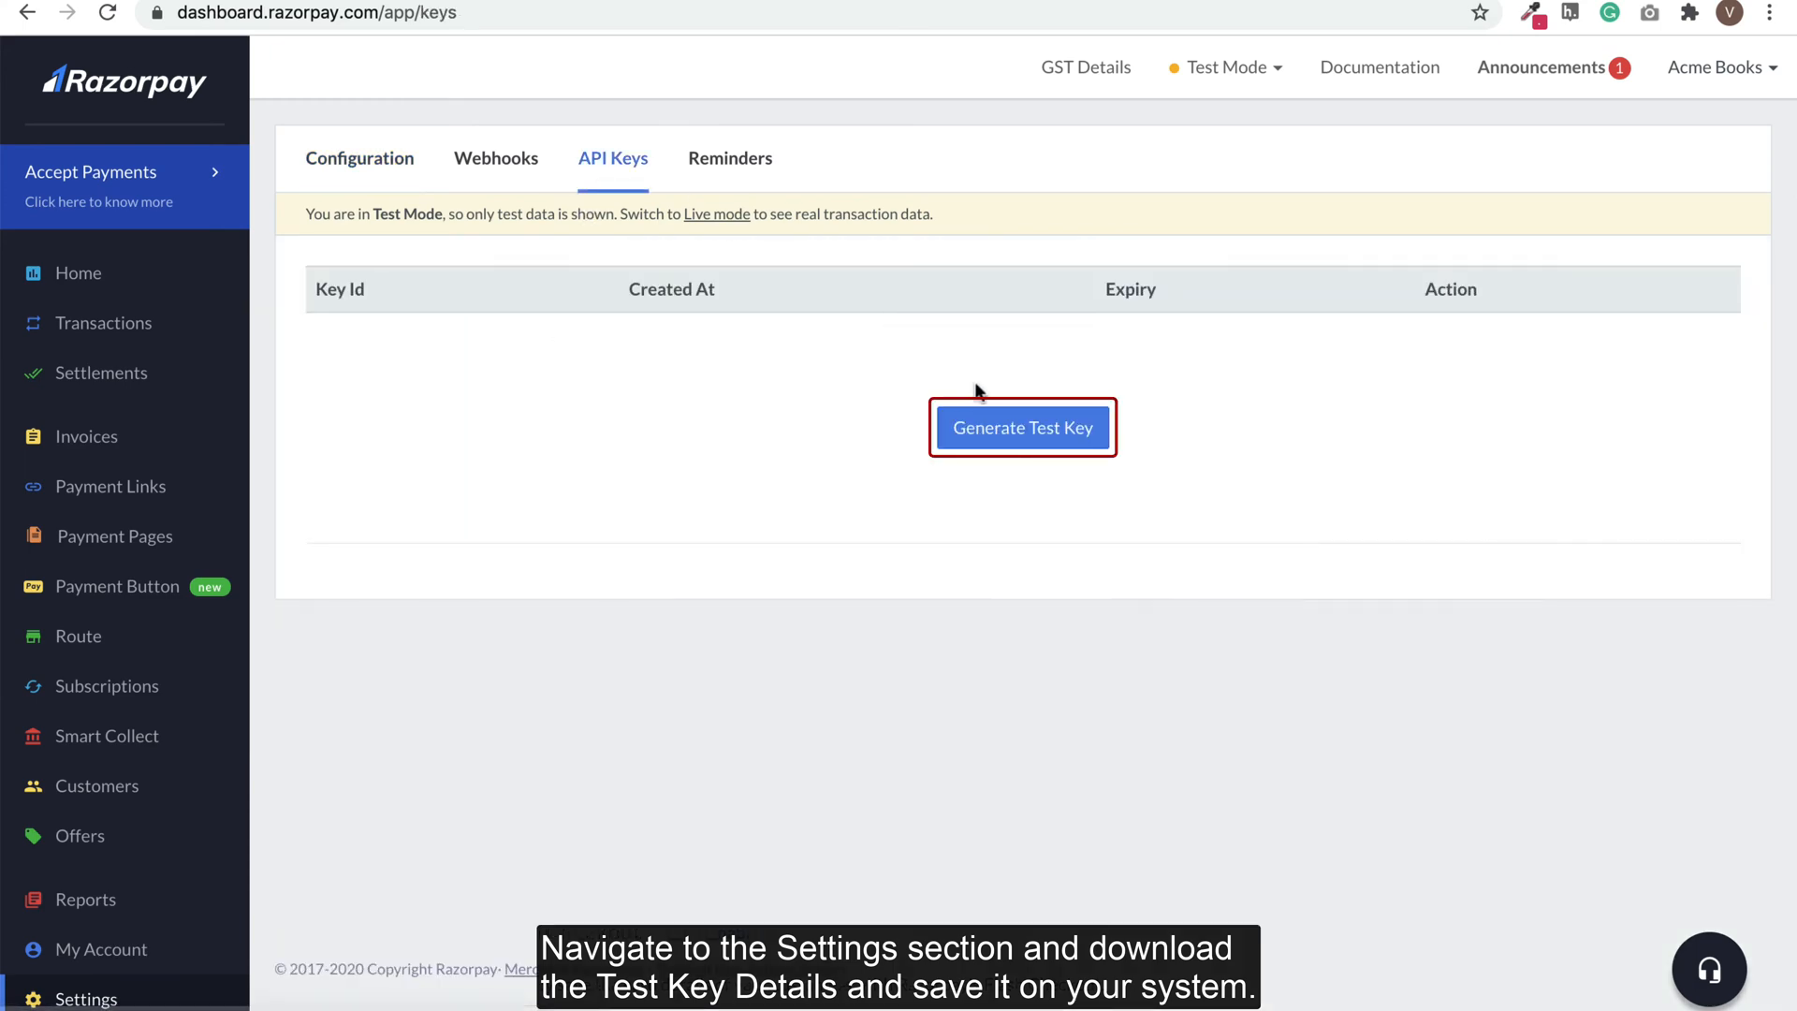
click(1023, 427)
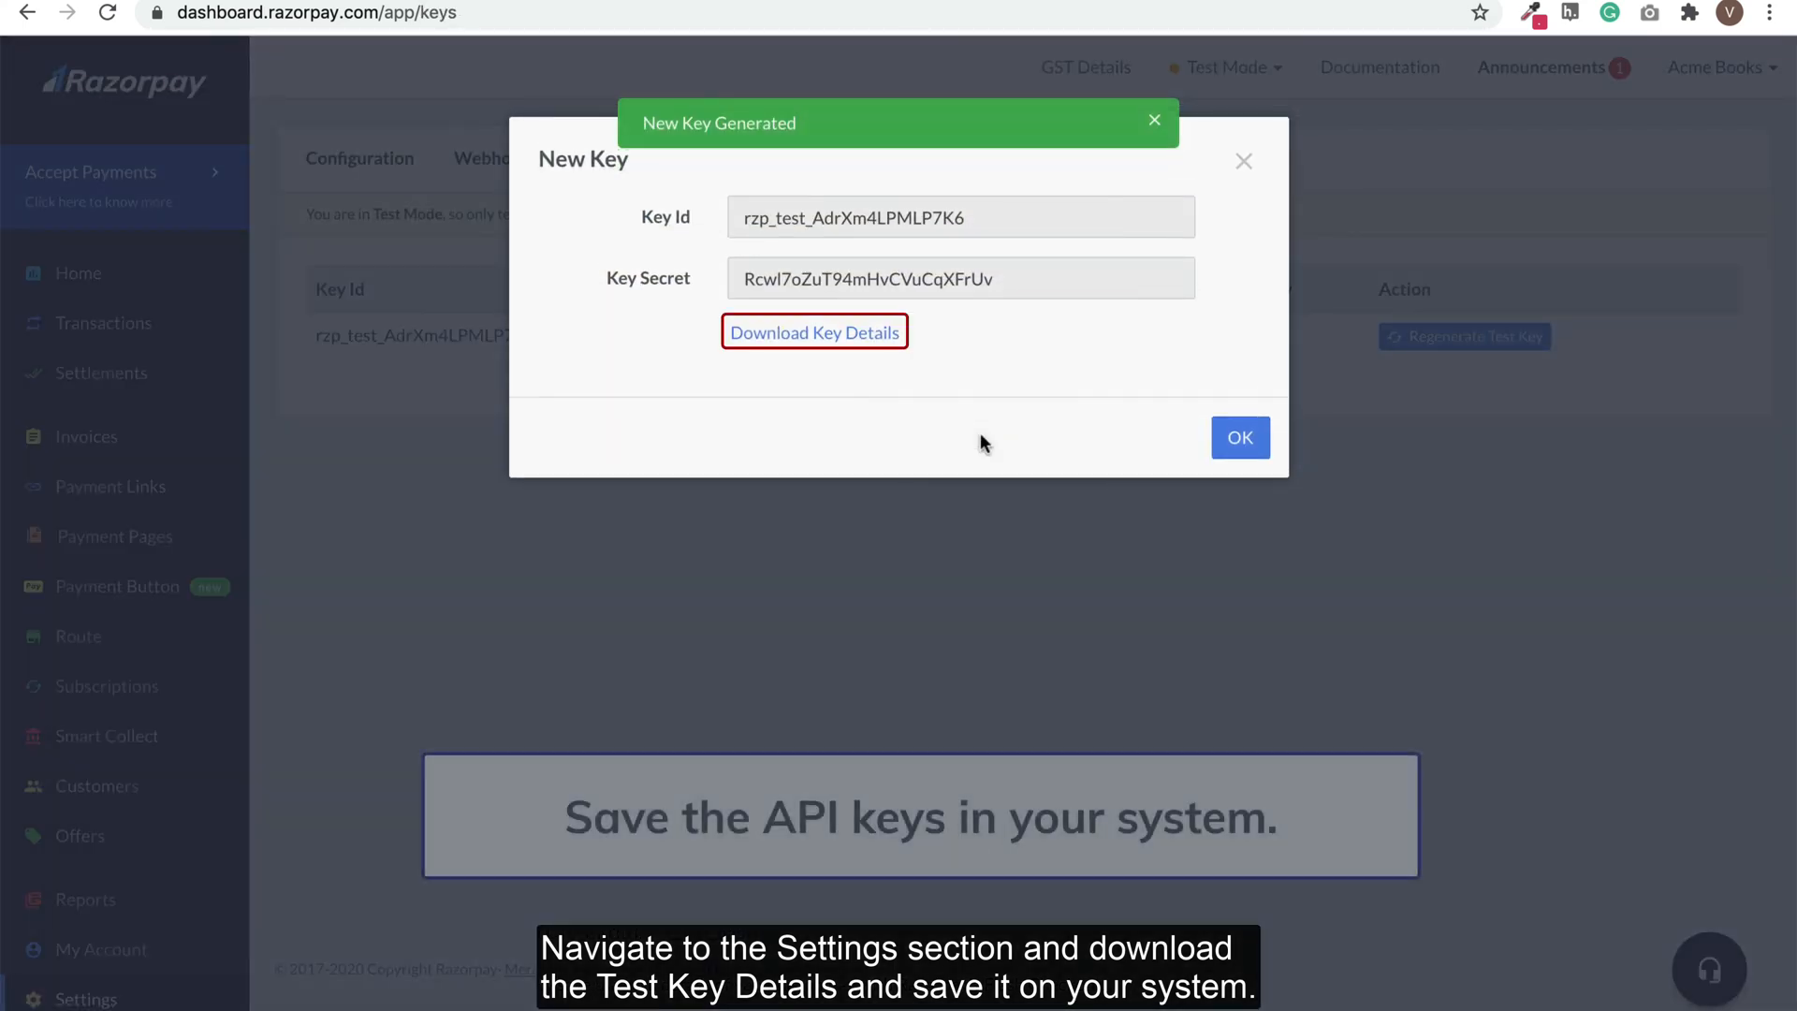
click(814, 333)
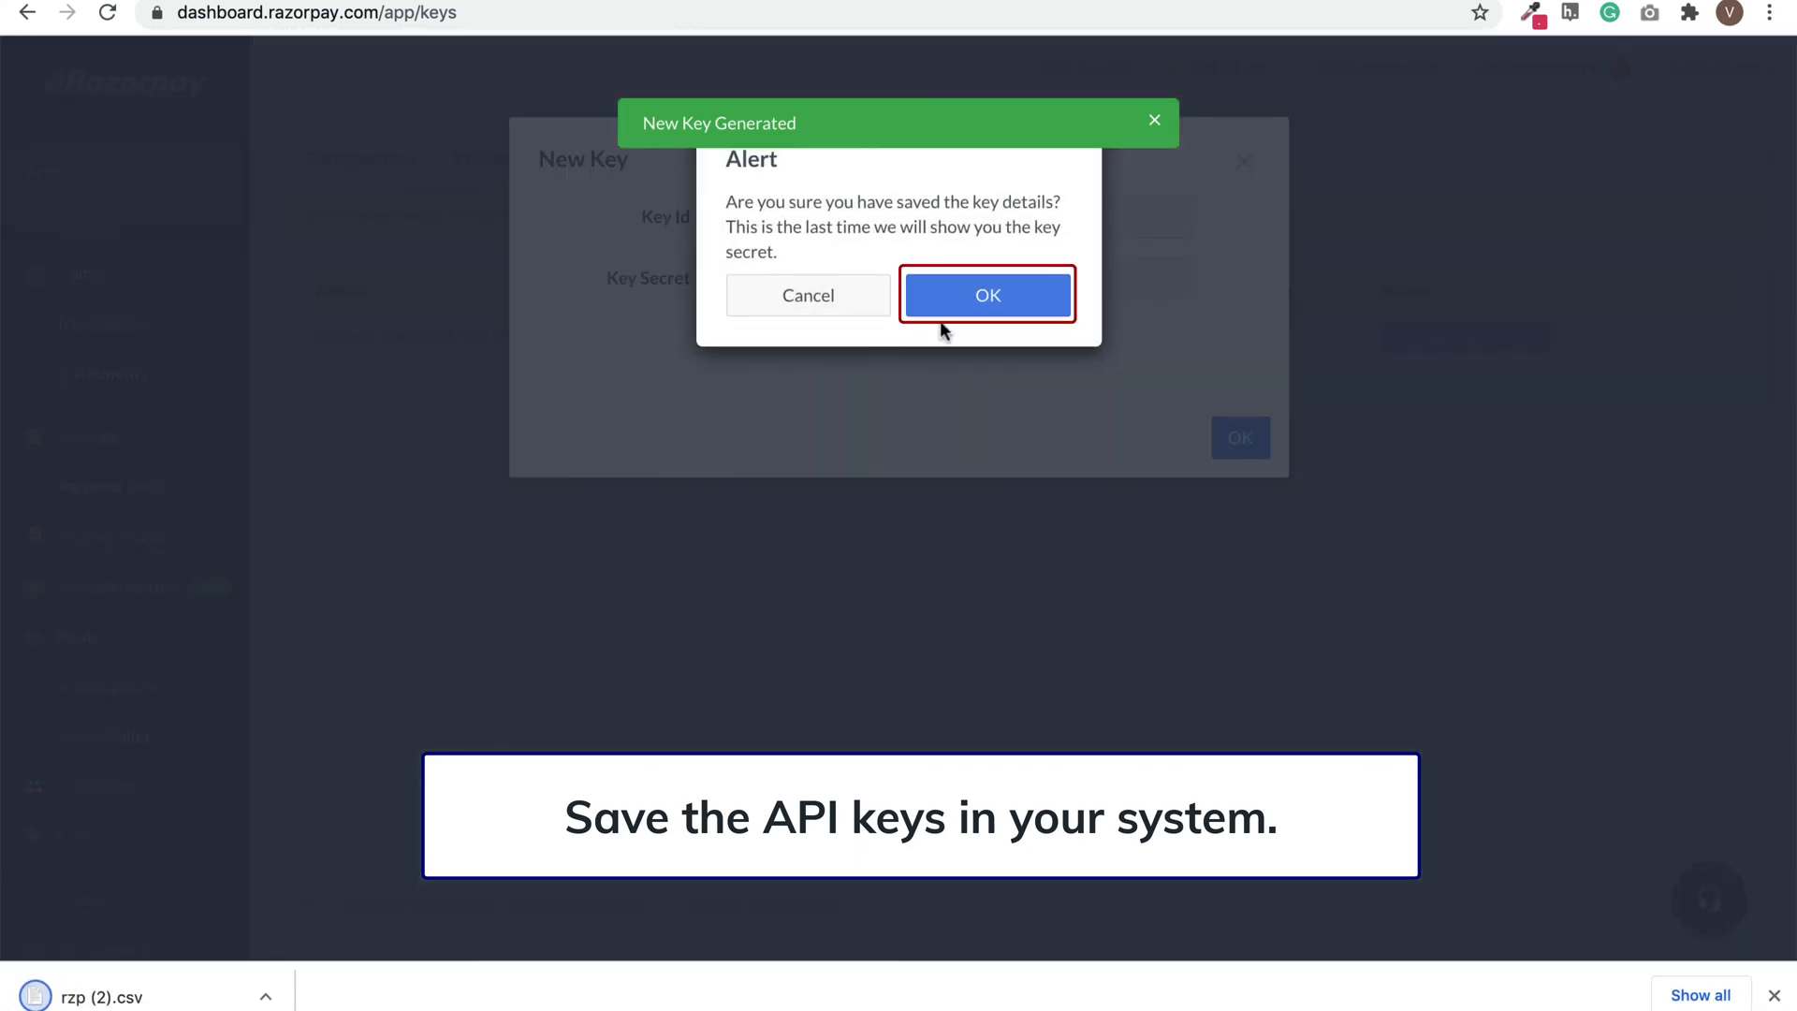
click(987, 294)
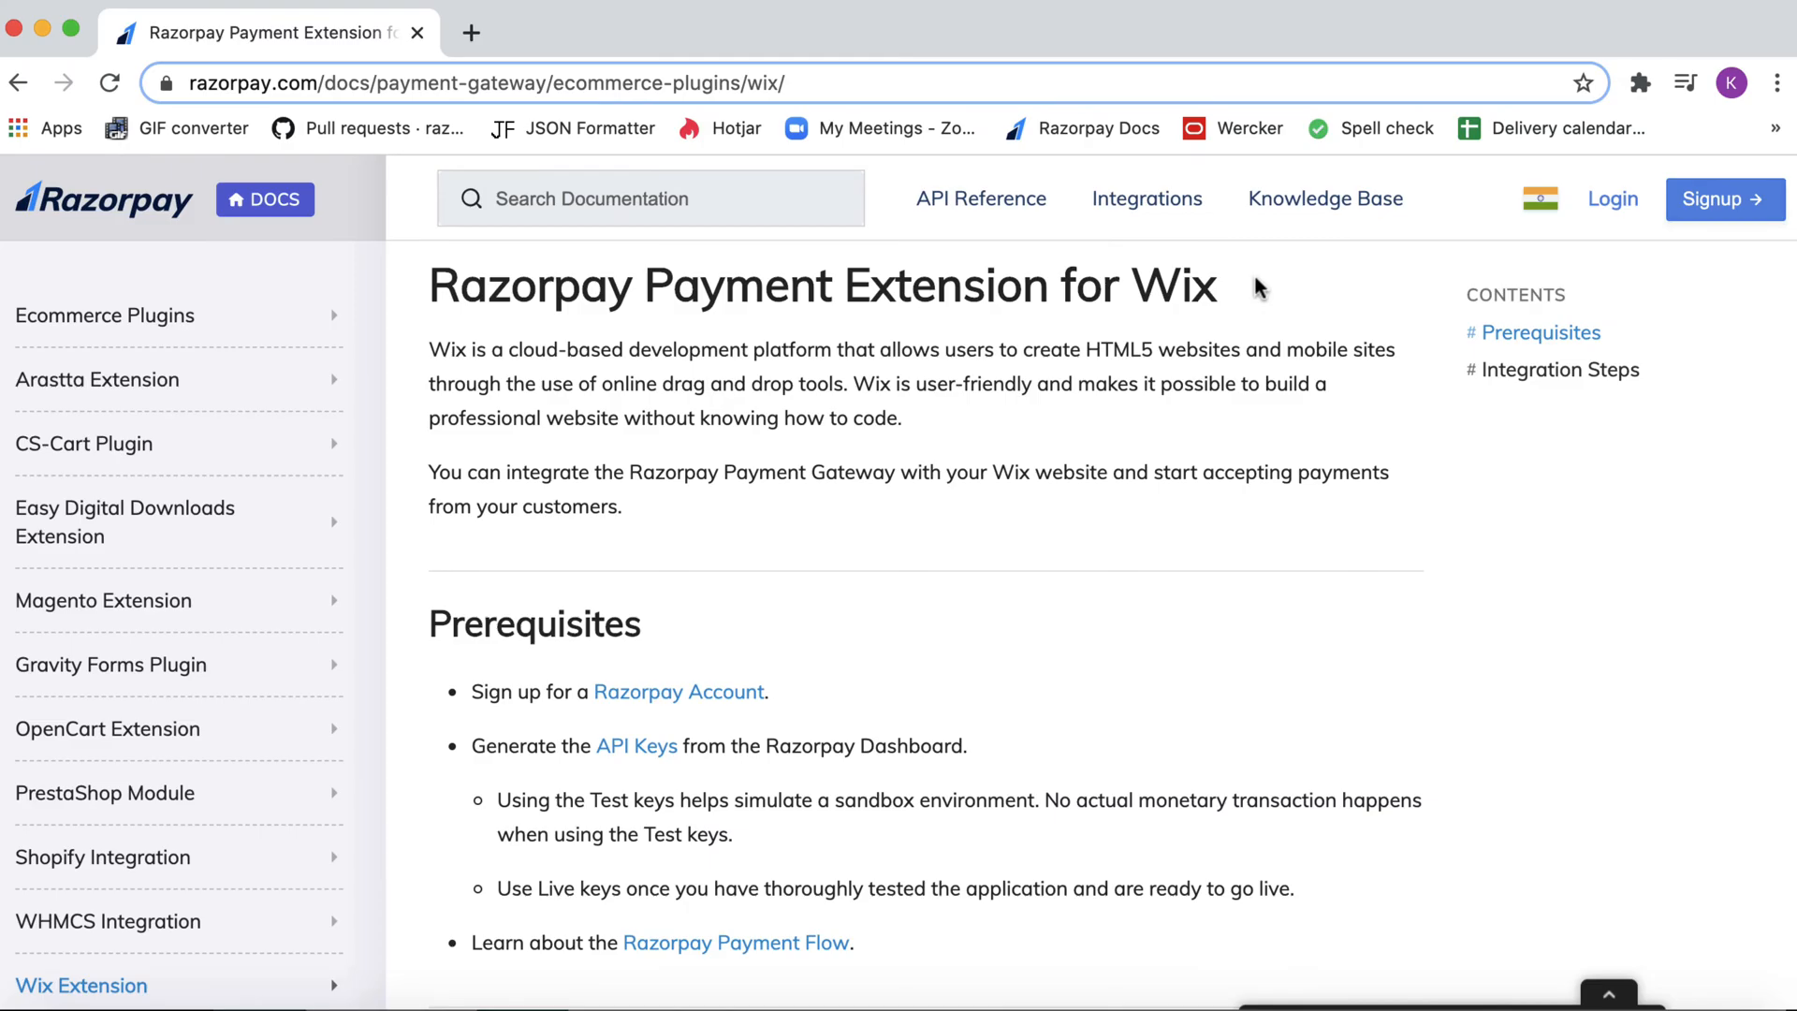
Step: Jump to the Integration Steps section of the Wix extension docs
click(1560, 370)
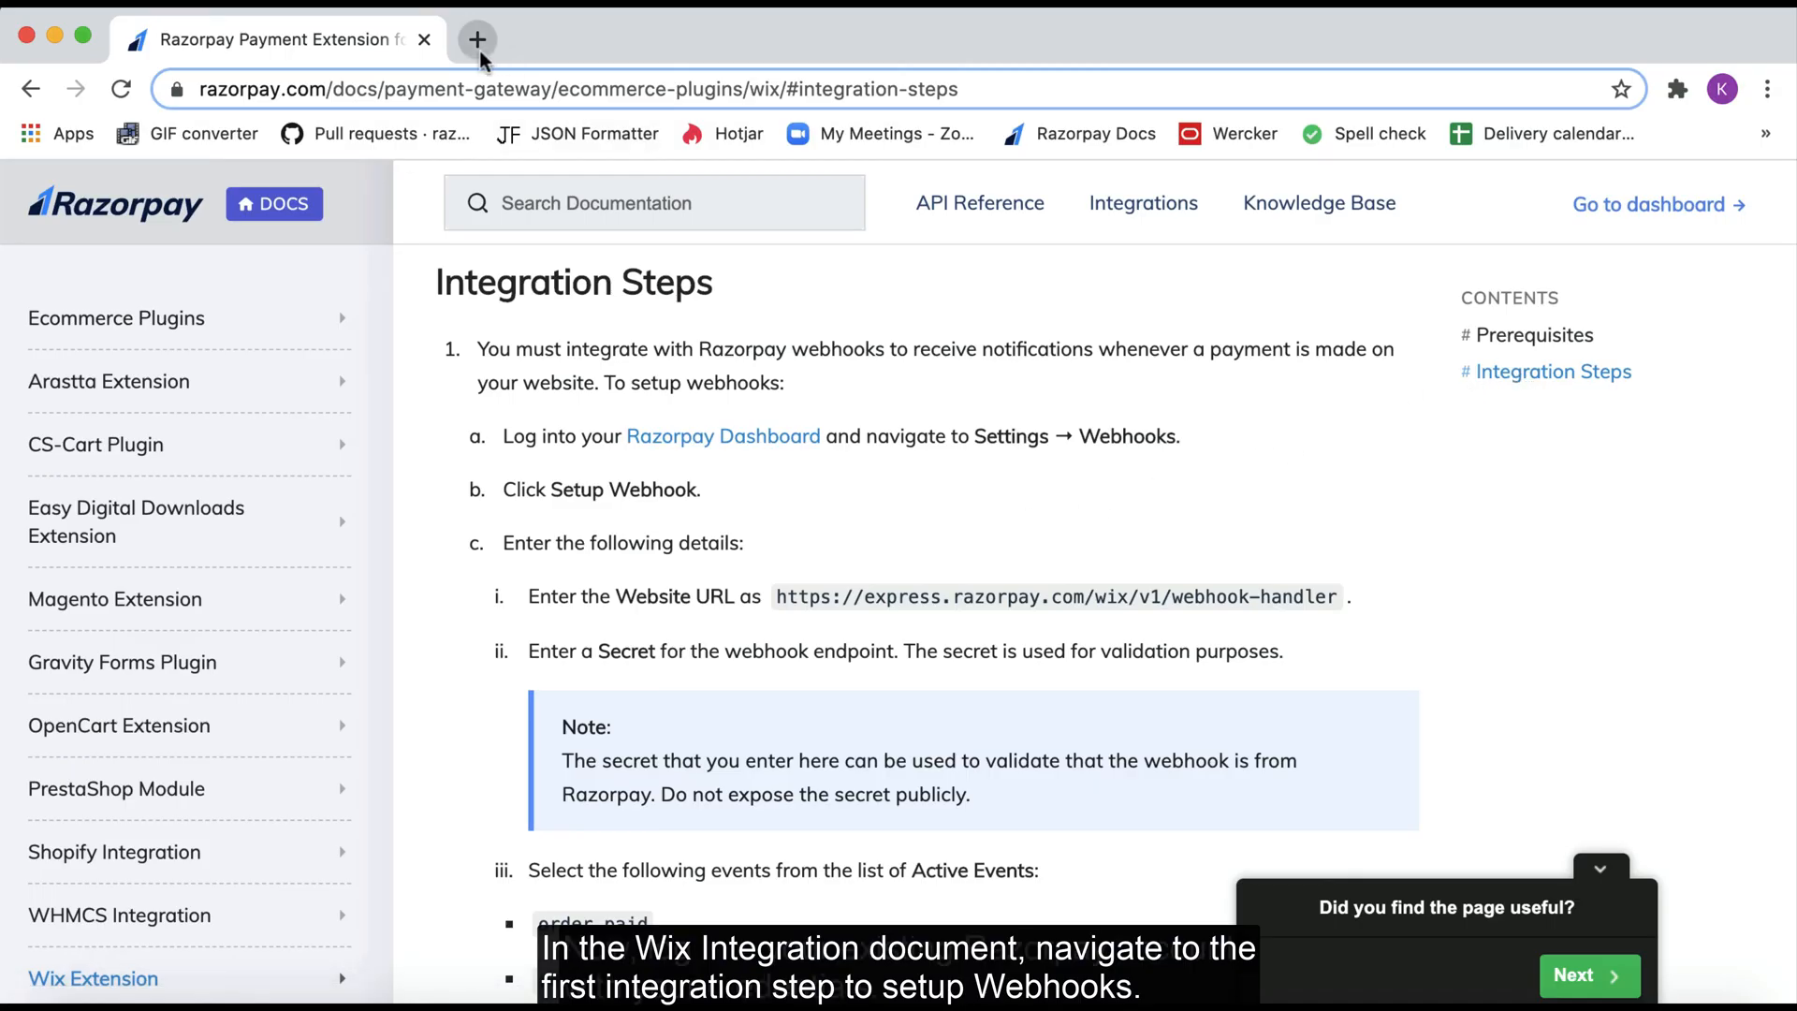
click(723, 437)
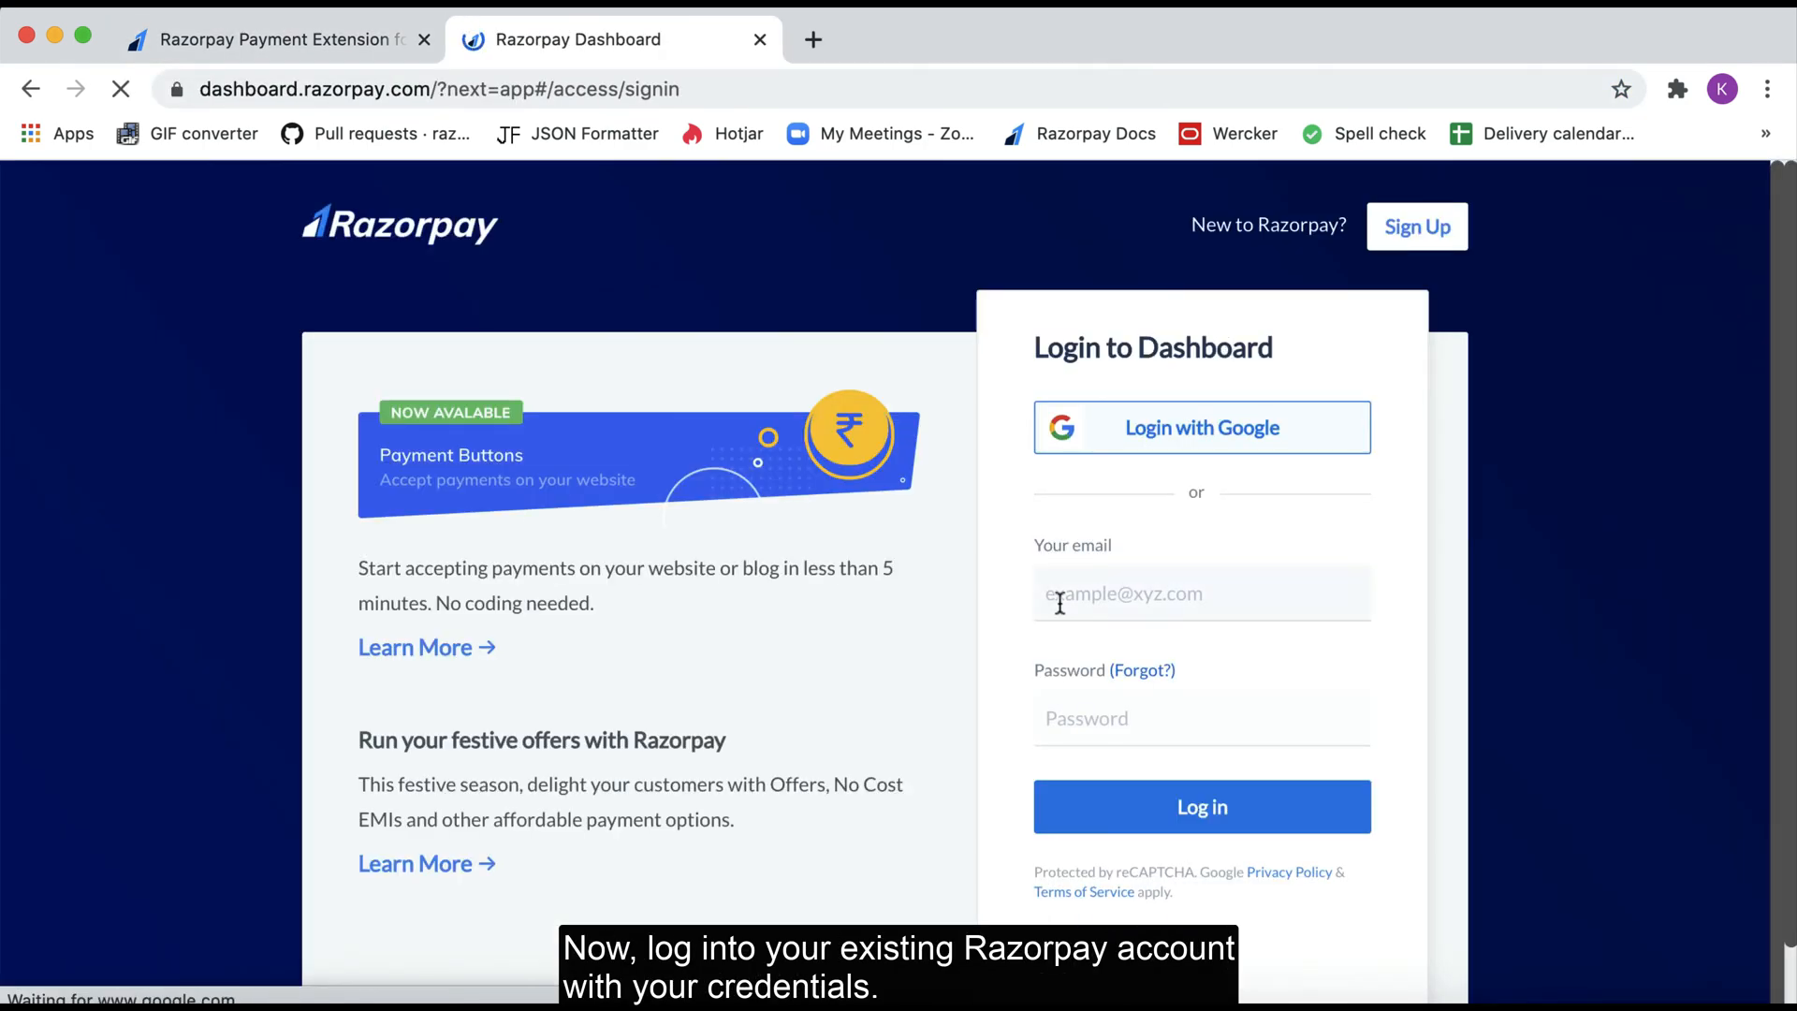
text(gaurav.kumar@example.com)
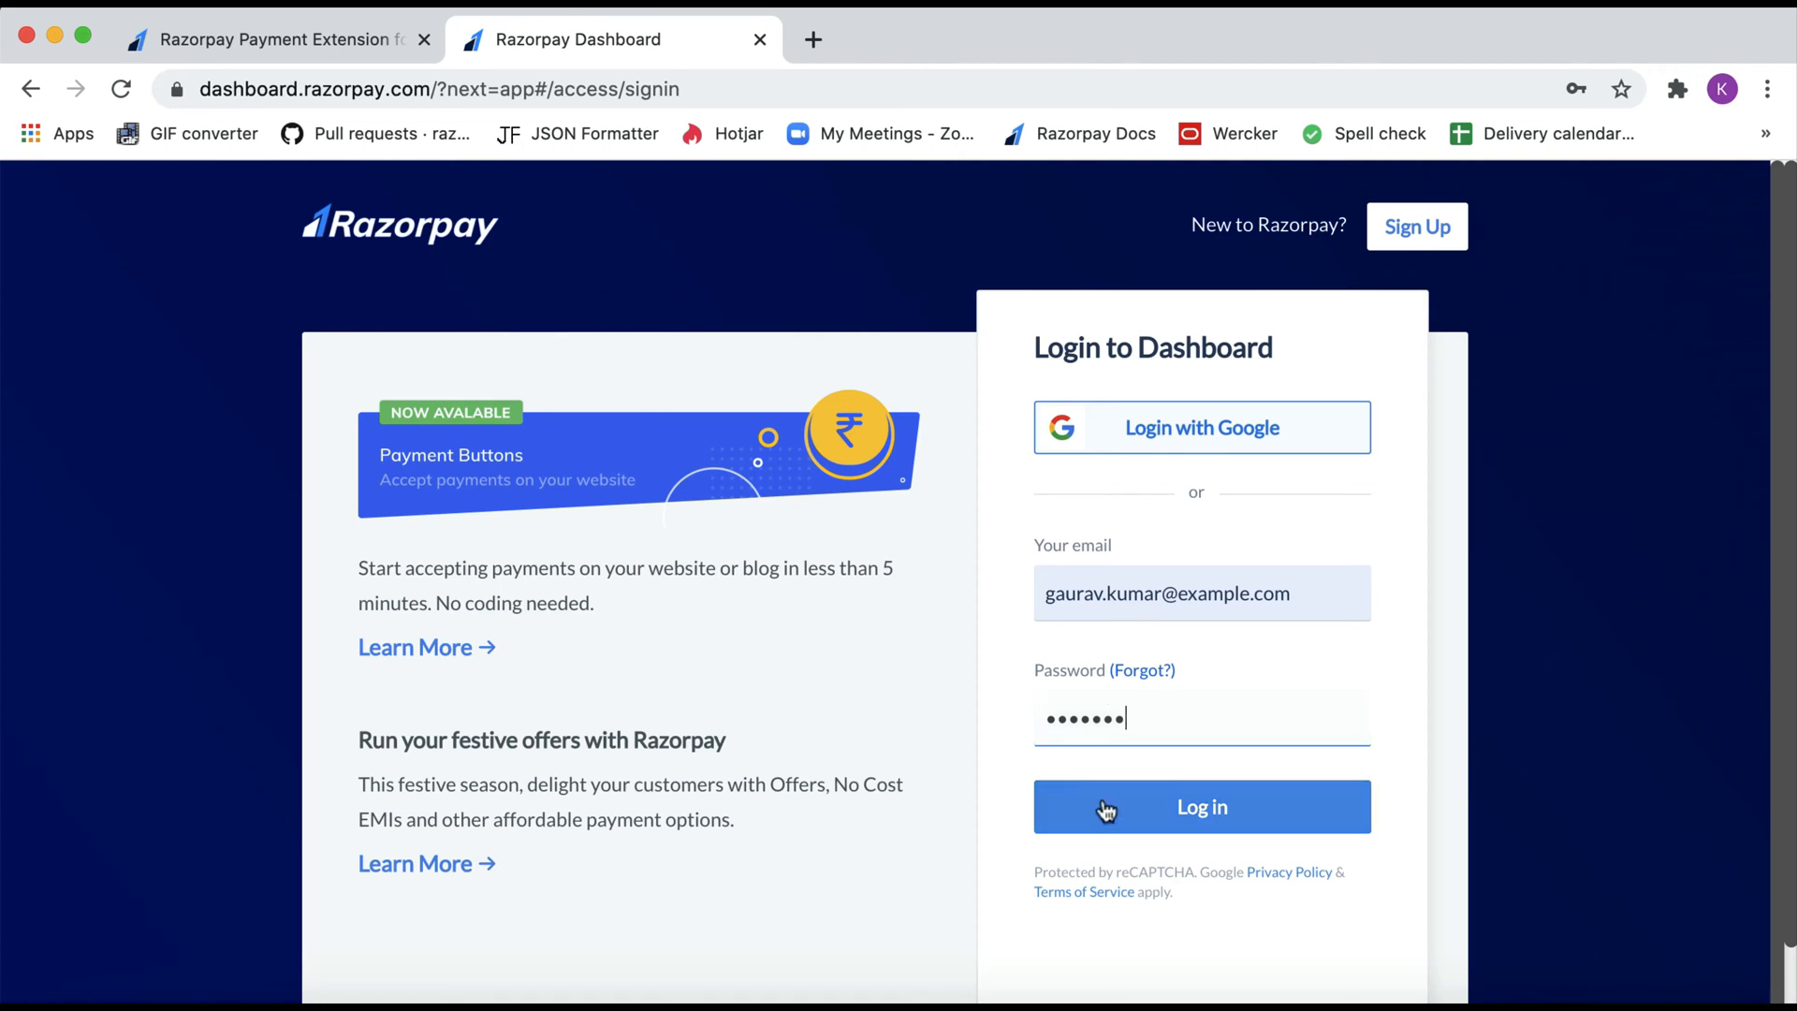
click(1202, 806)
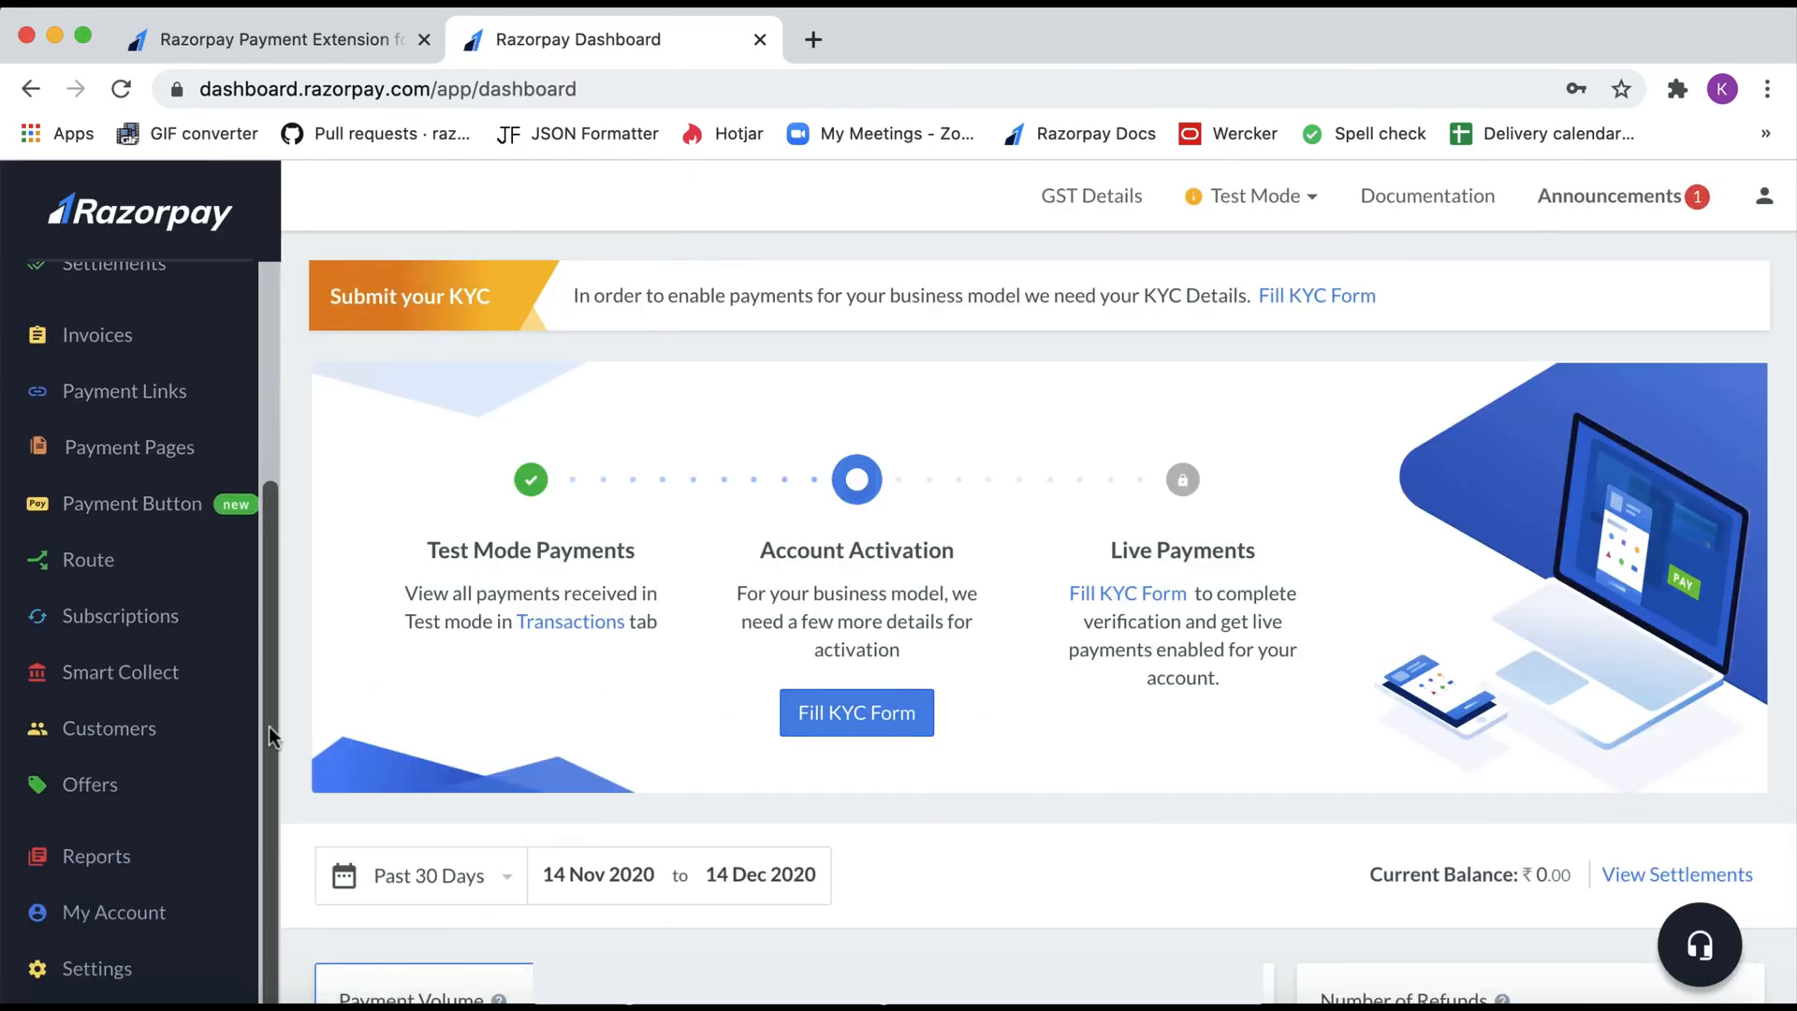
click(95, 968)
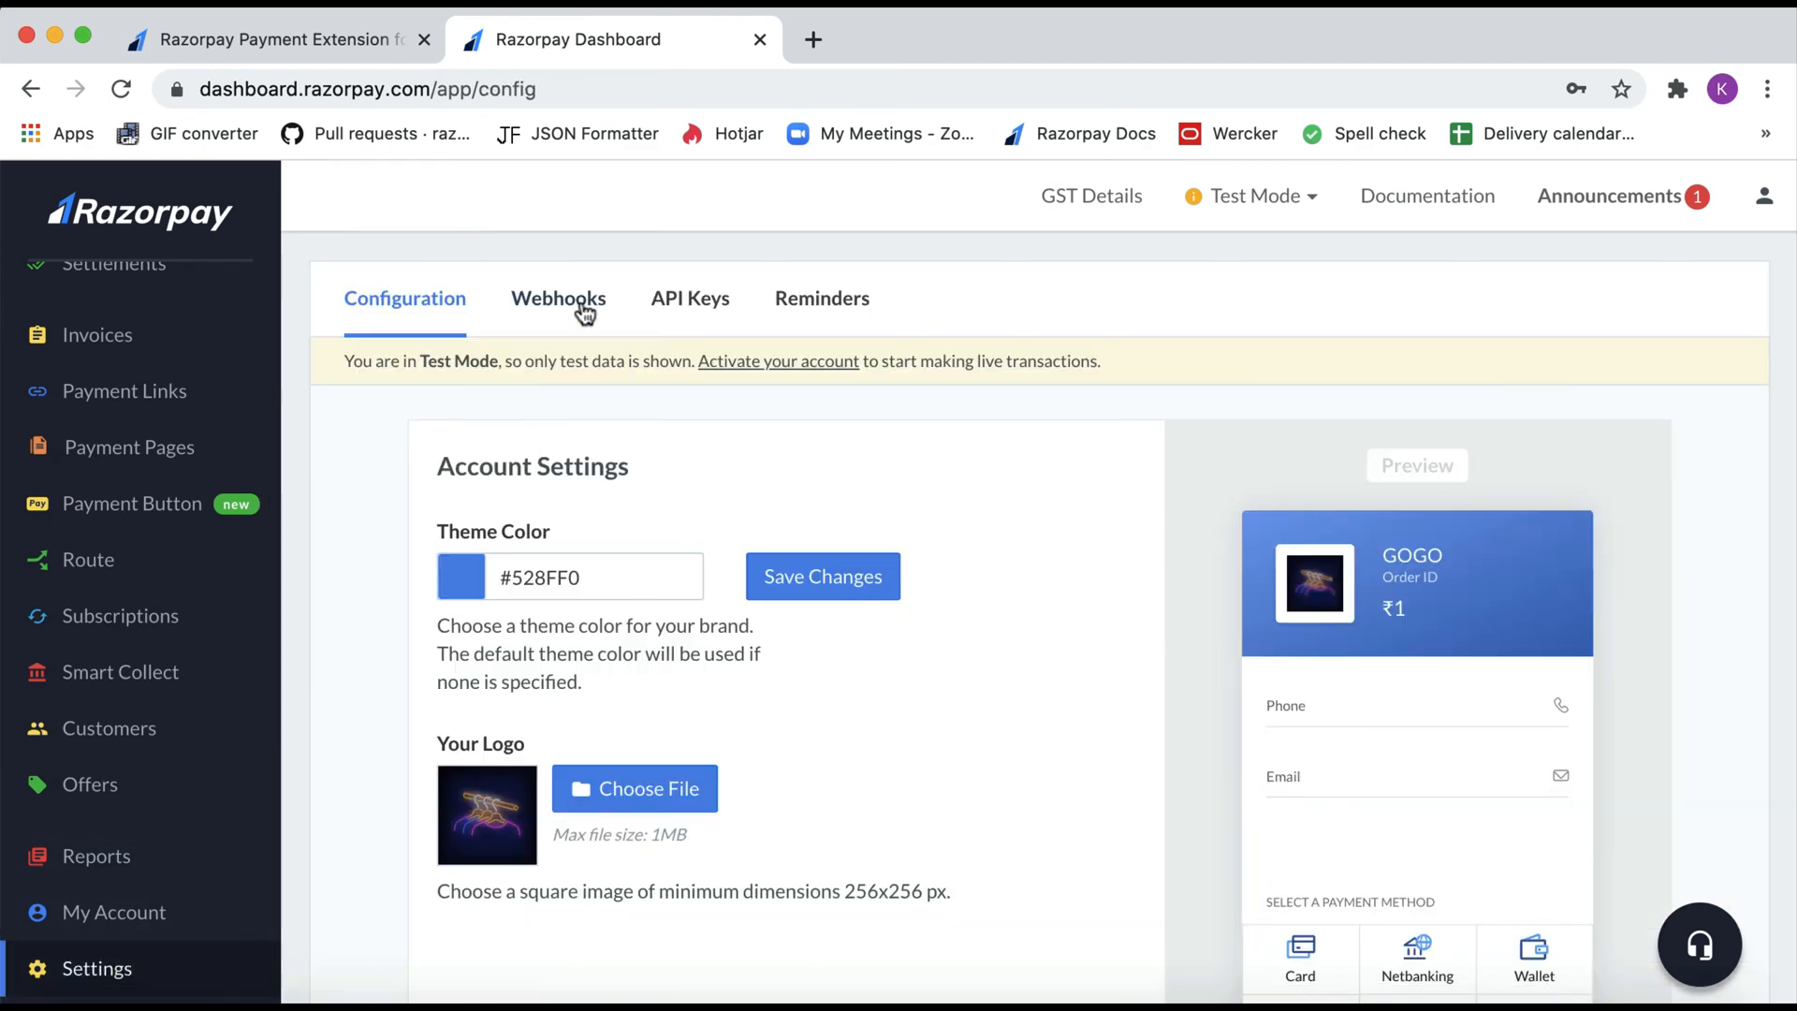
click(558, 297)
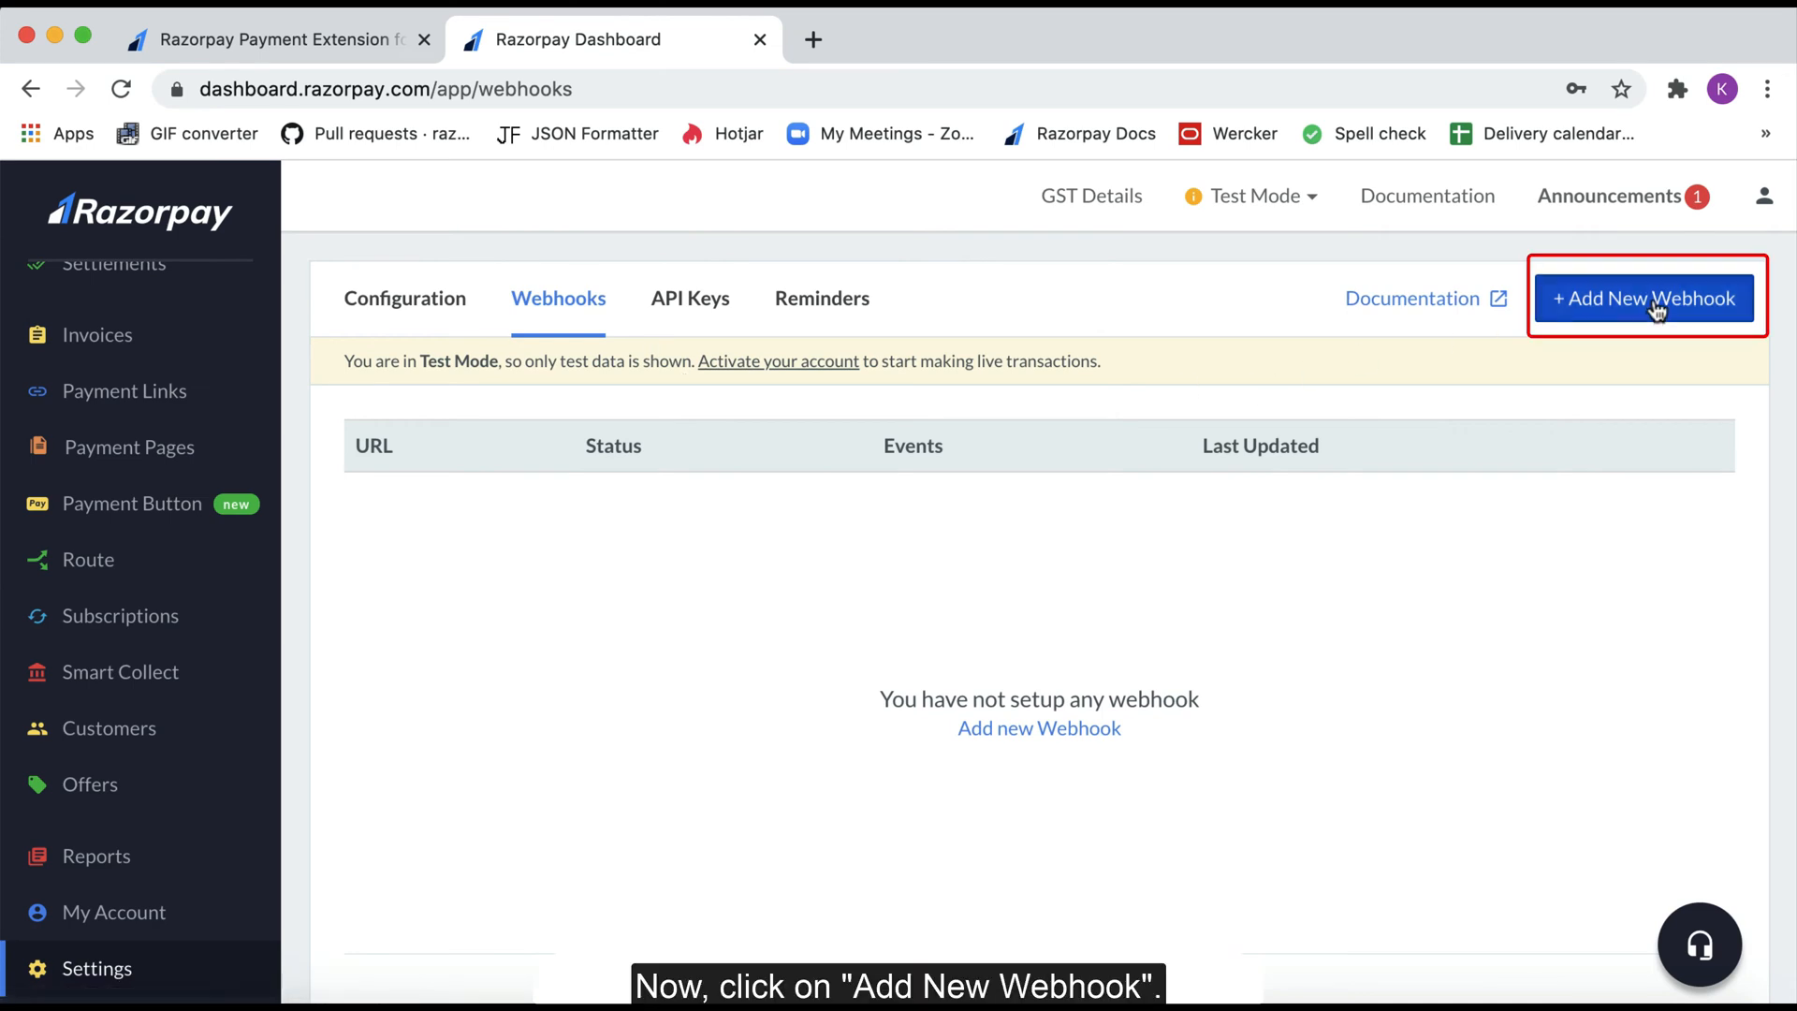
Step: Start a new webhook with the handler URL and secret from the docs and enable order.paid
click(1642, 297)
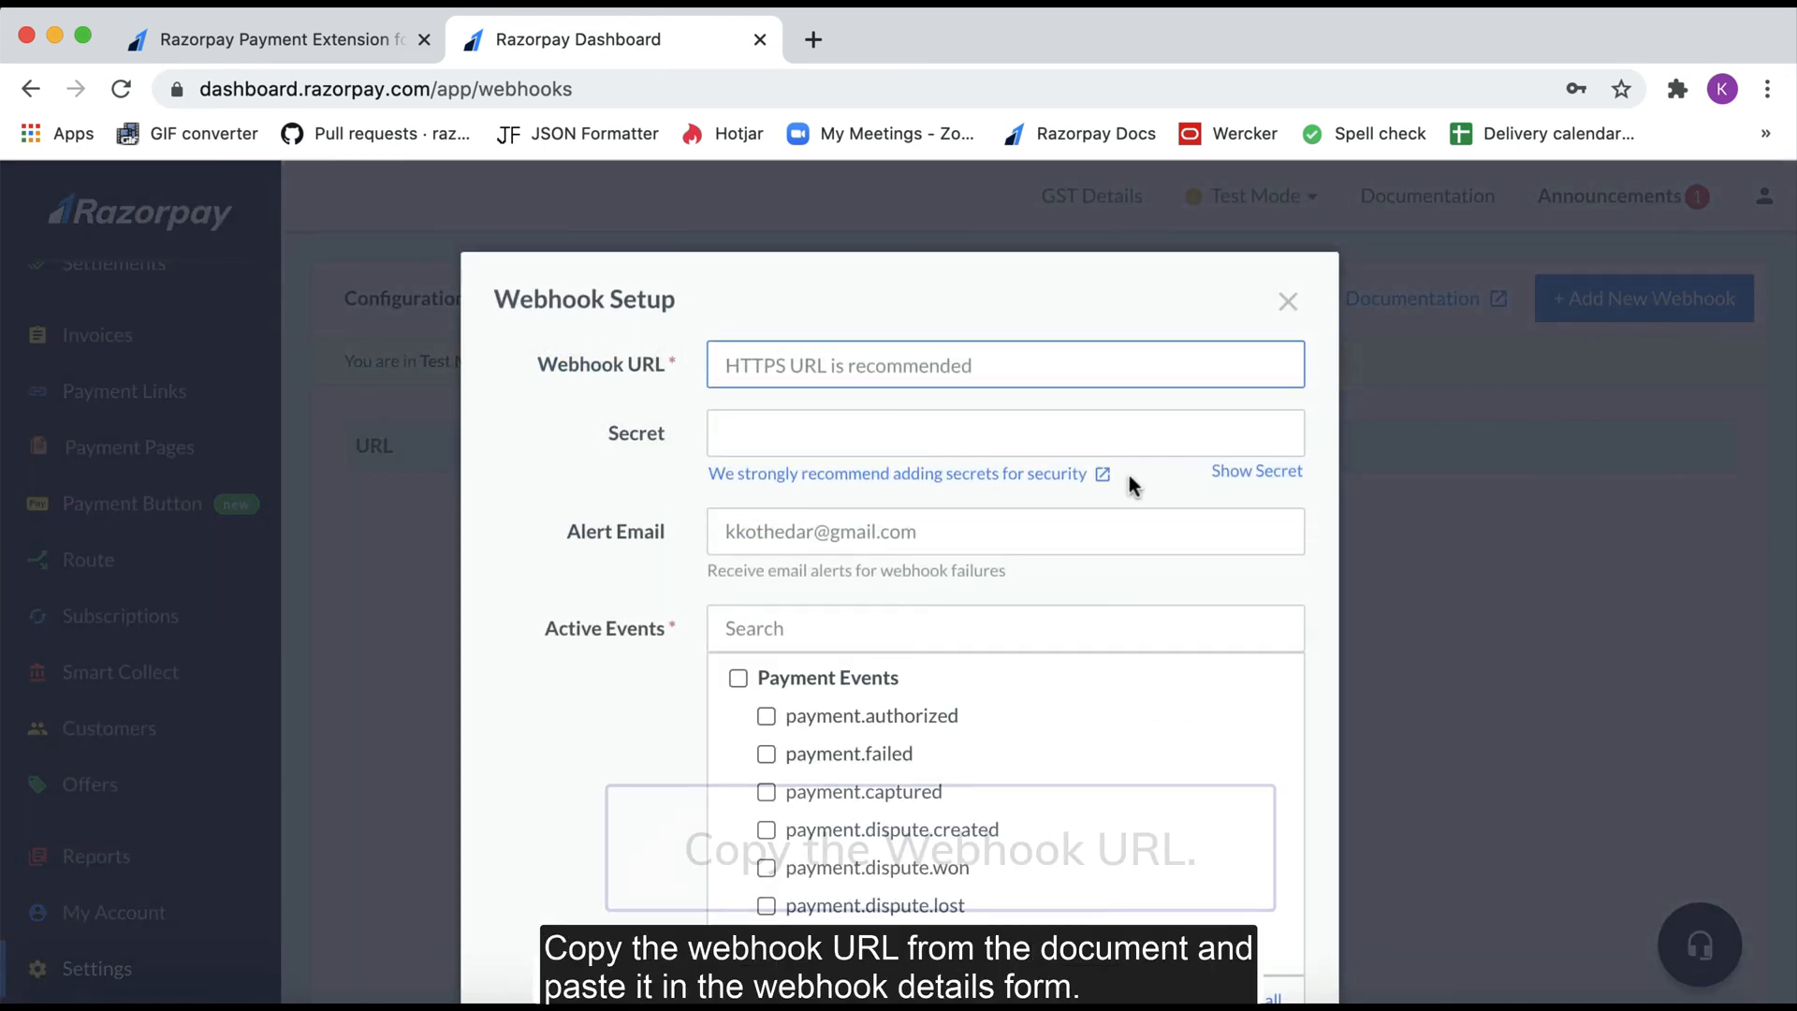
click(276, 39)
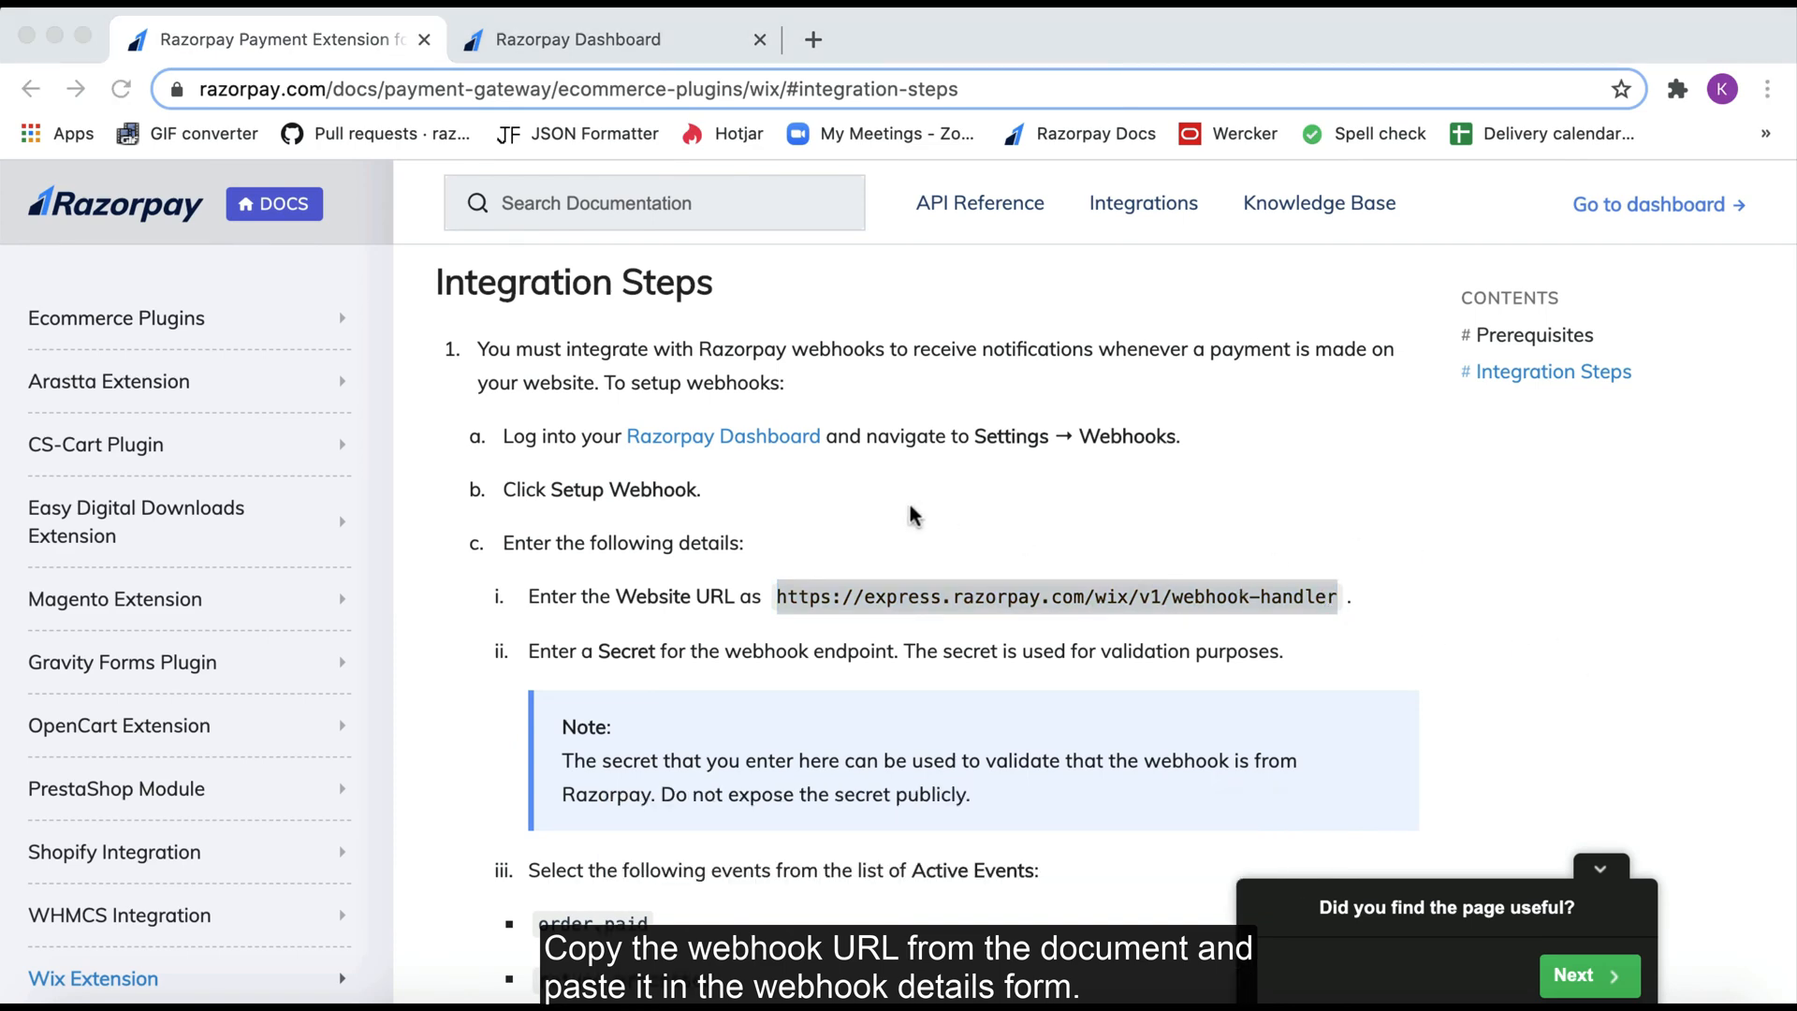
click(578, 39)
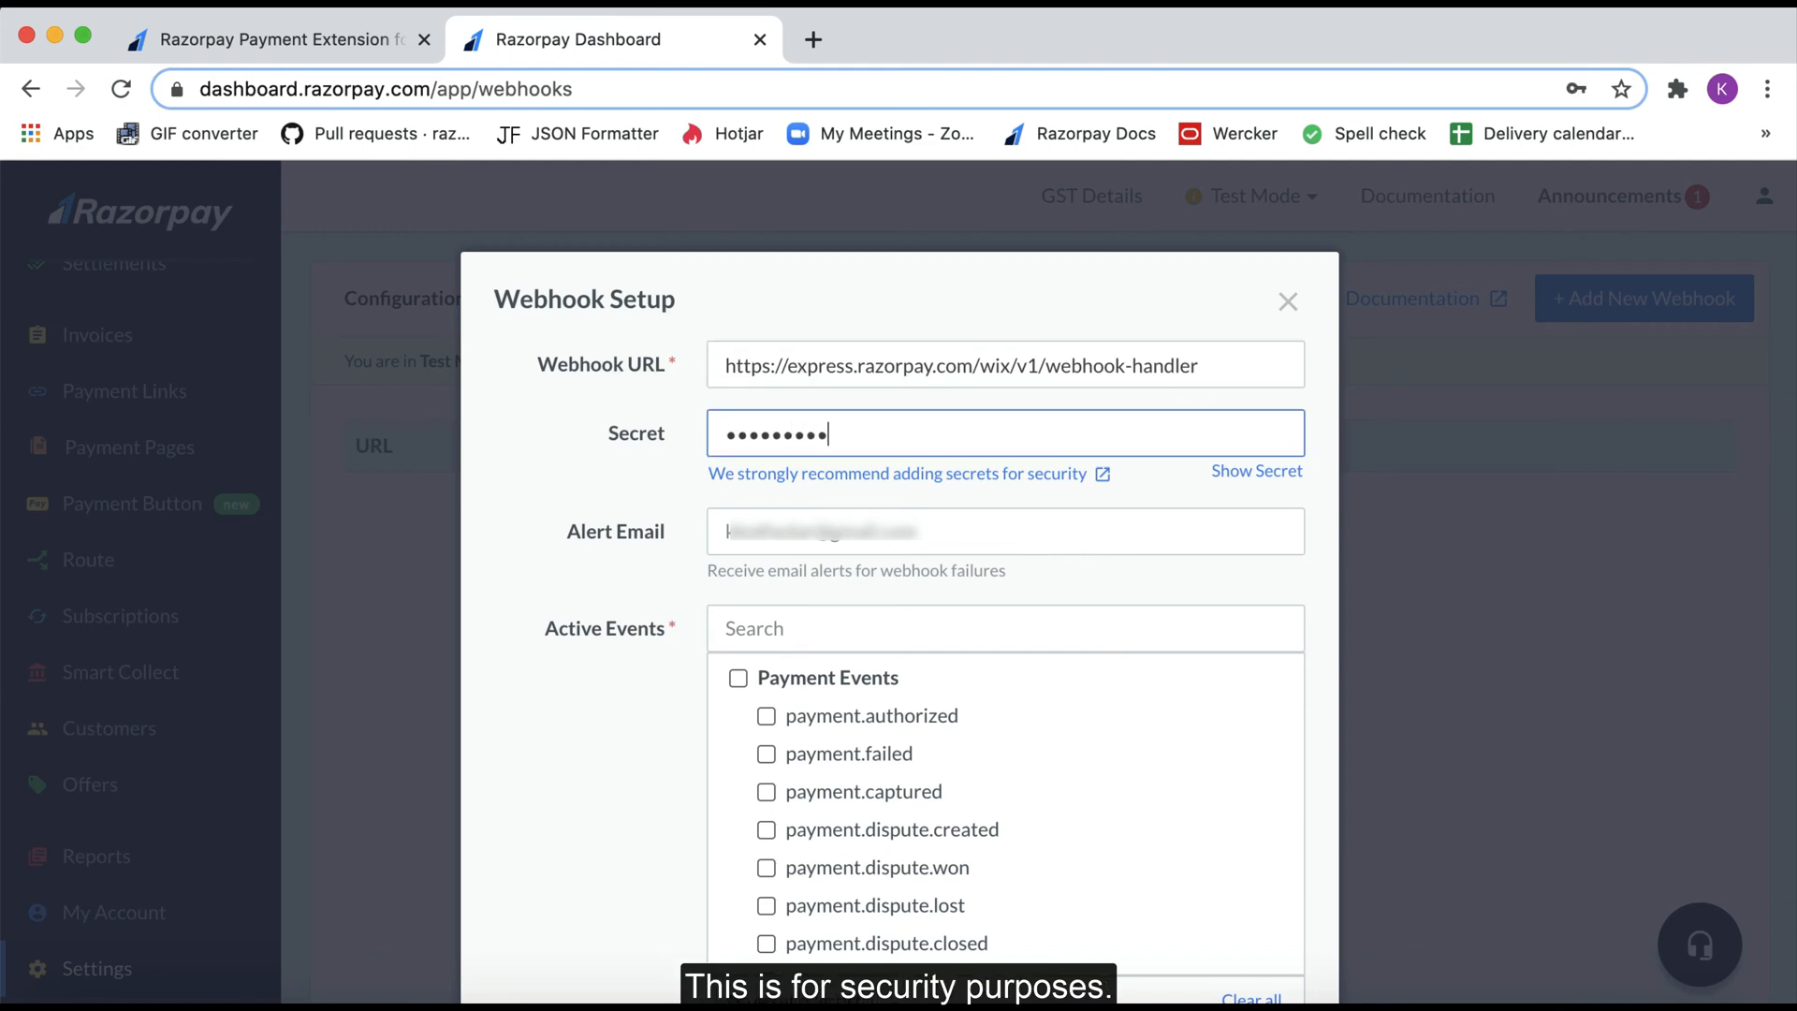
text(••)
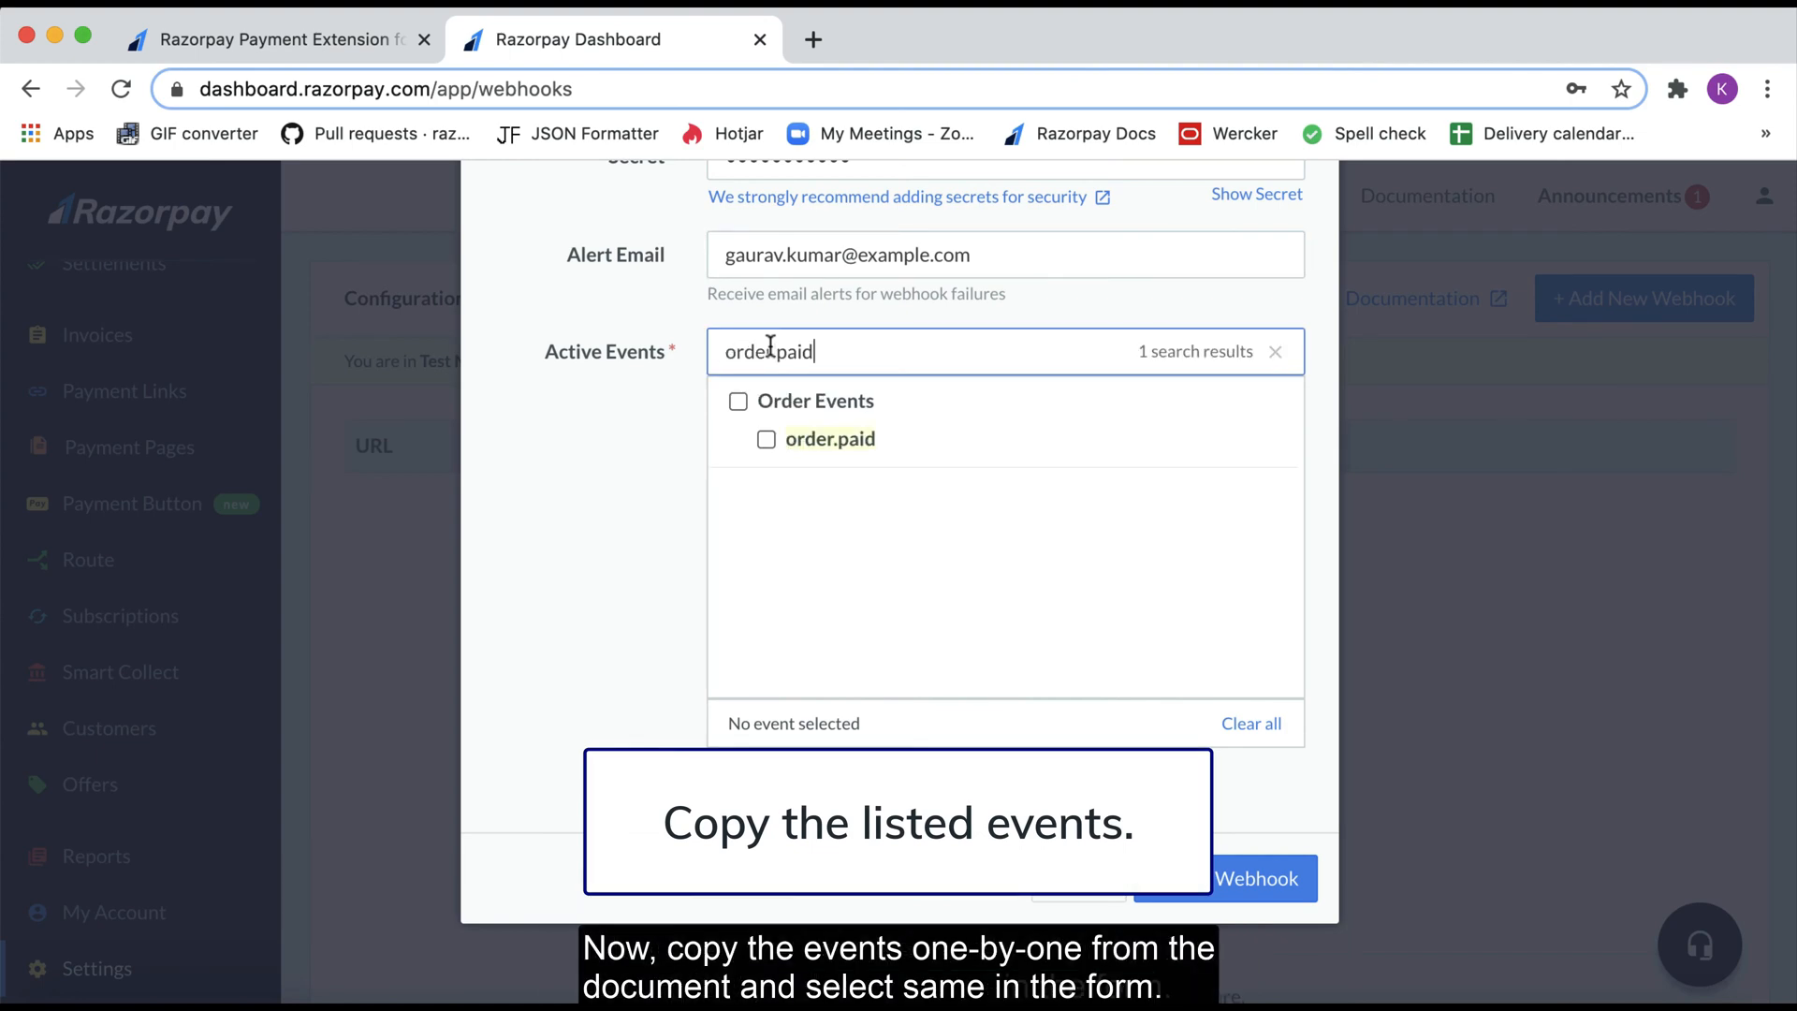
click(766, 438)
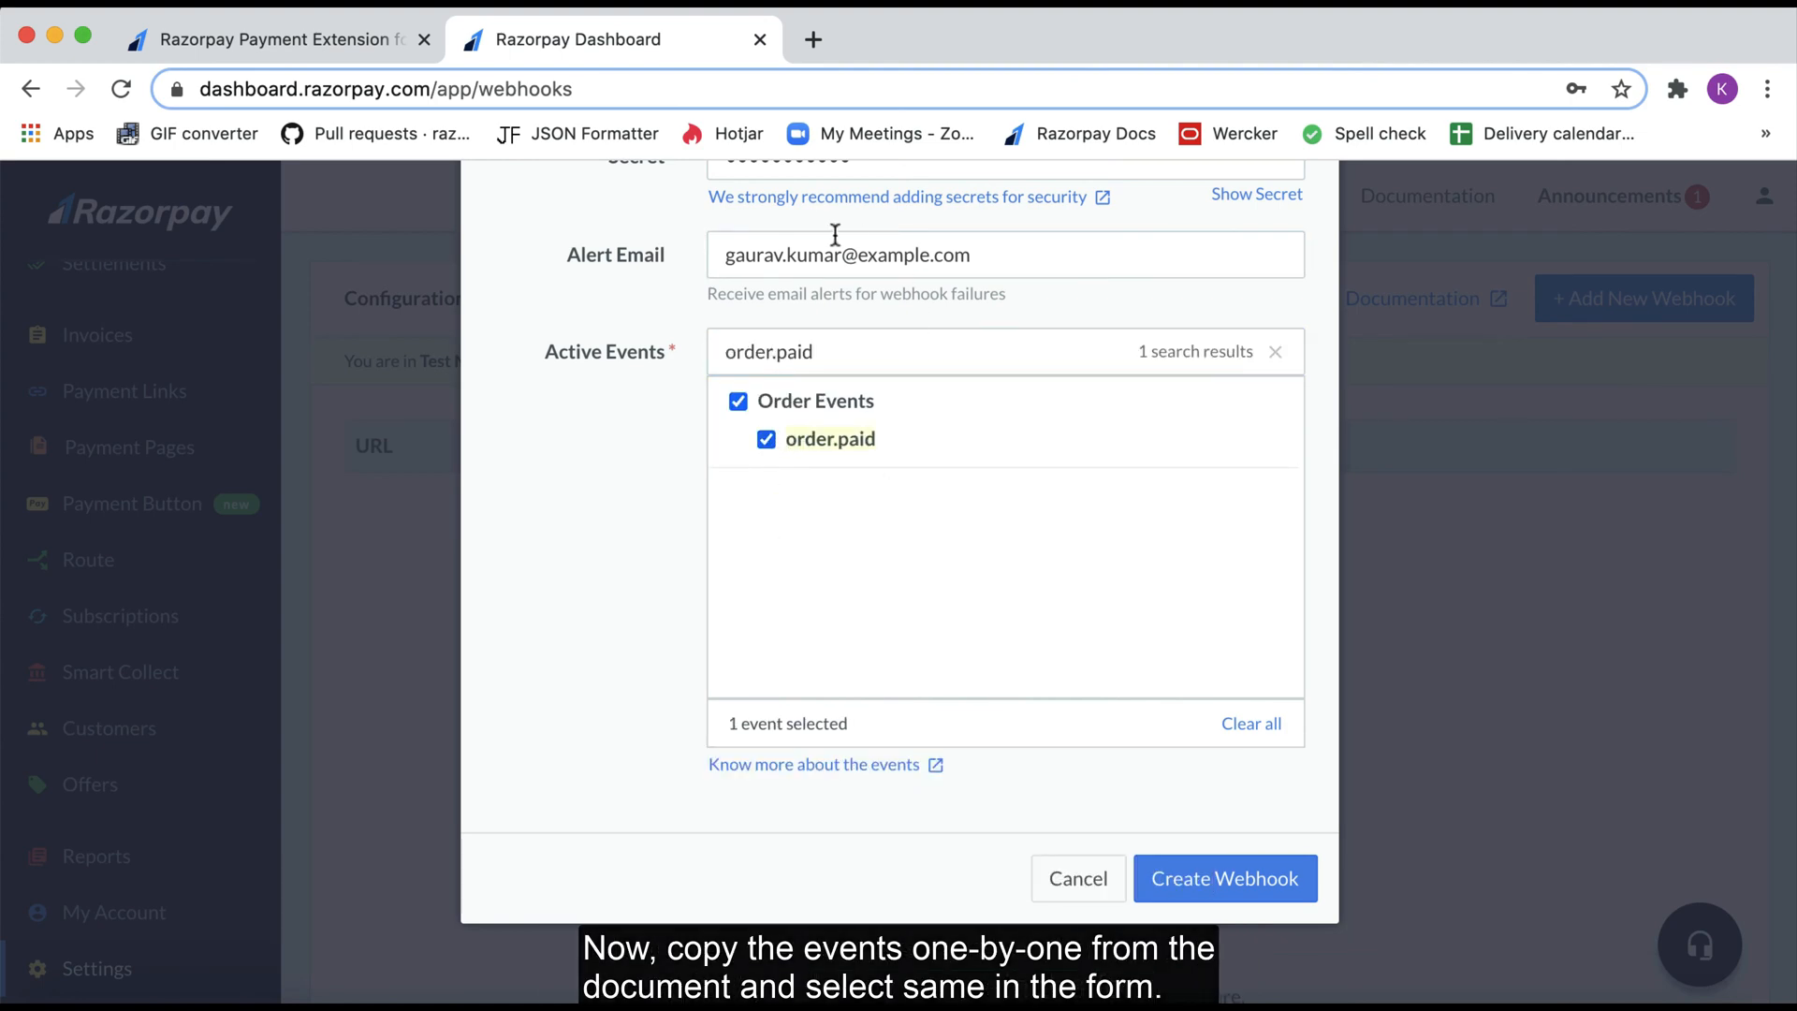
Step: Add refund.processed and payment.failed as active events and create the webhook
click(275, 38)
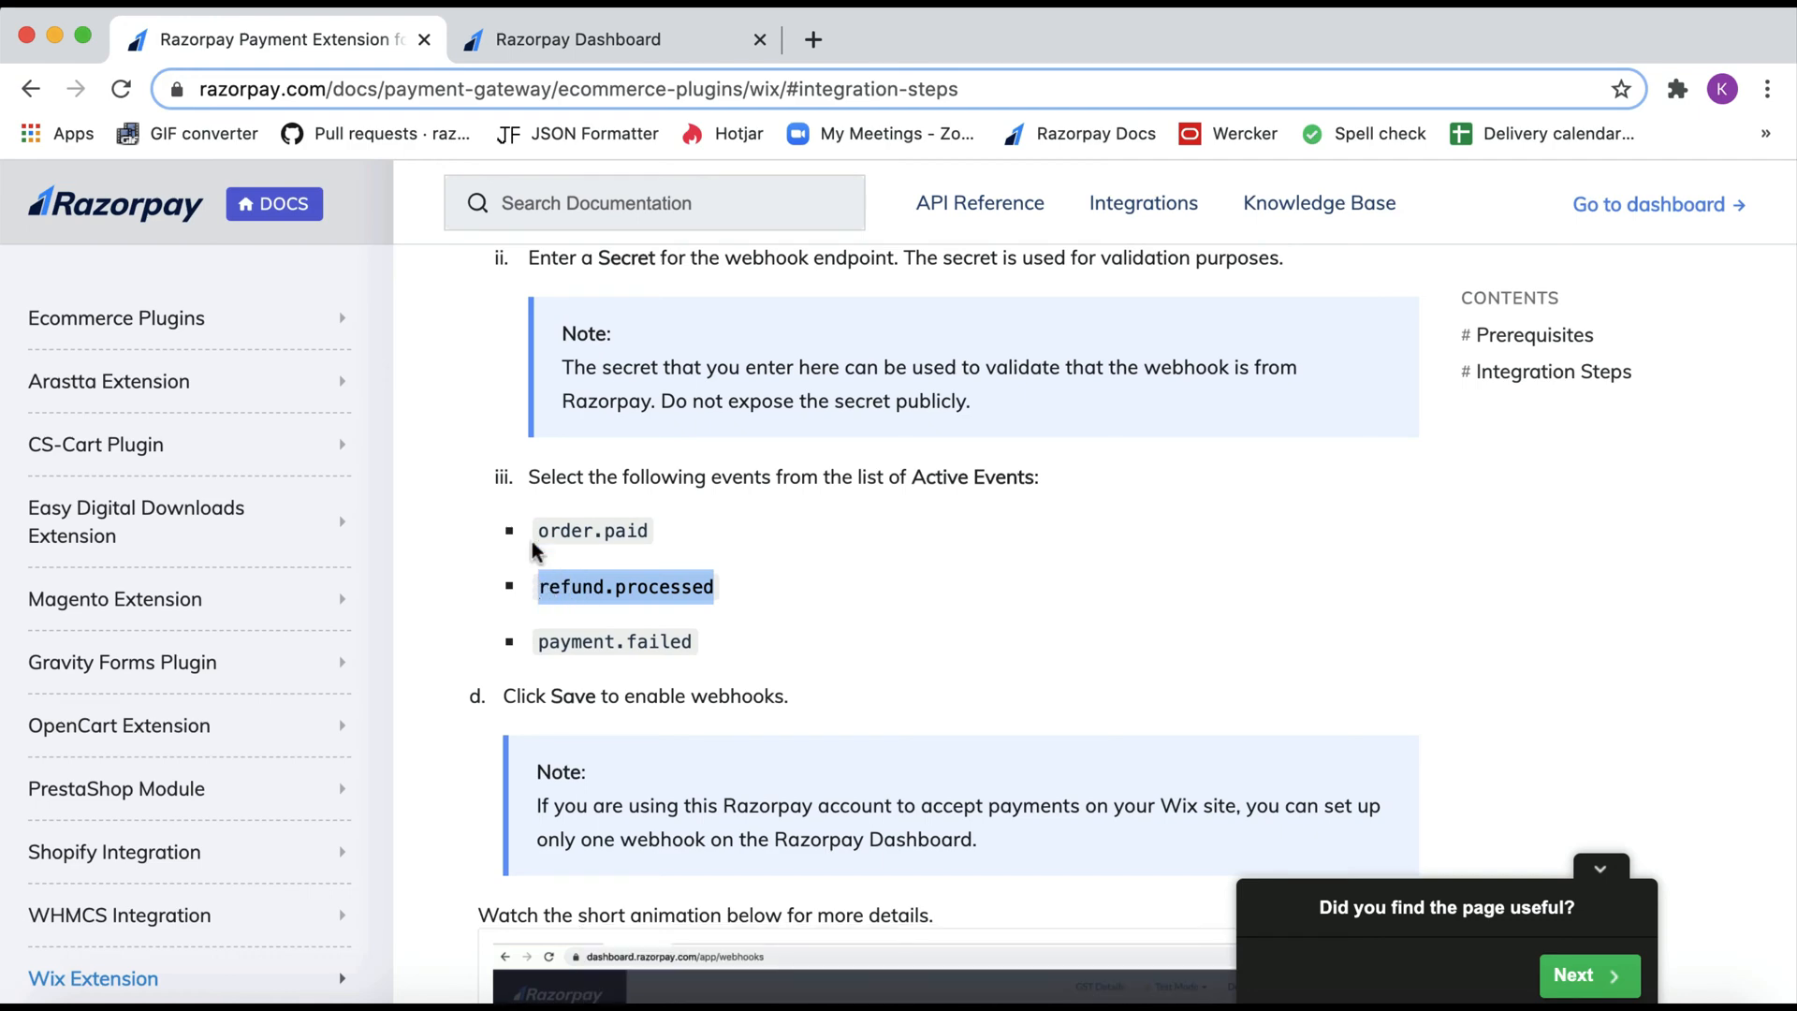
click(578, 40)
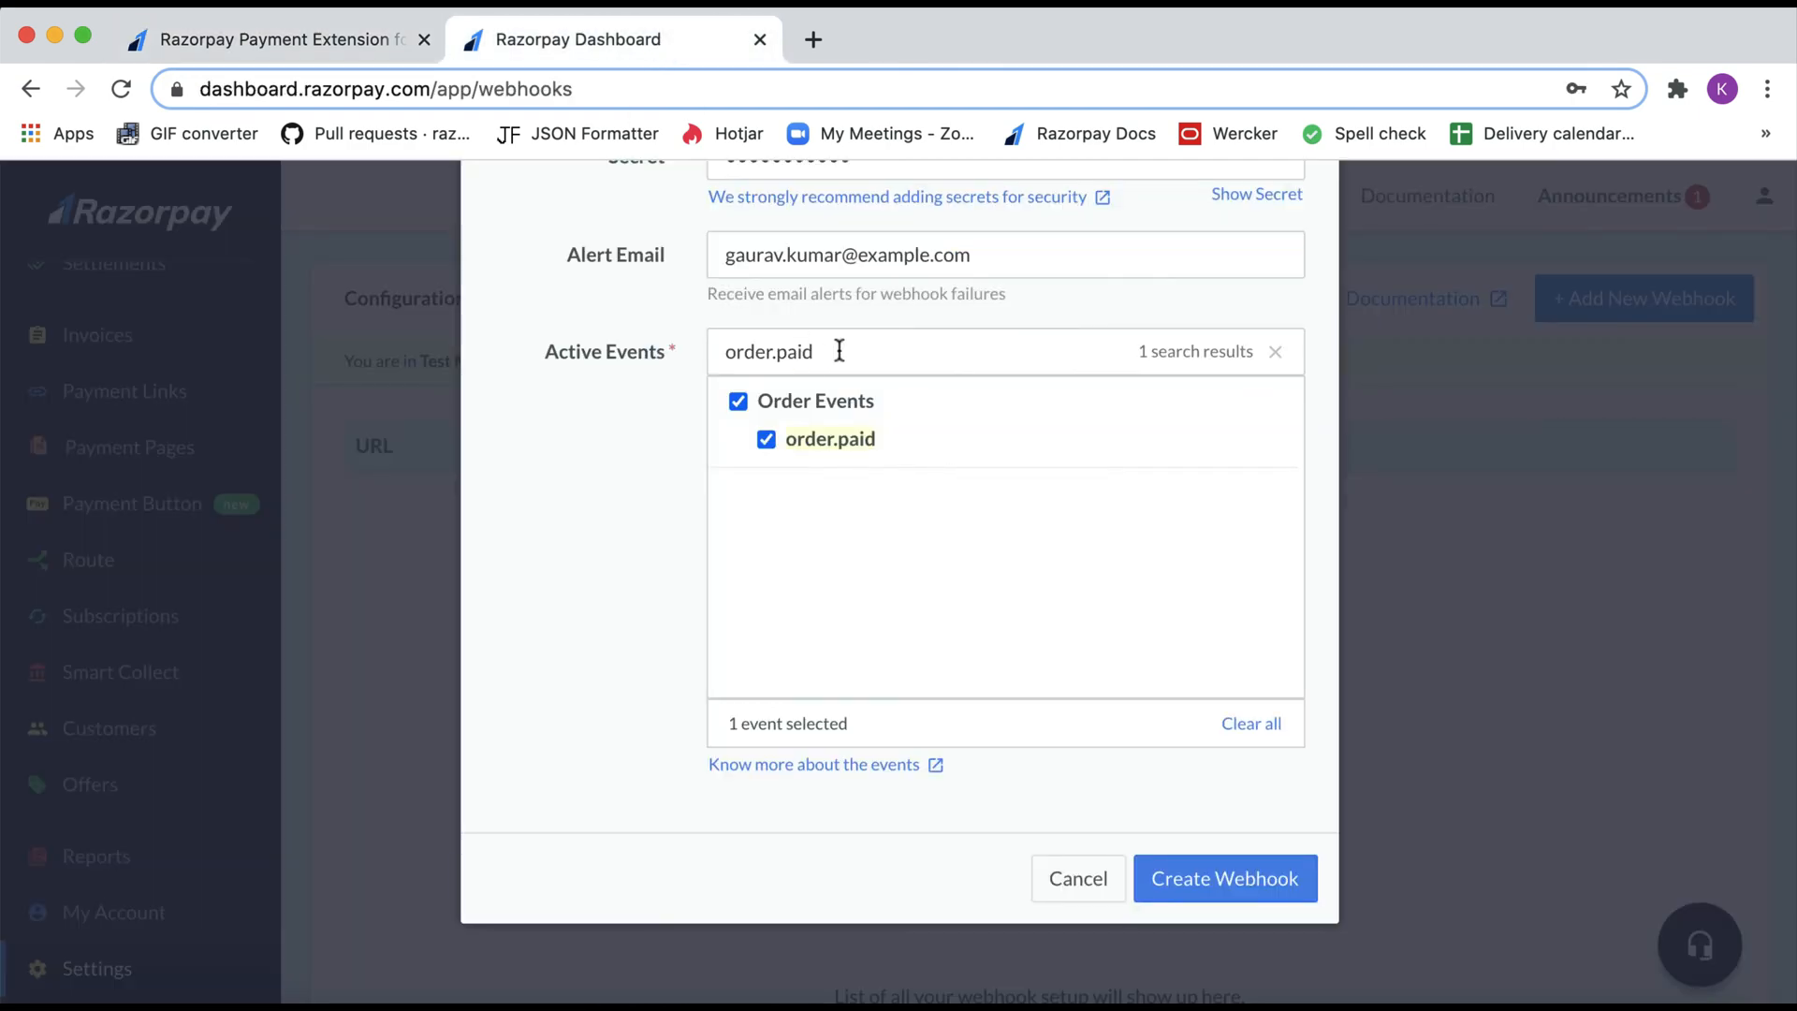
text(refund.processed)
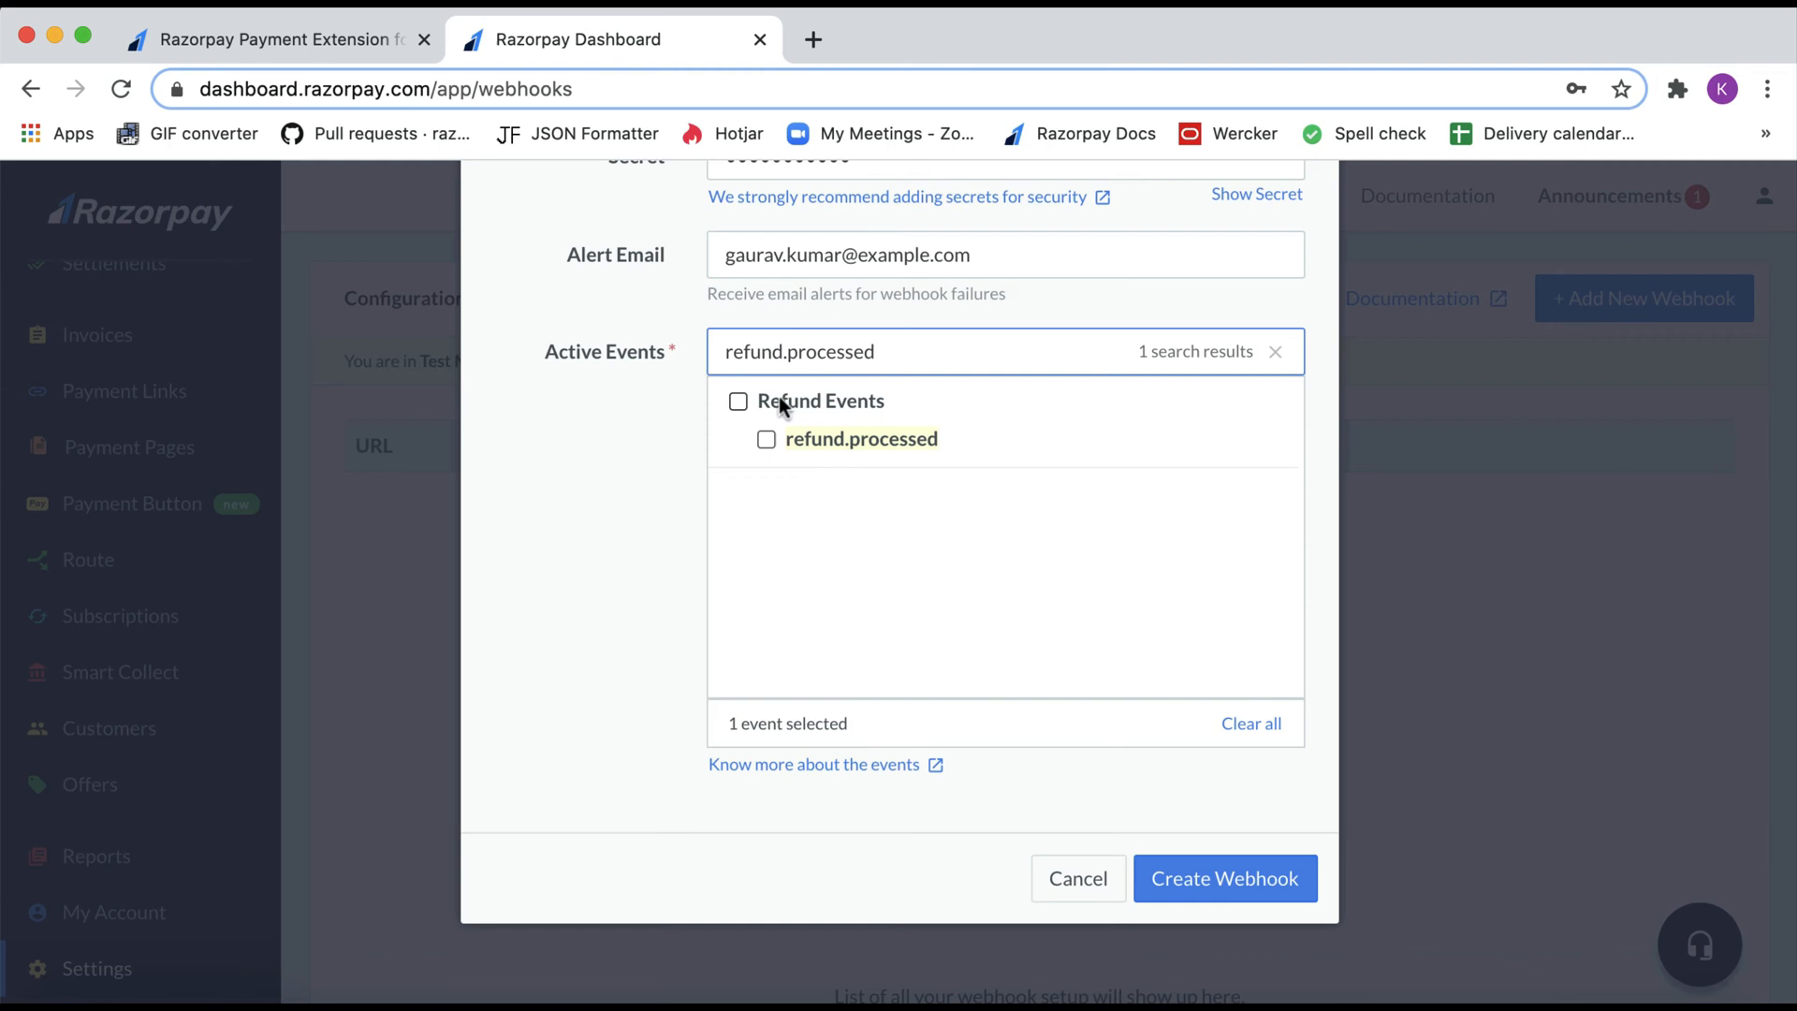
click(737, 401)
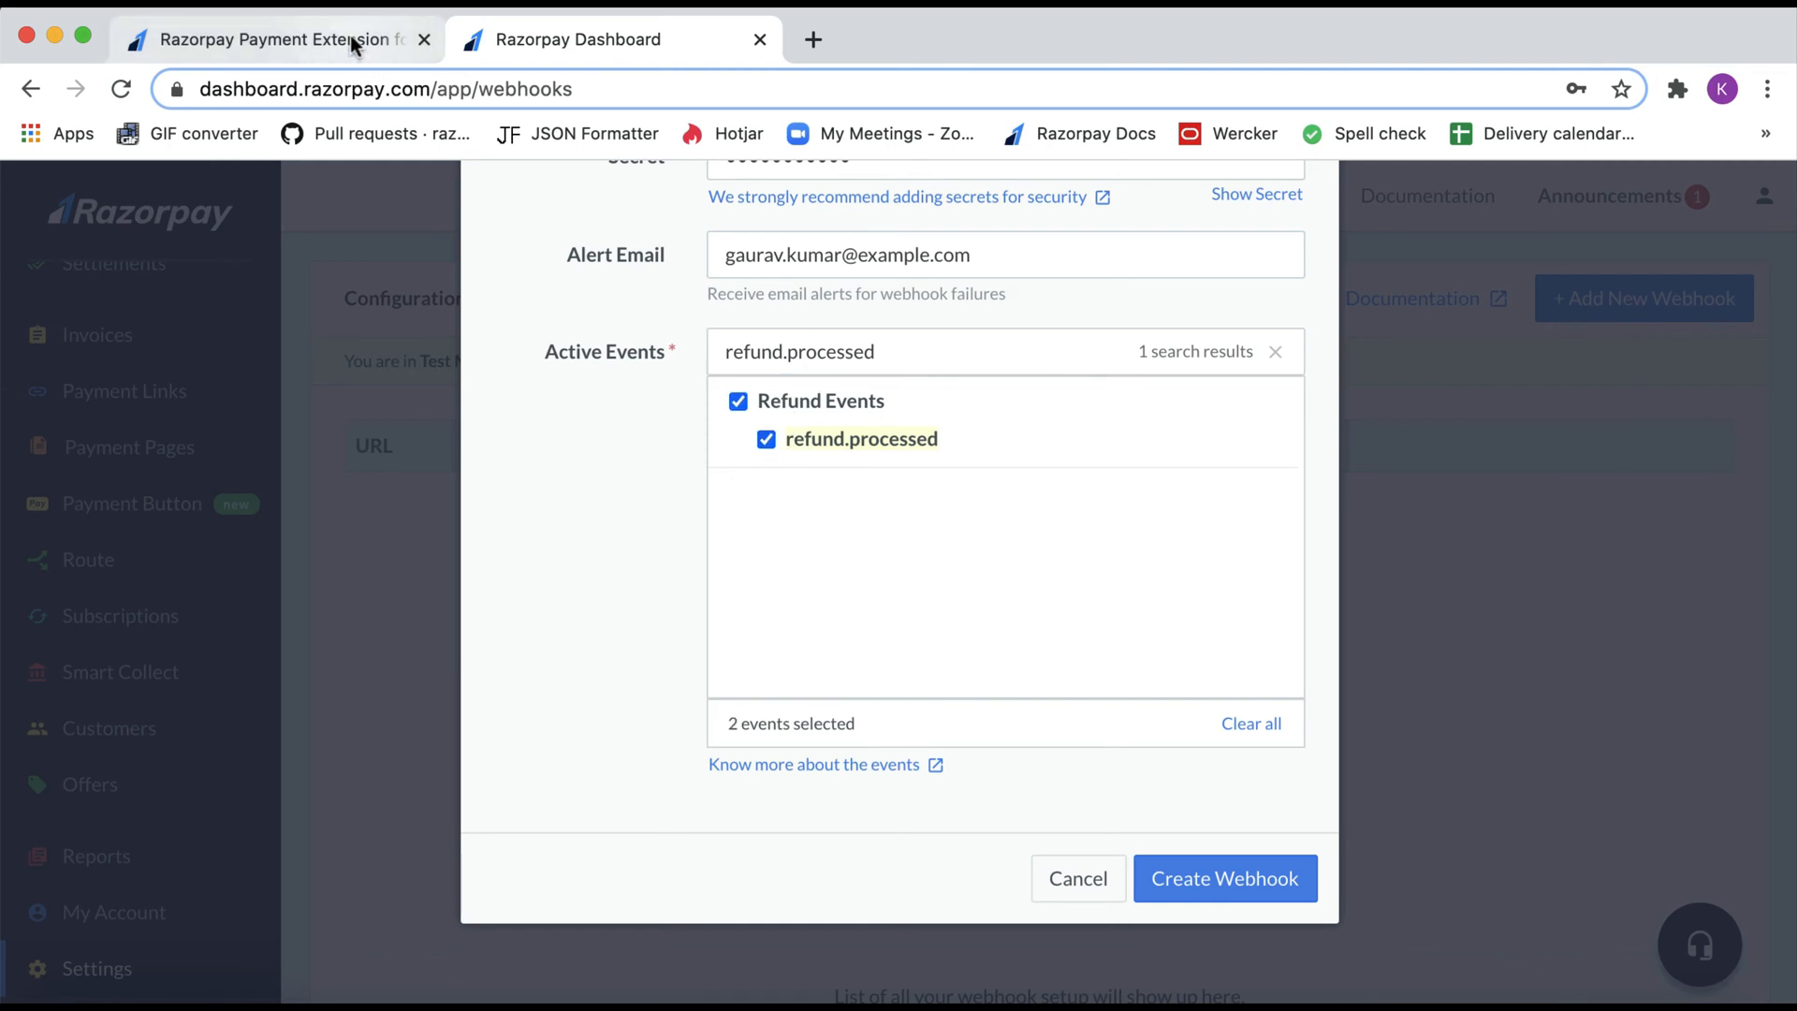
click(275, 39)
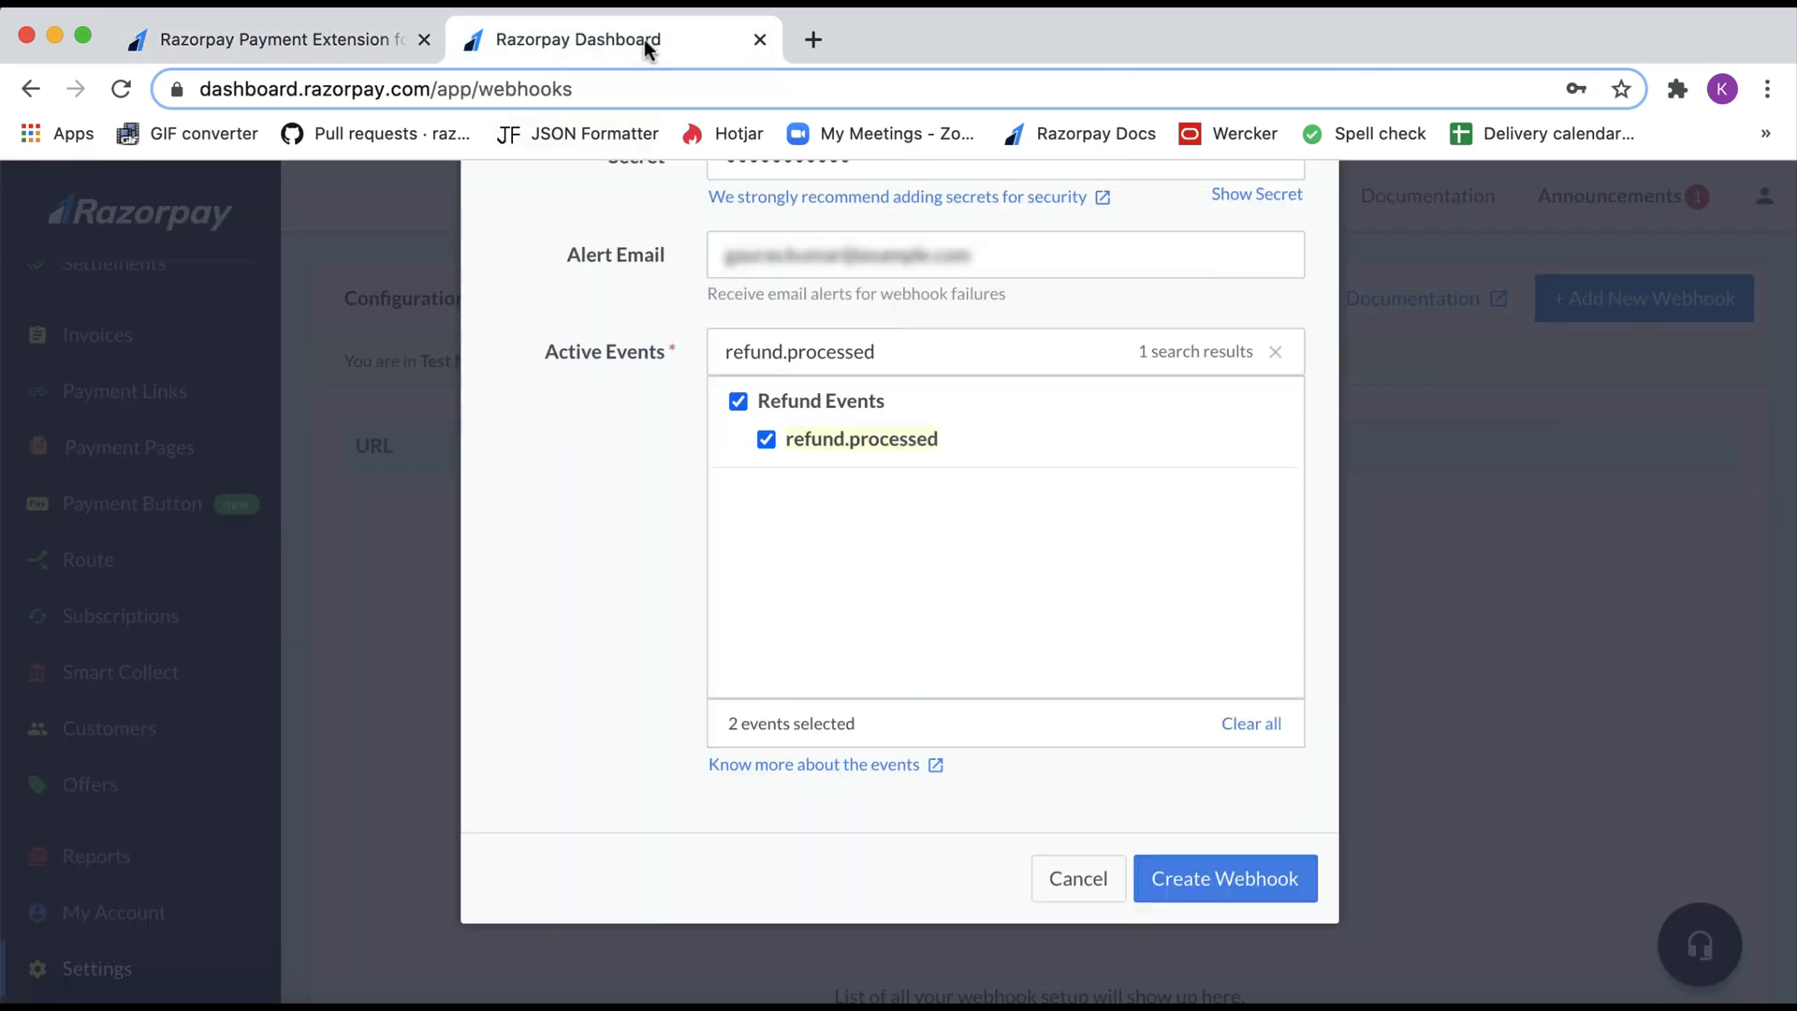
text(payment.failed)
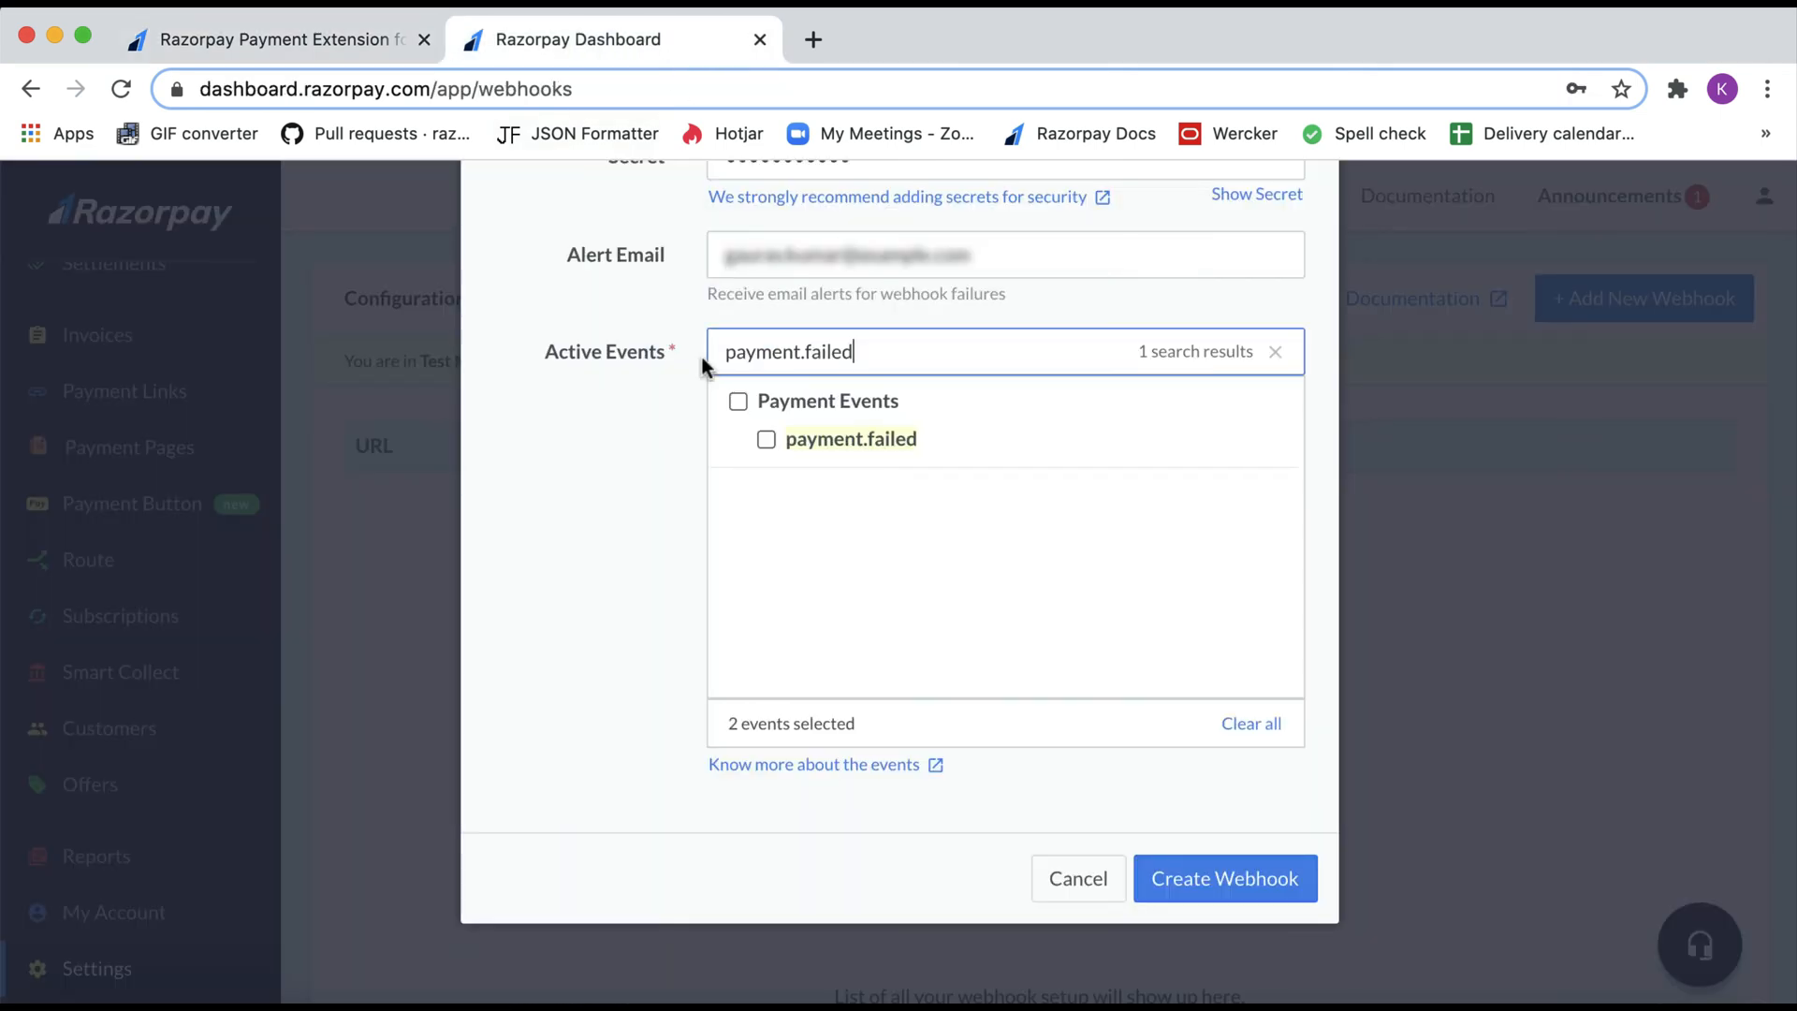
click(765, 438)
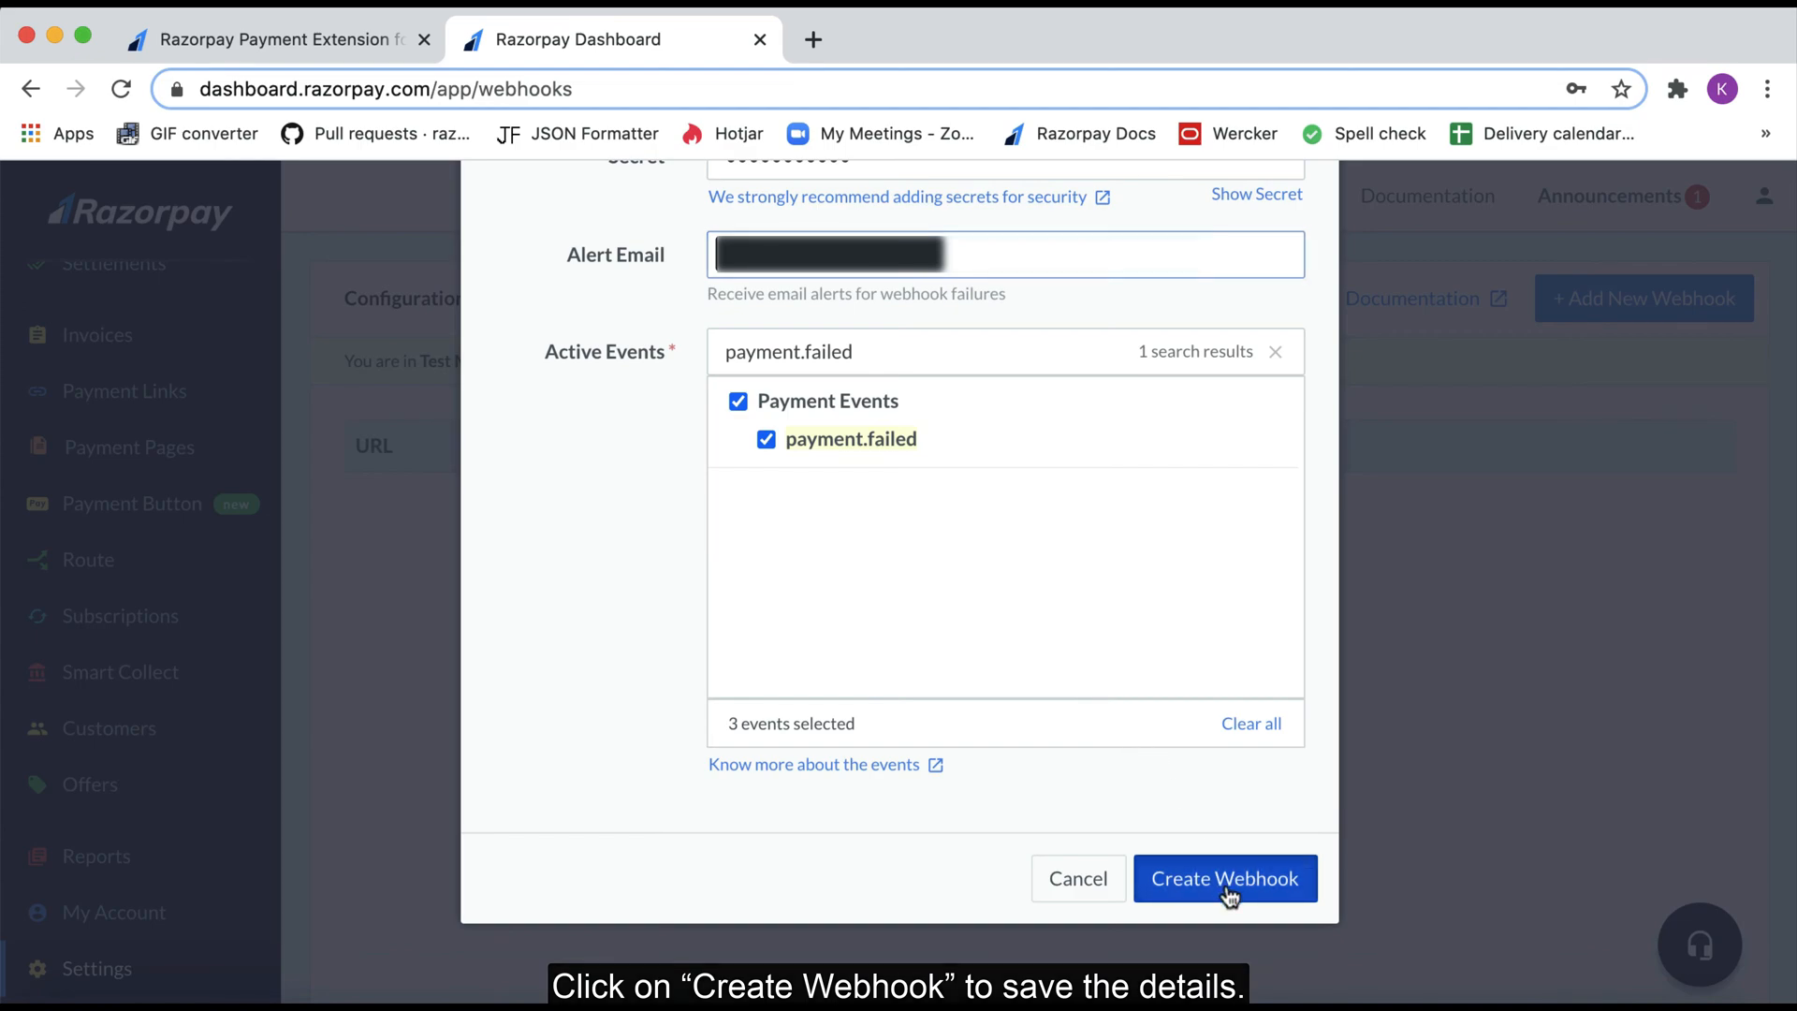
click(1224, 878)
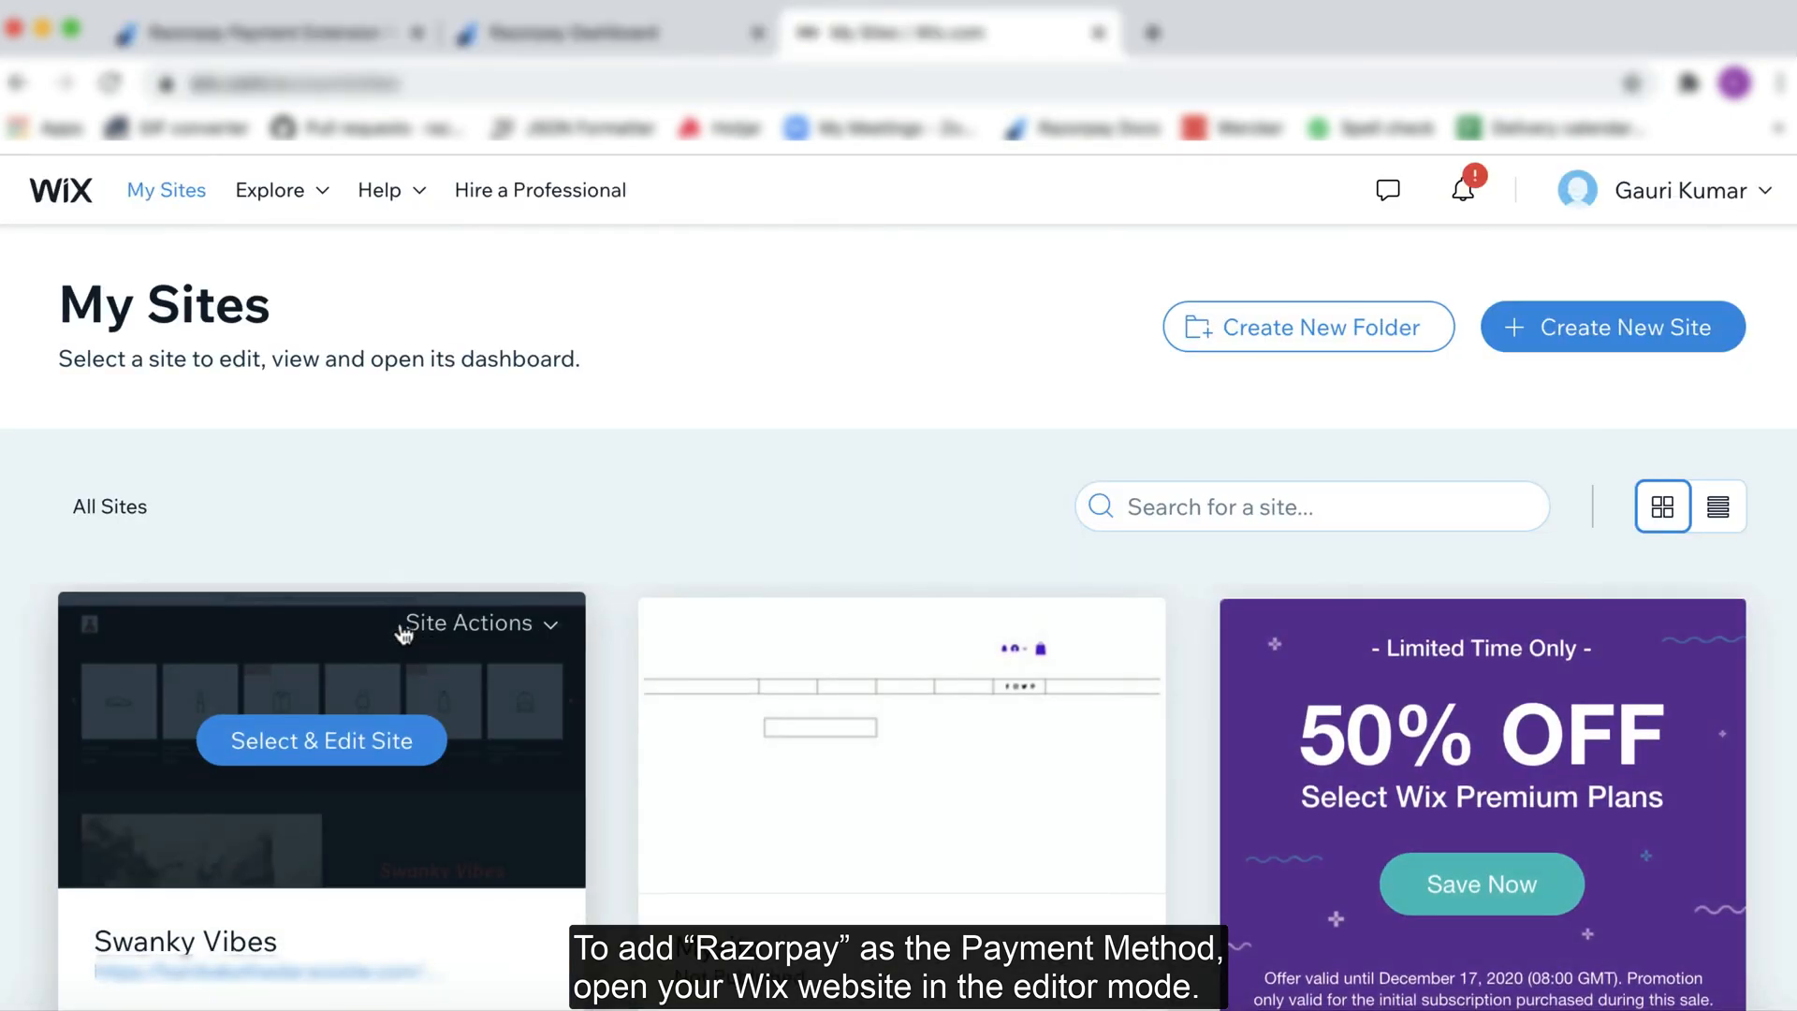
Step: Open the Swanky Vibes site dashboard and its Accept Payments settings
click(320, 740)
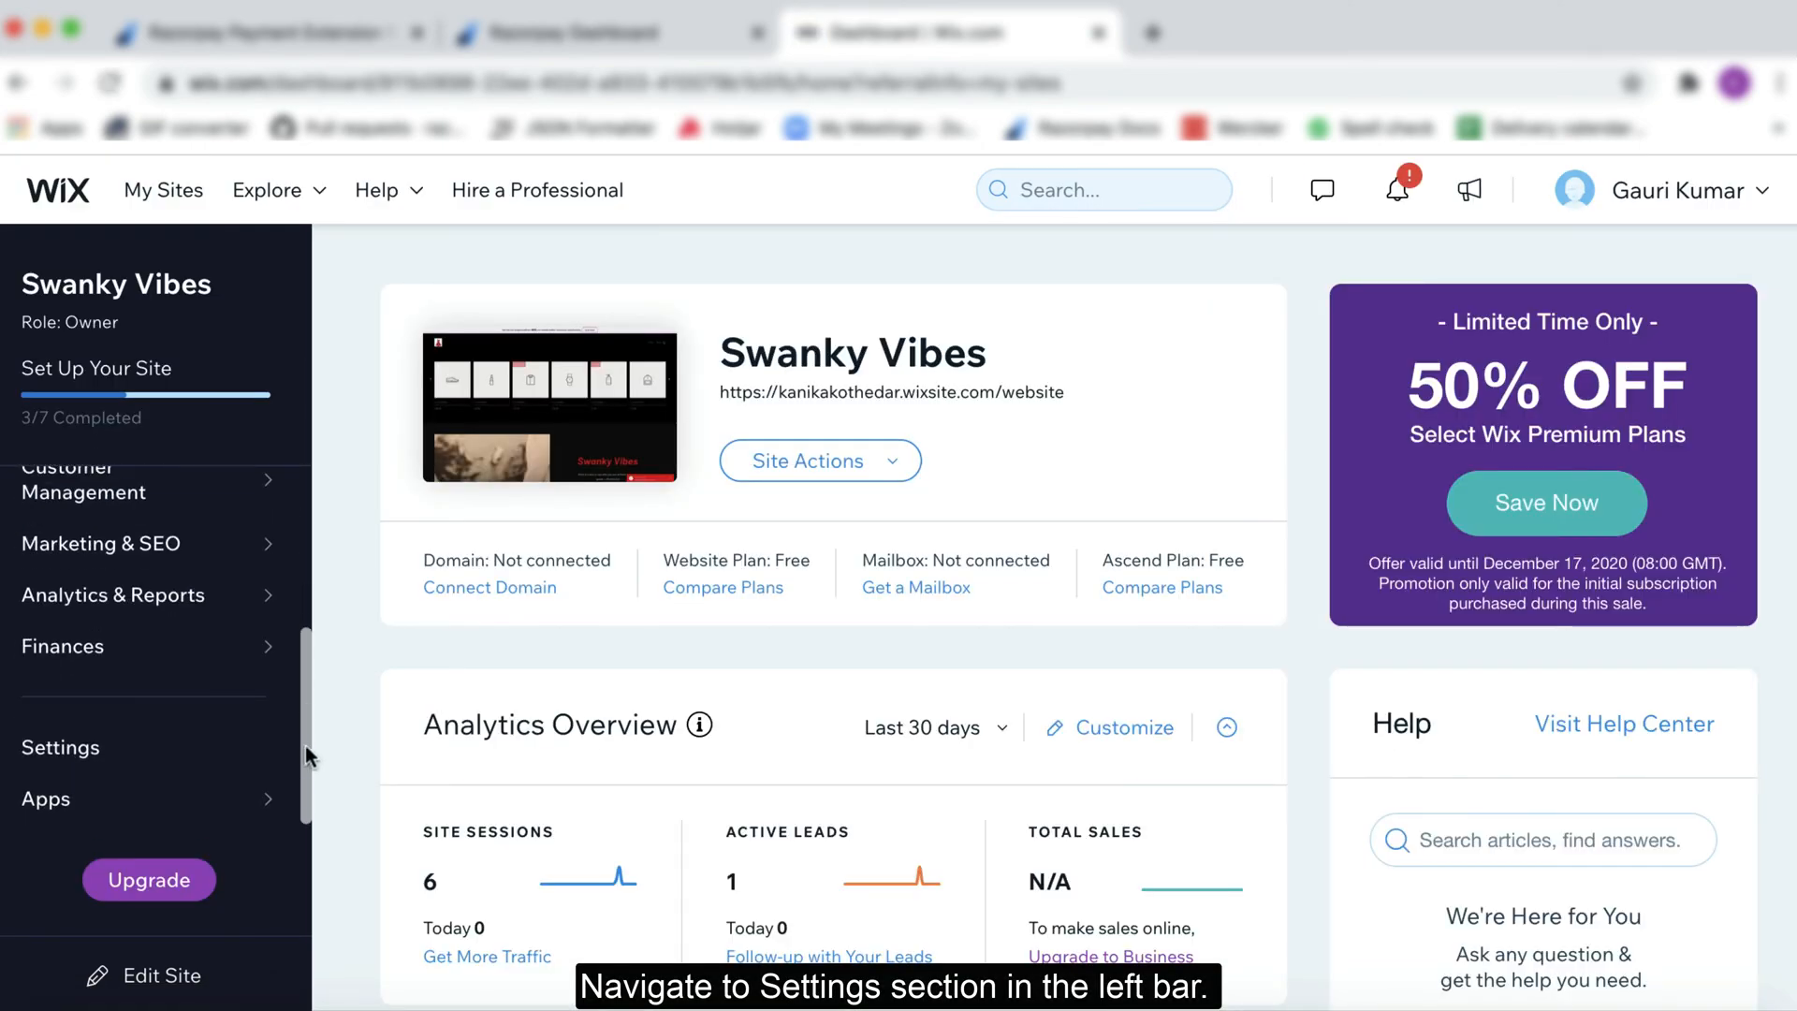
click(60, 747)
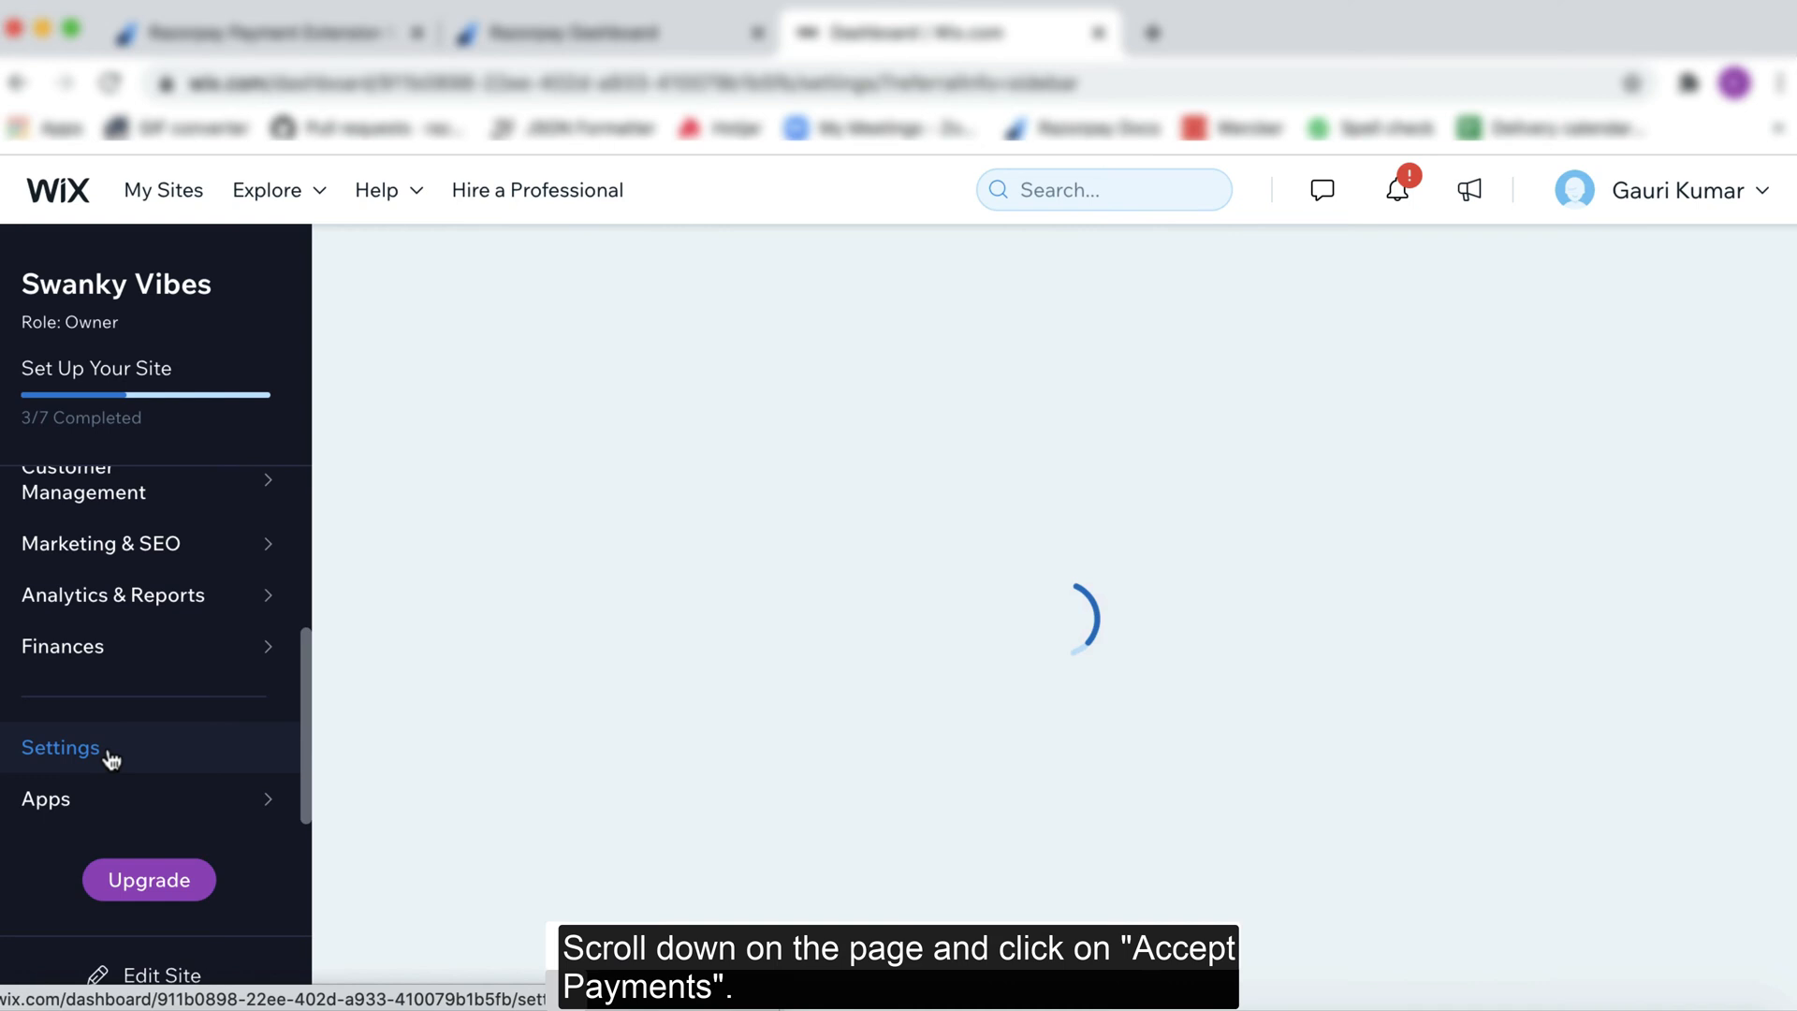
click(60, 747)
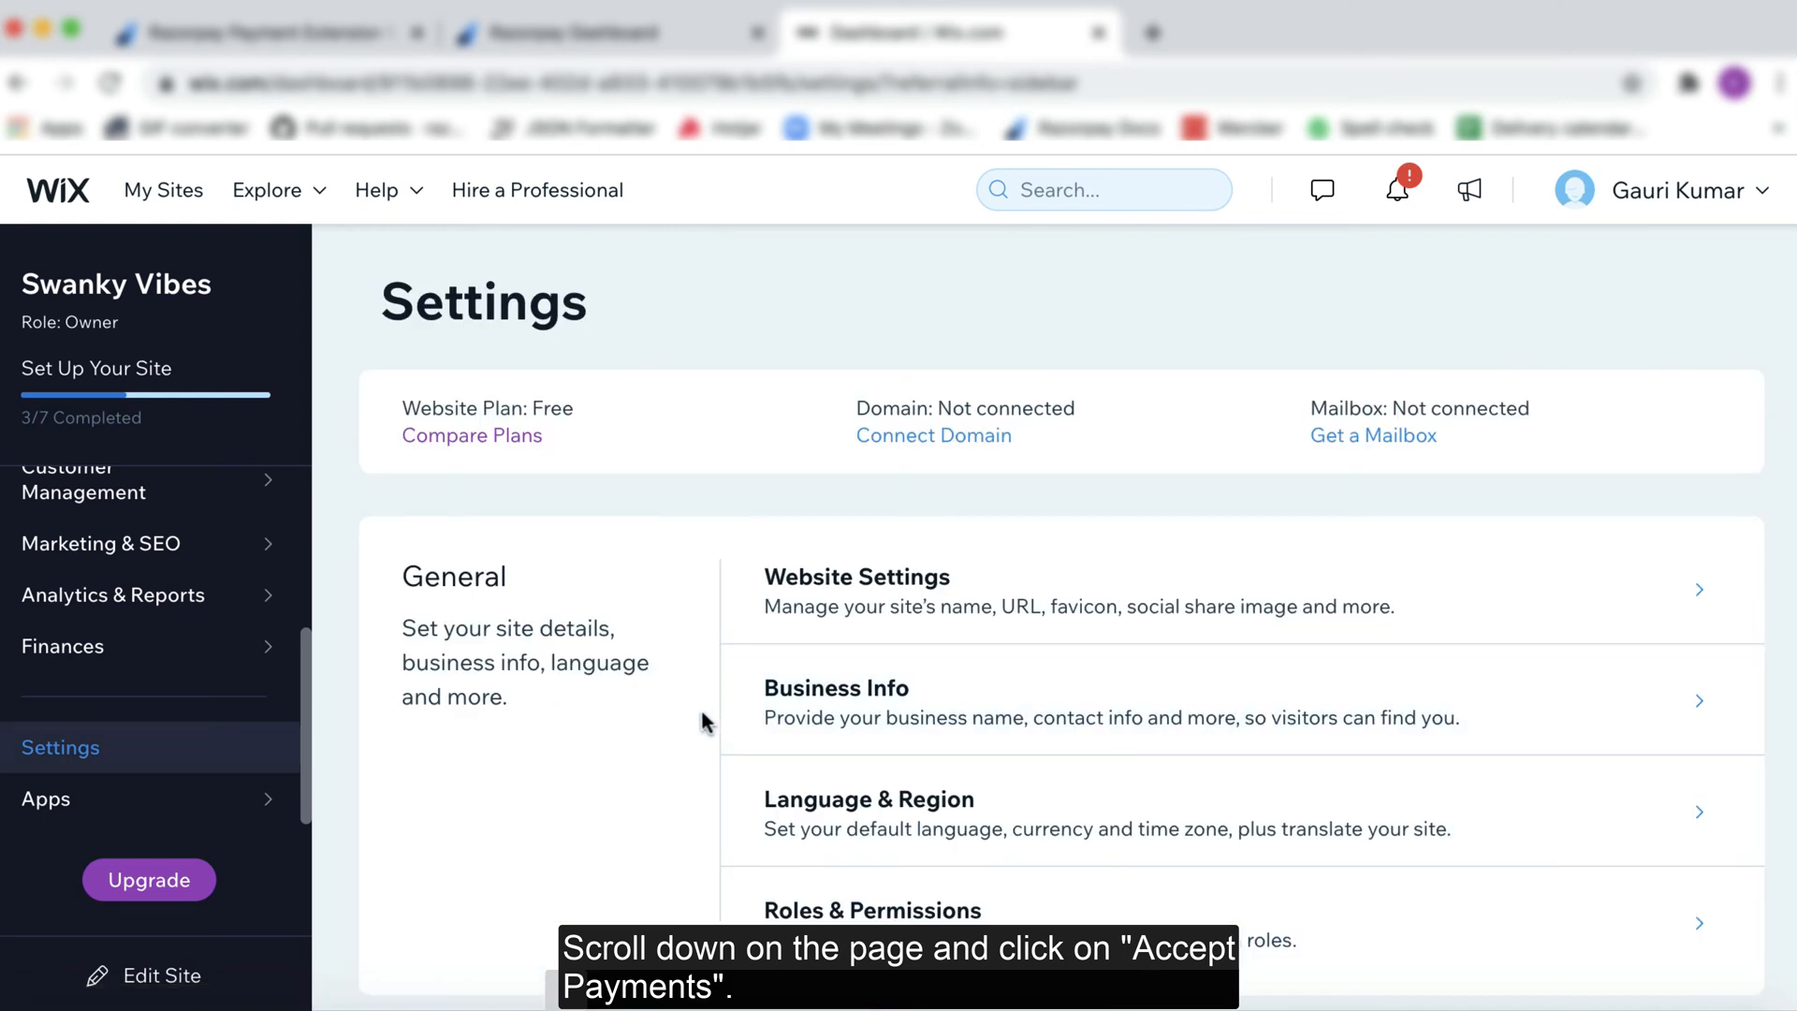
scroll(down, 3)
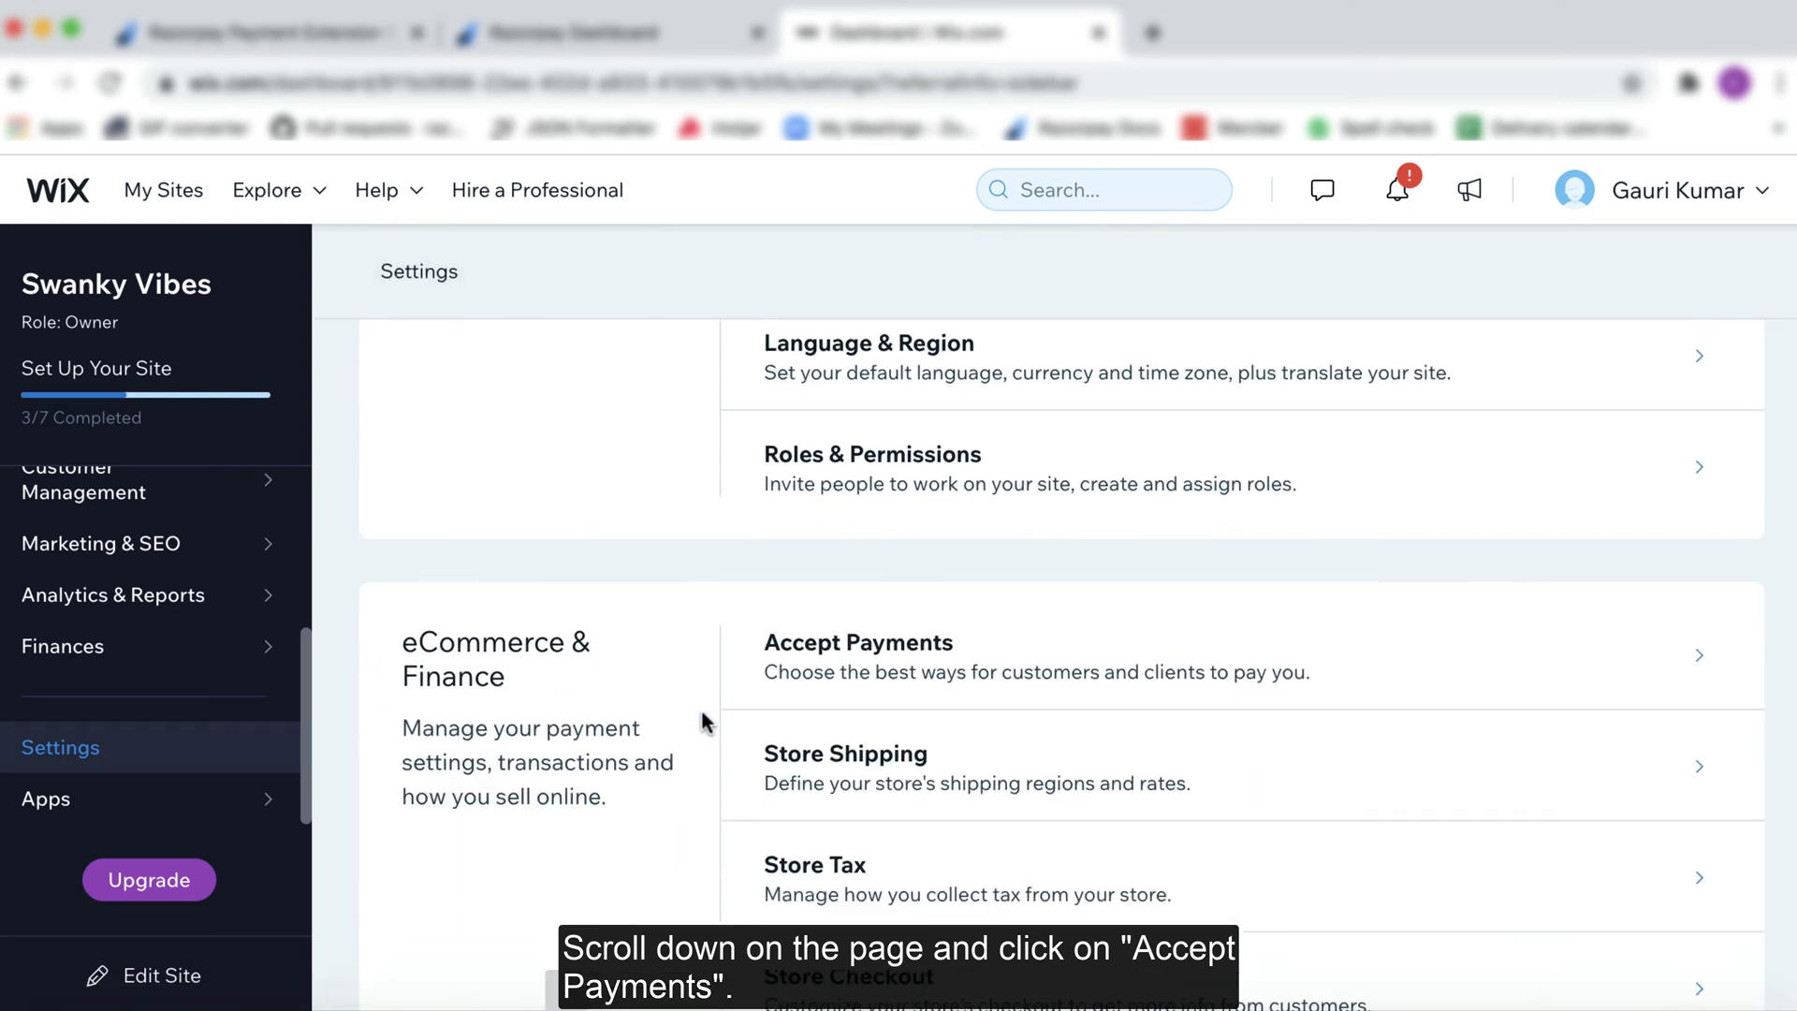
click(858, 642)
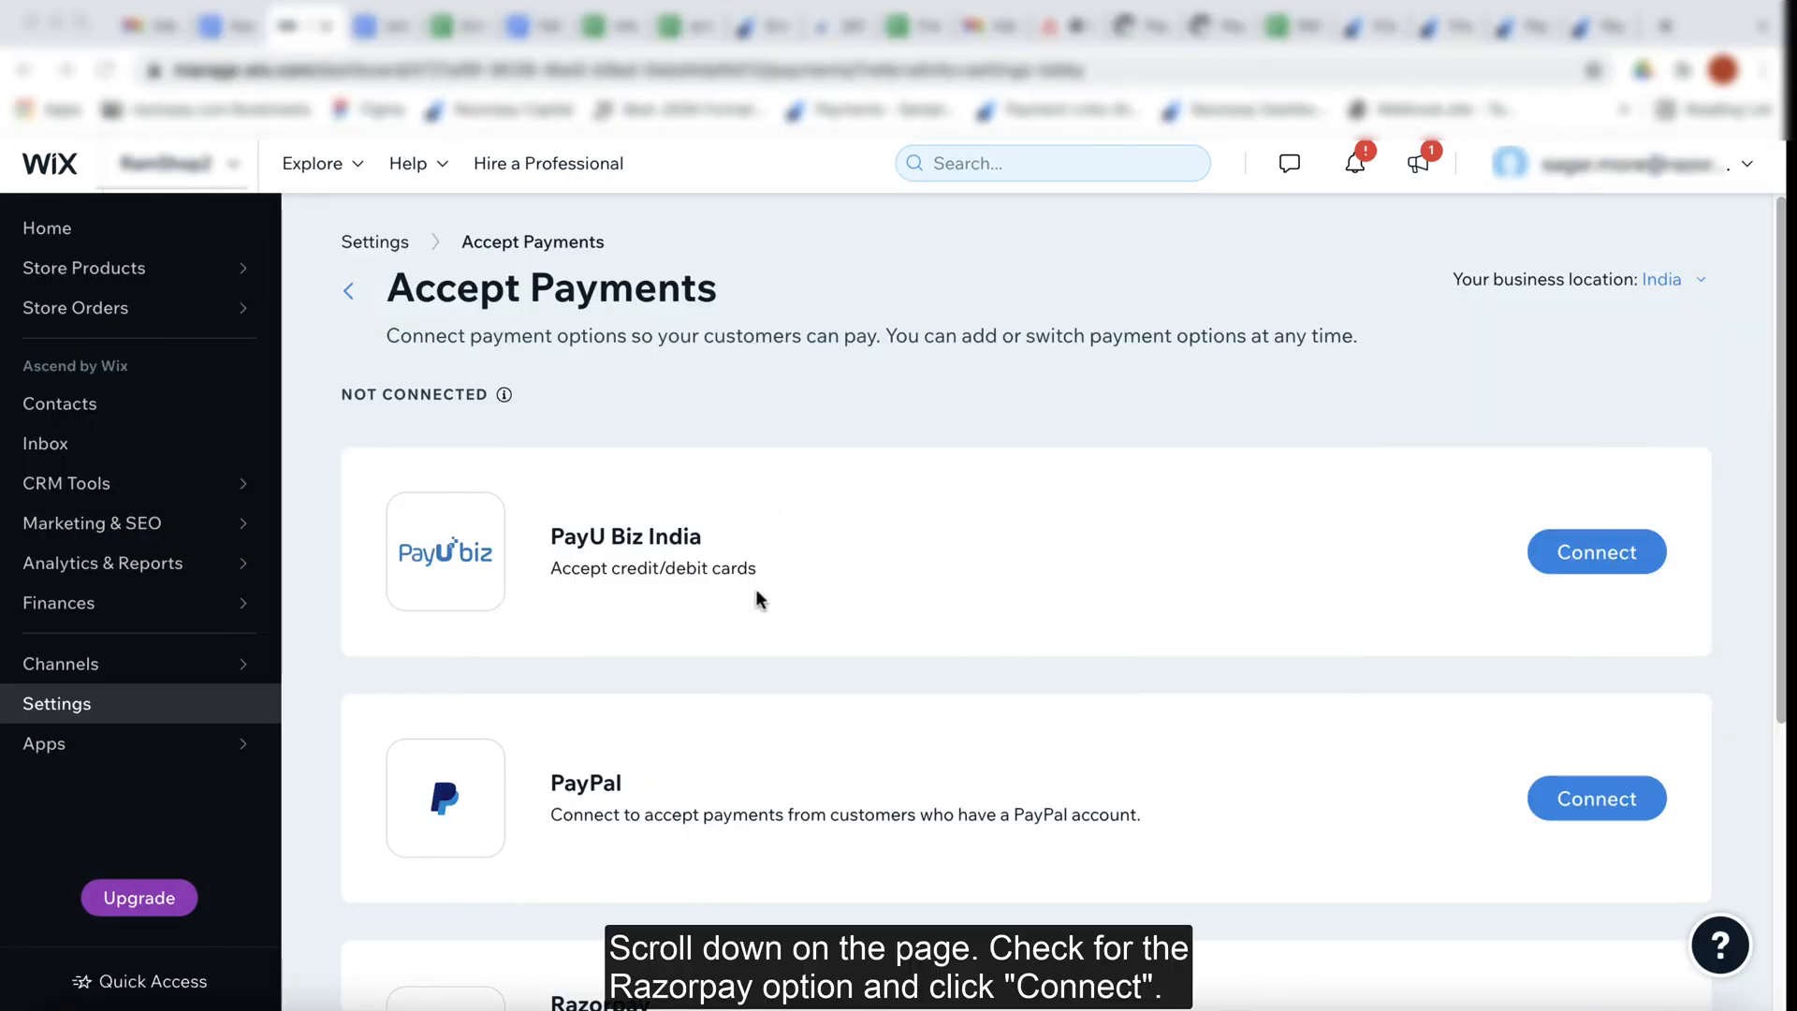
Step: Find Razorpay among the payment options and start connecting it
scroll(down, 3)
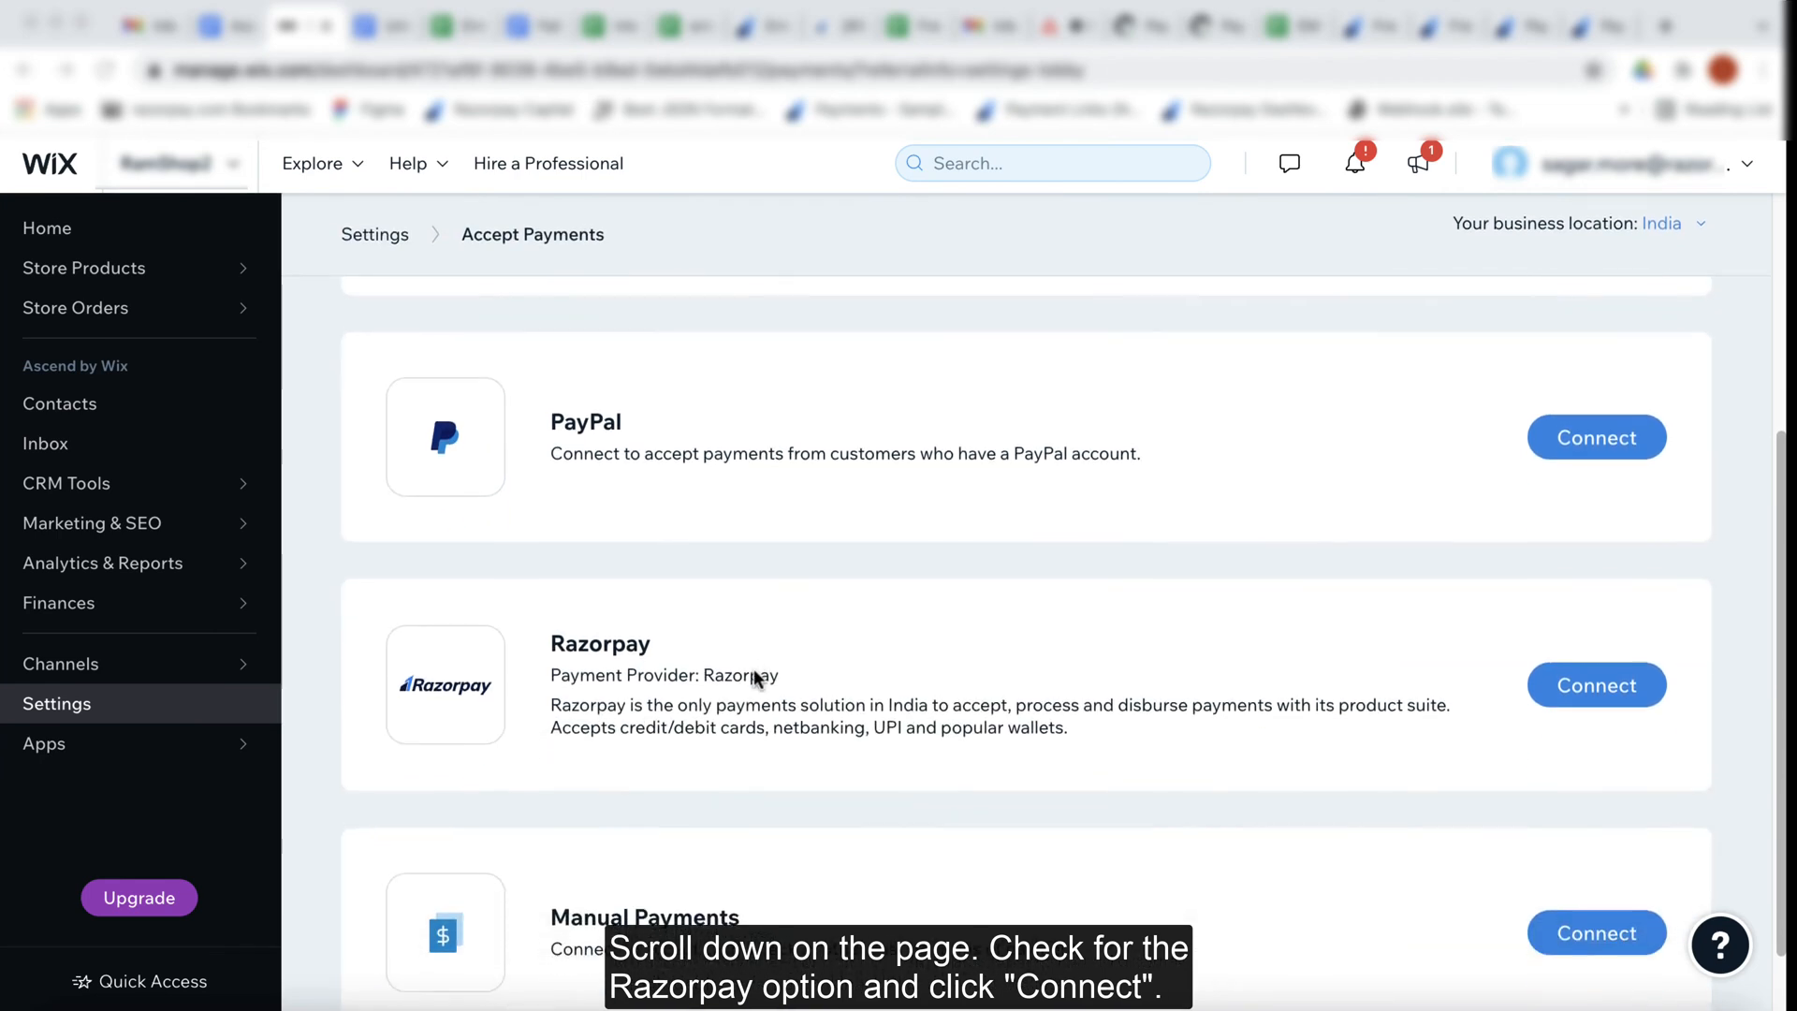
scroll(down, 3)
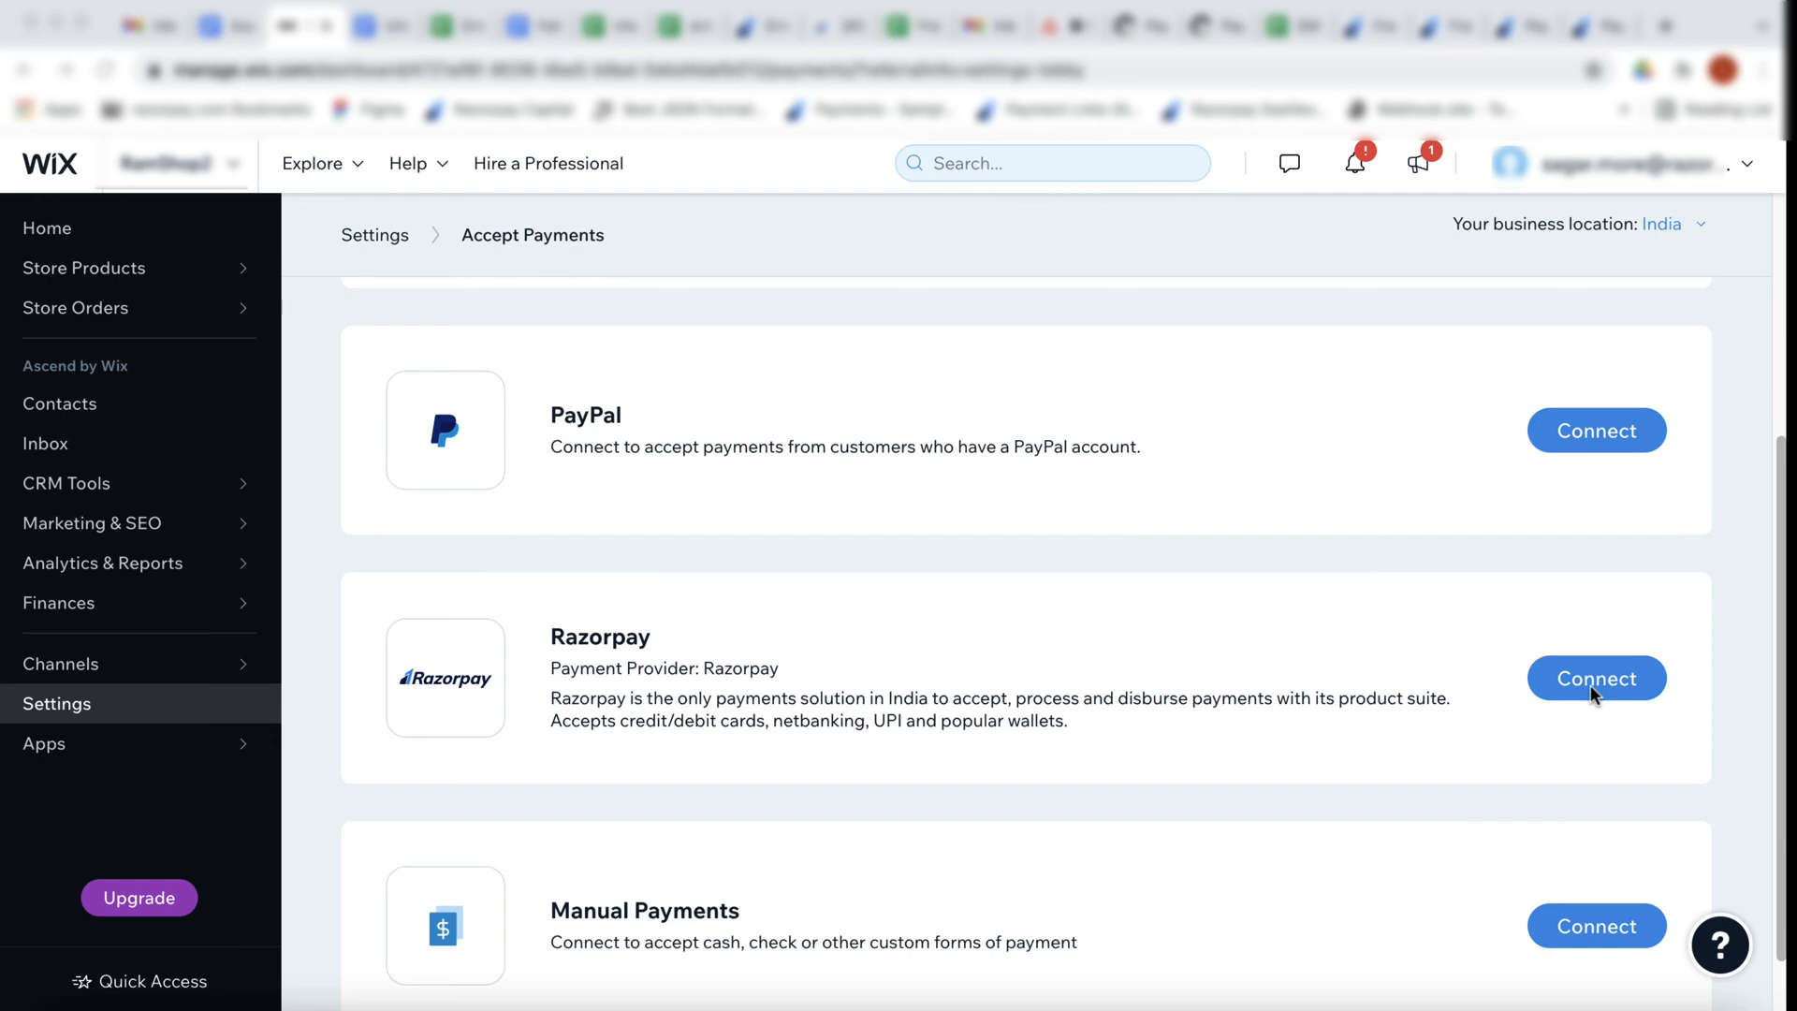
click(1595, 678)
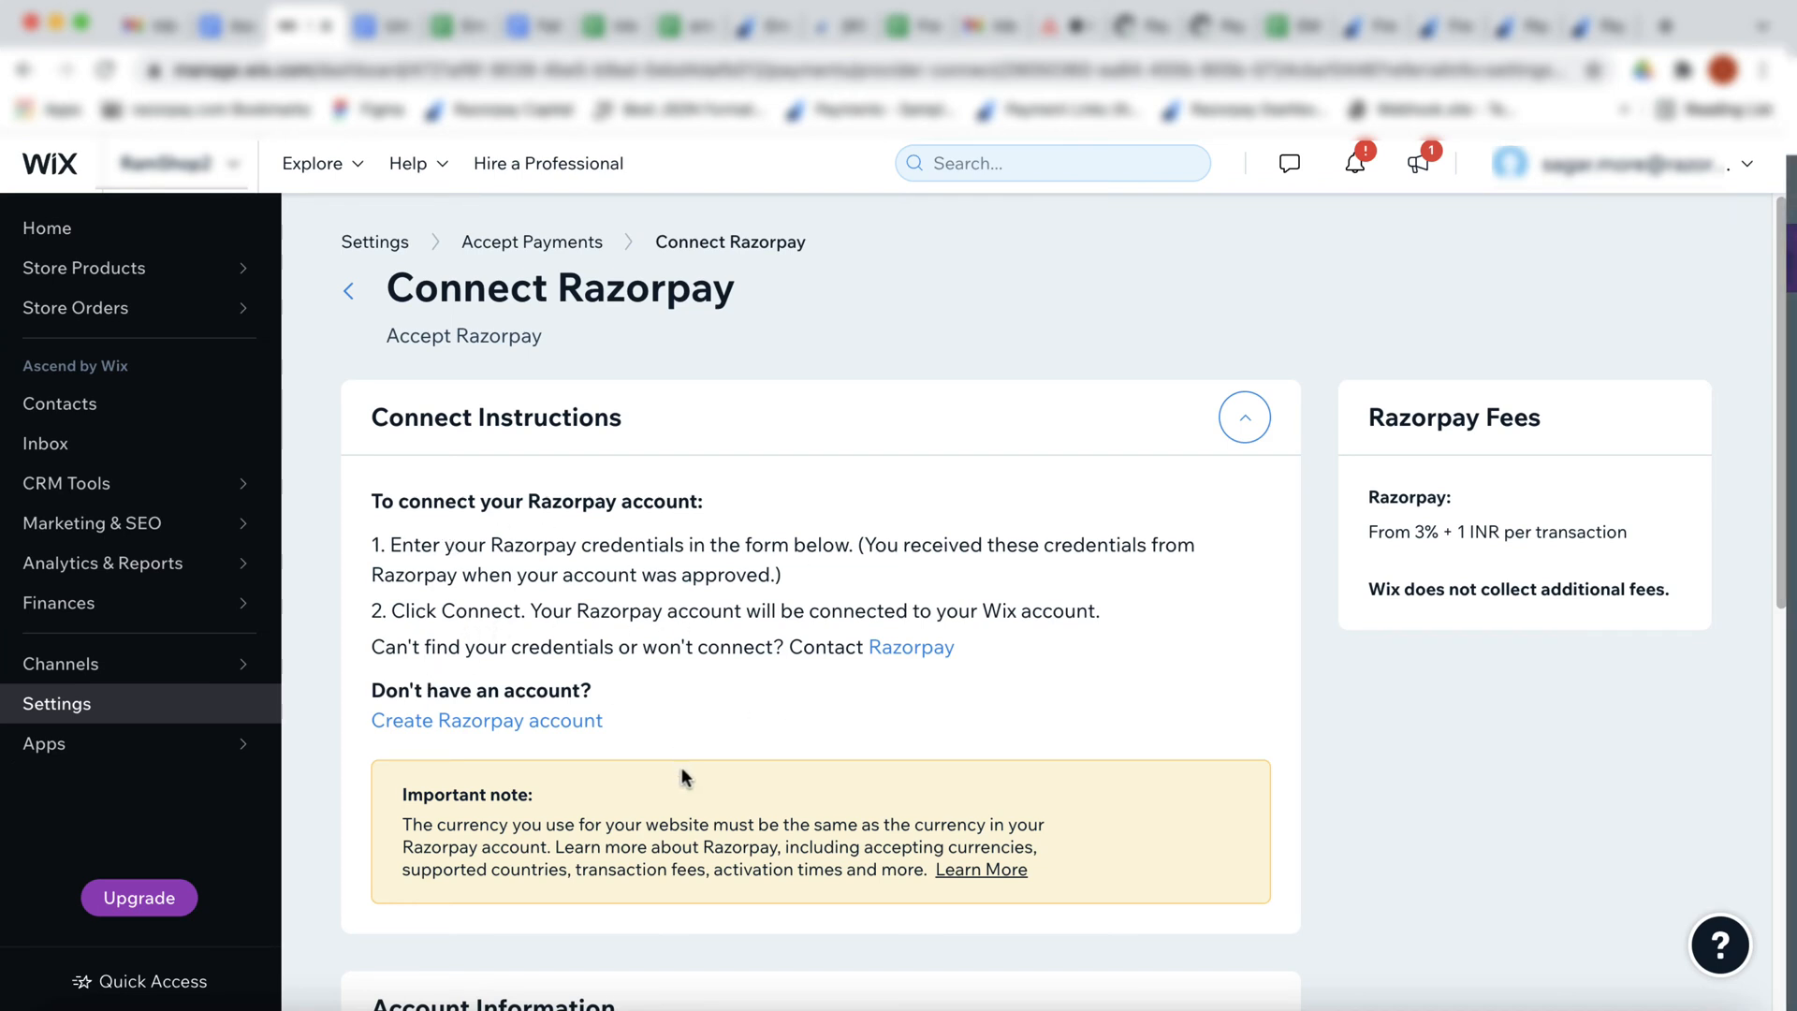
Step: Enter the saved Razorpay API key and secret key under Account Information and connect
scroll(down, 3)
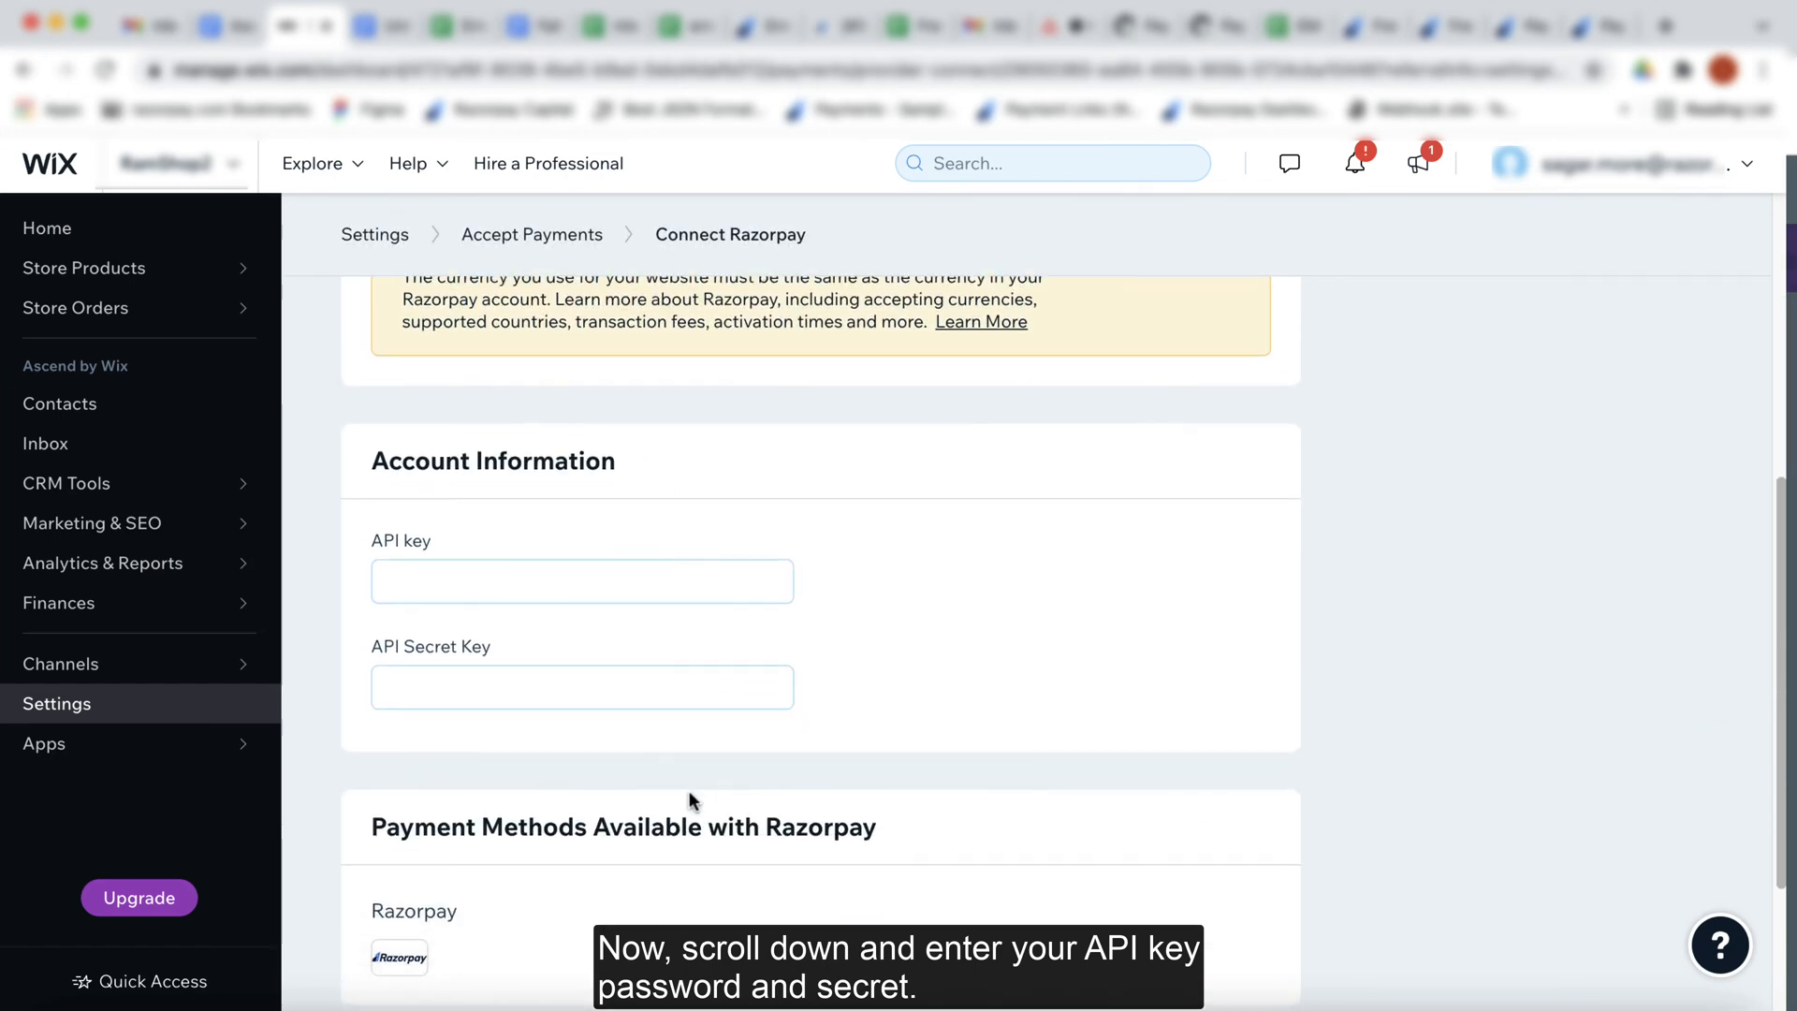
scroll(down, 3)
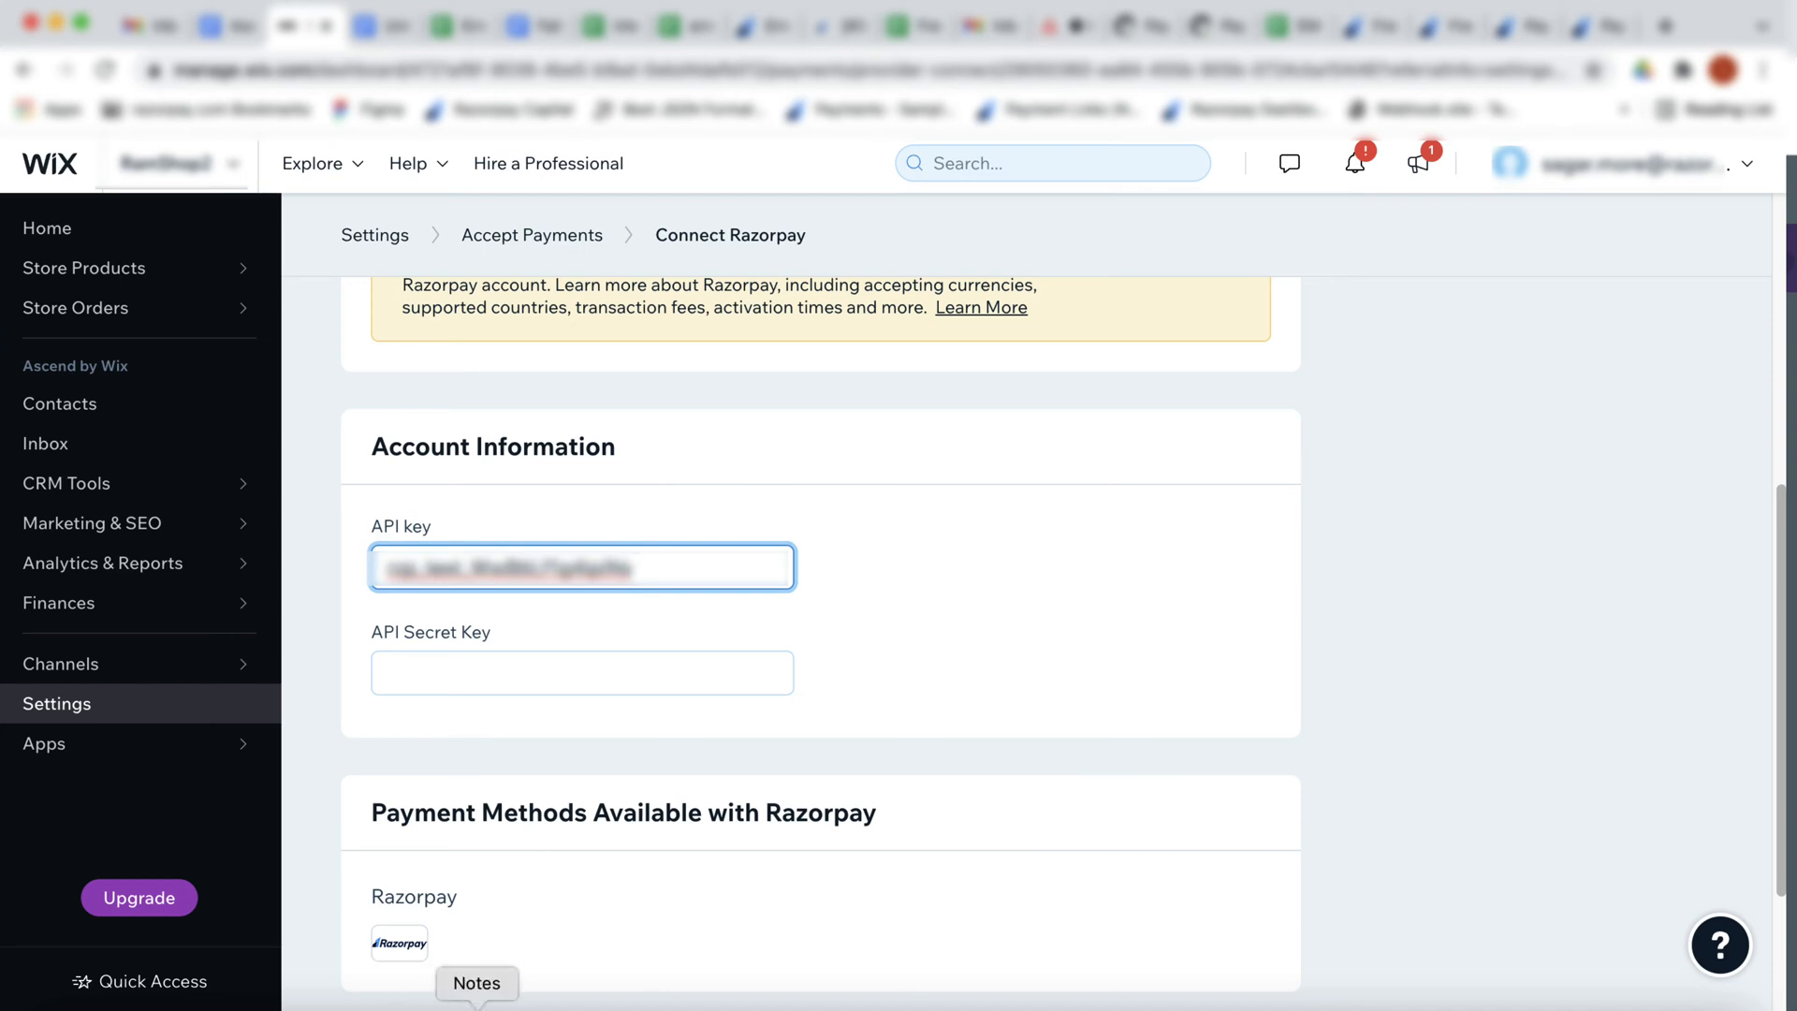
click(478, 983)
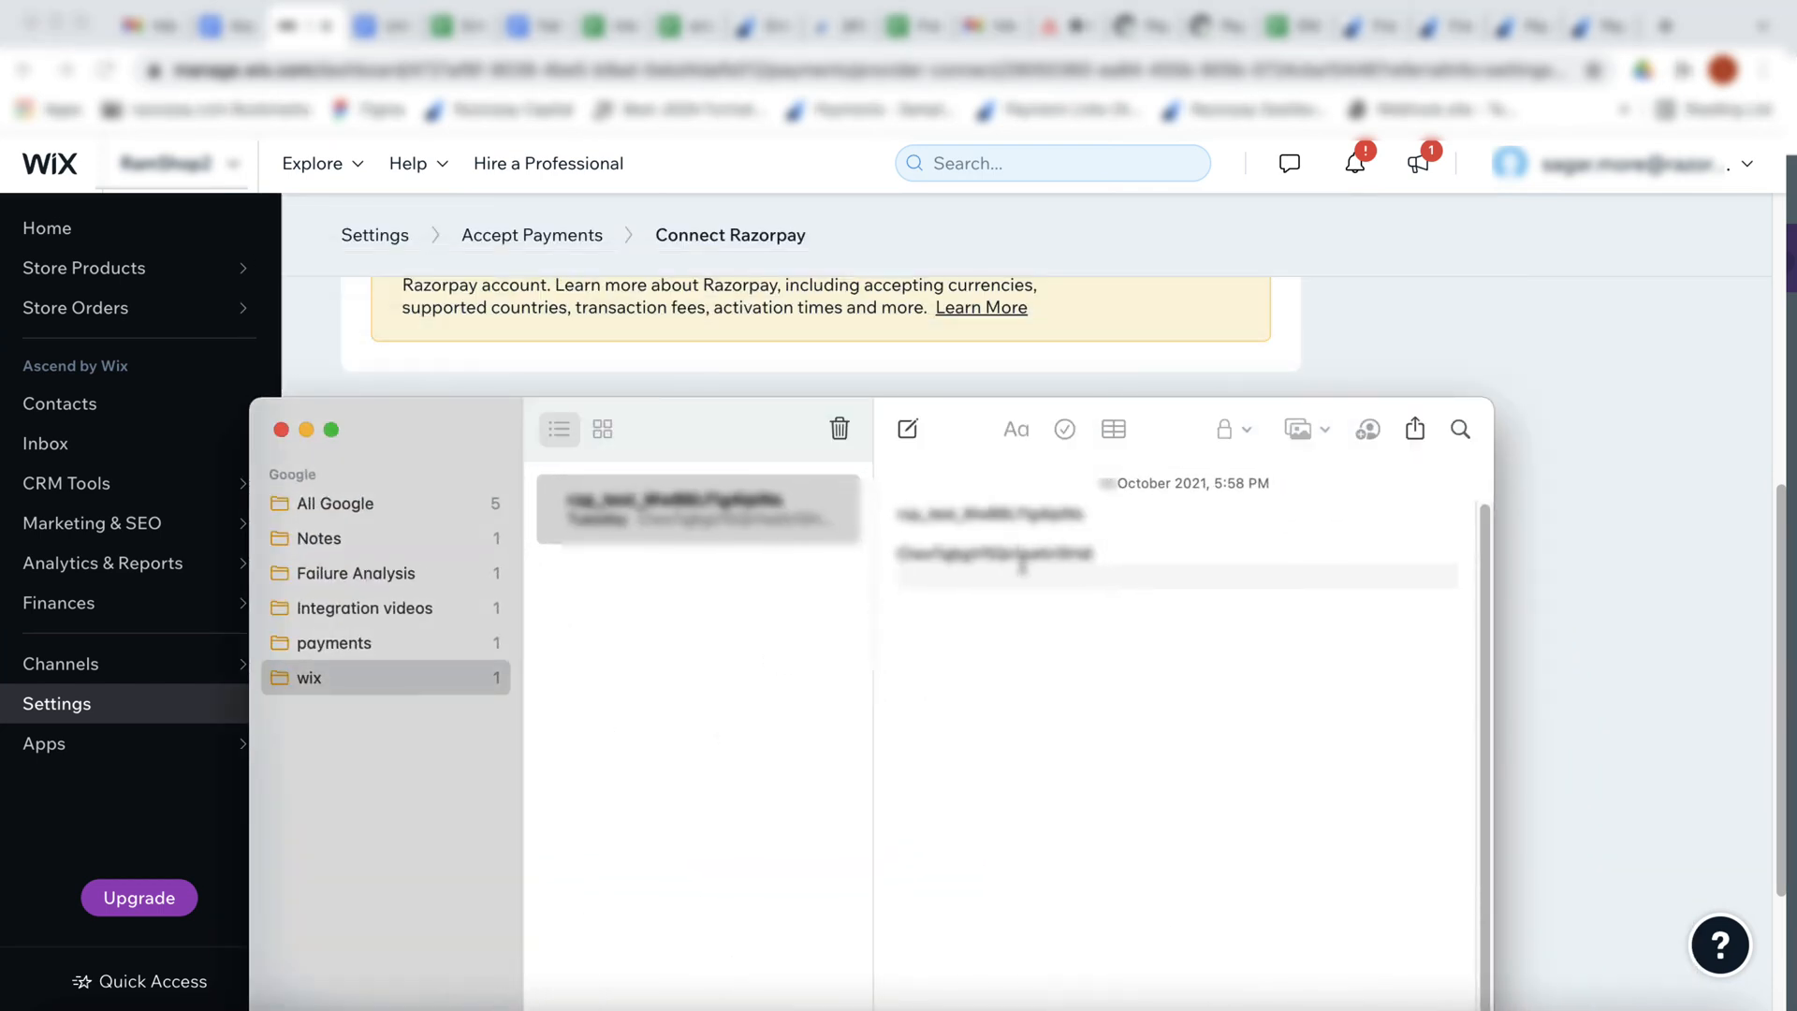
double_click(995, 555)
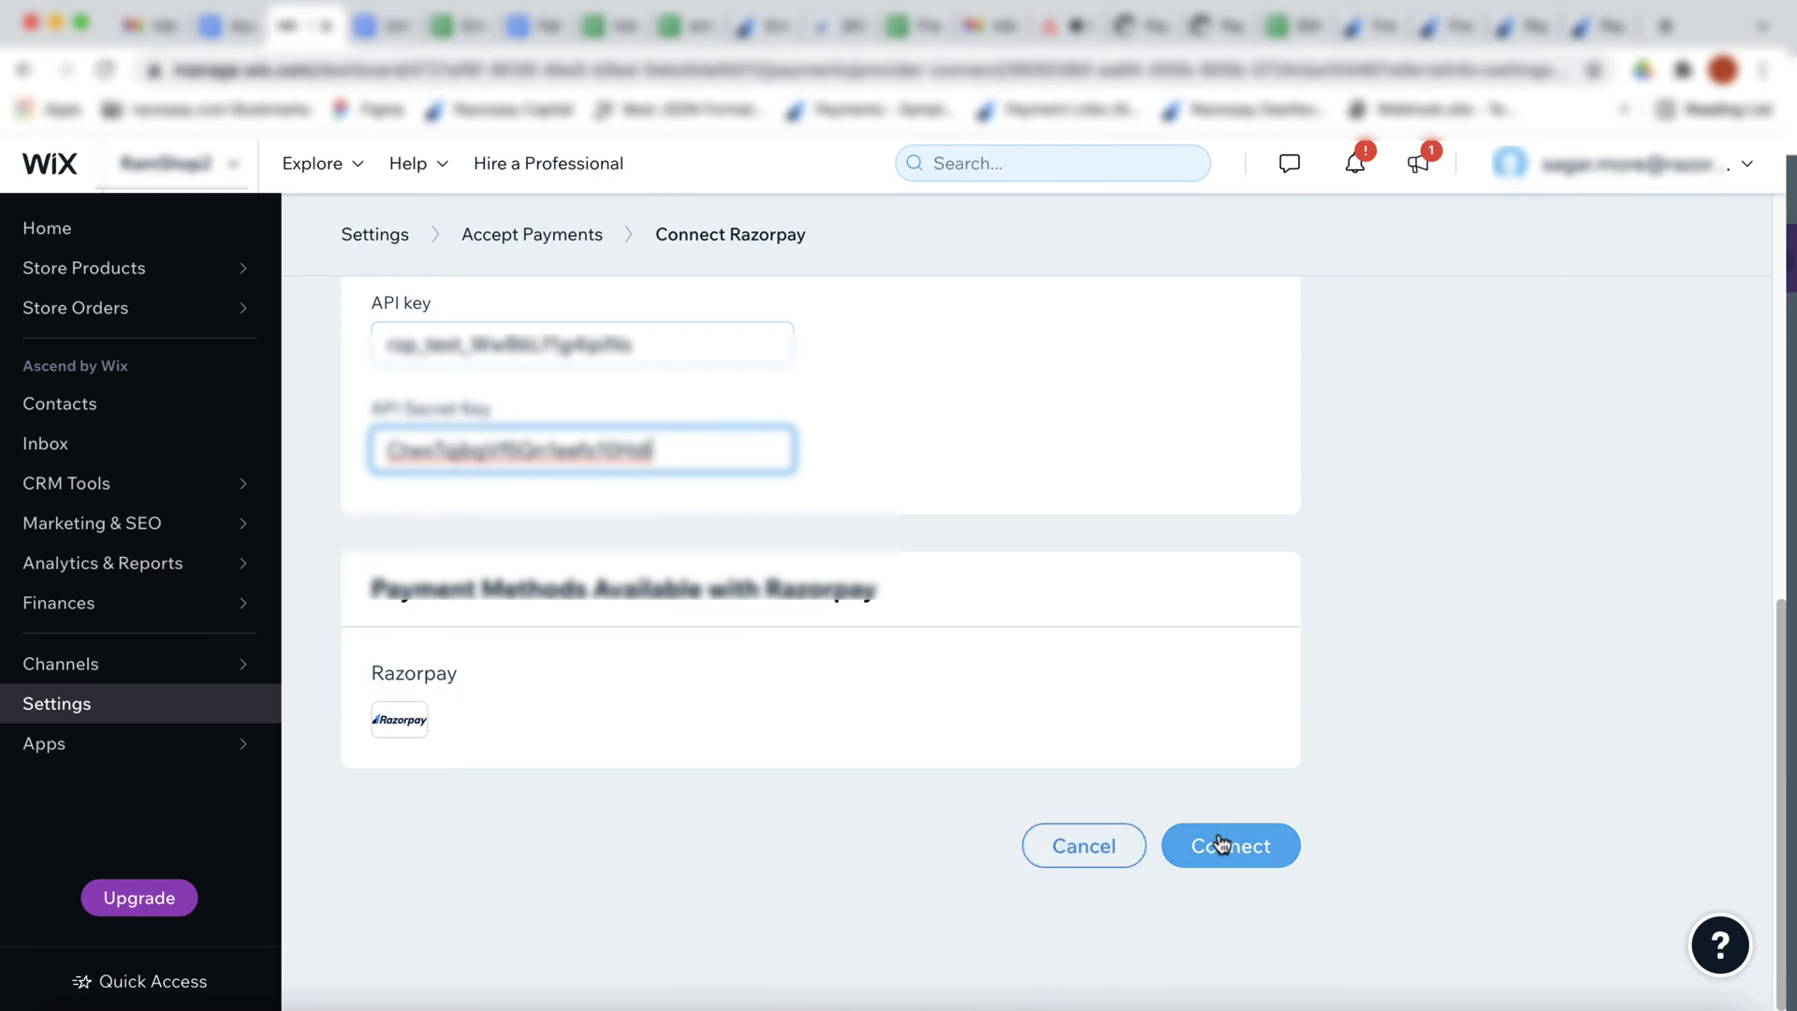
click(1230, 846)
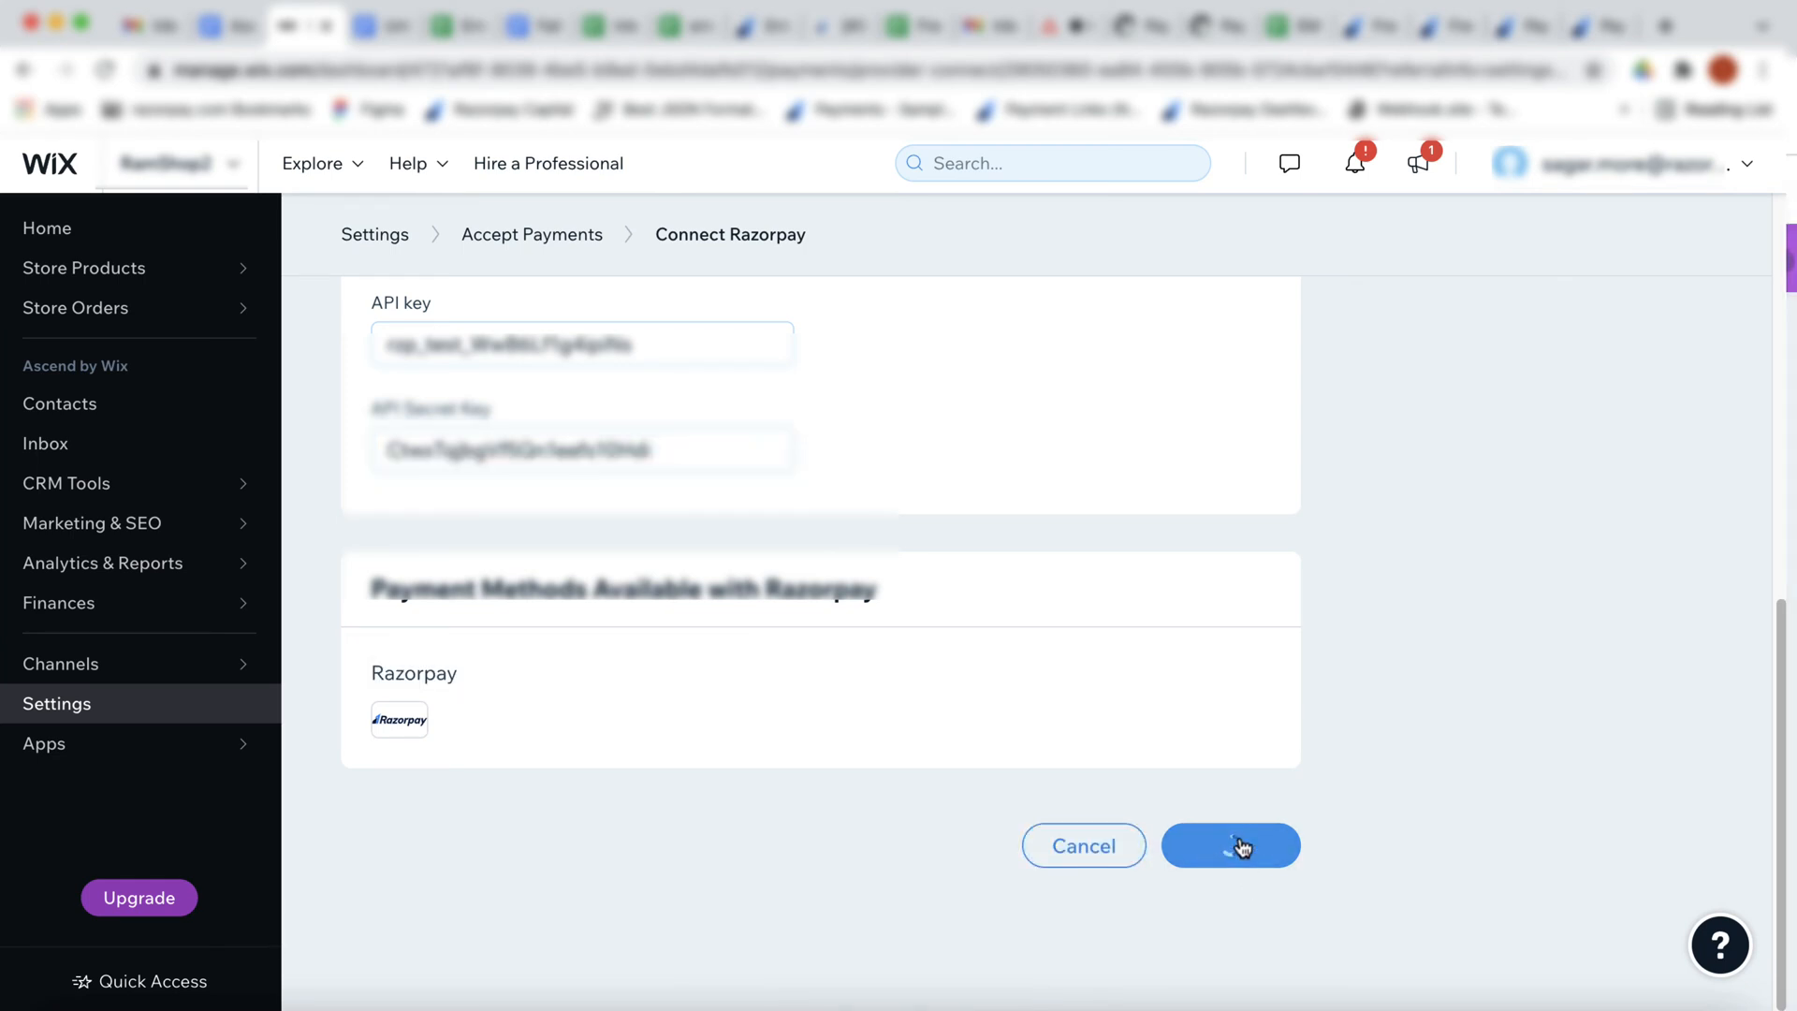
click(1230, 847)
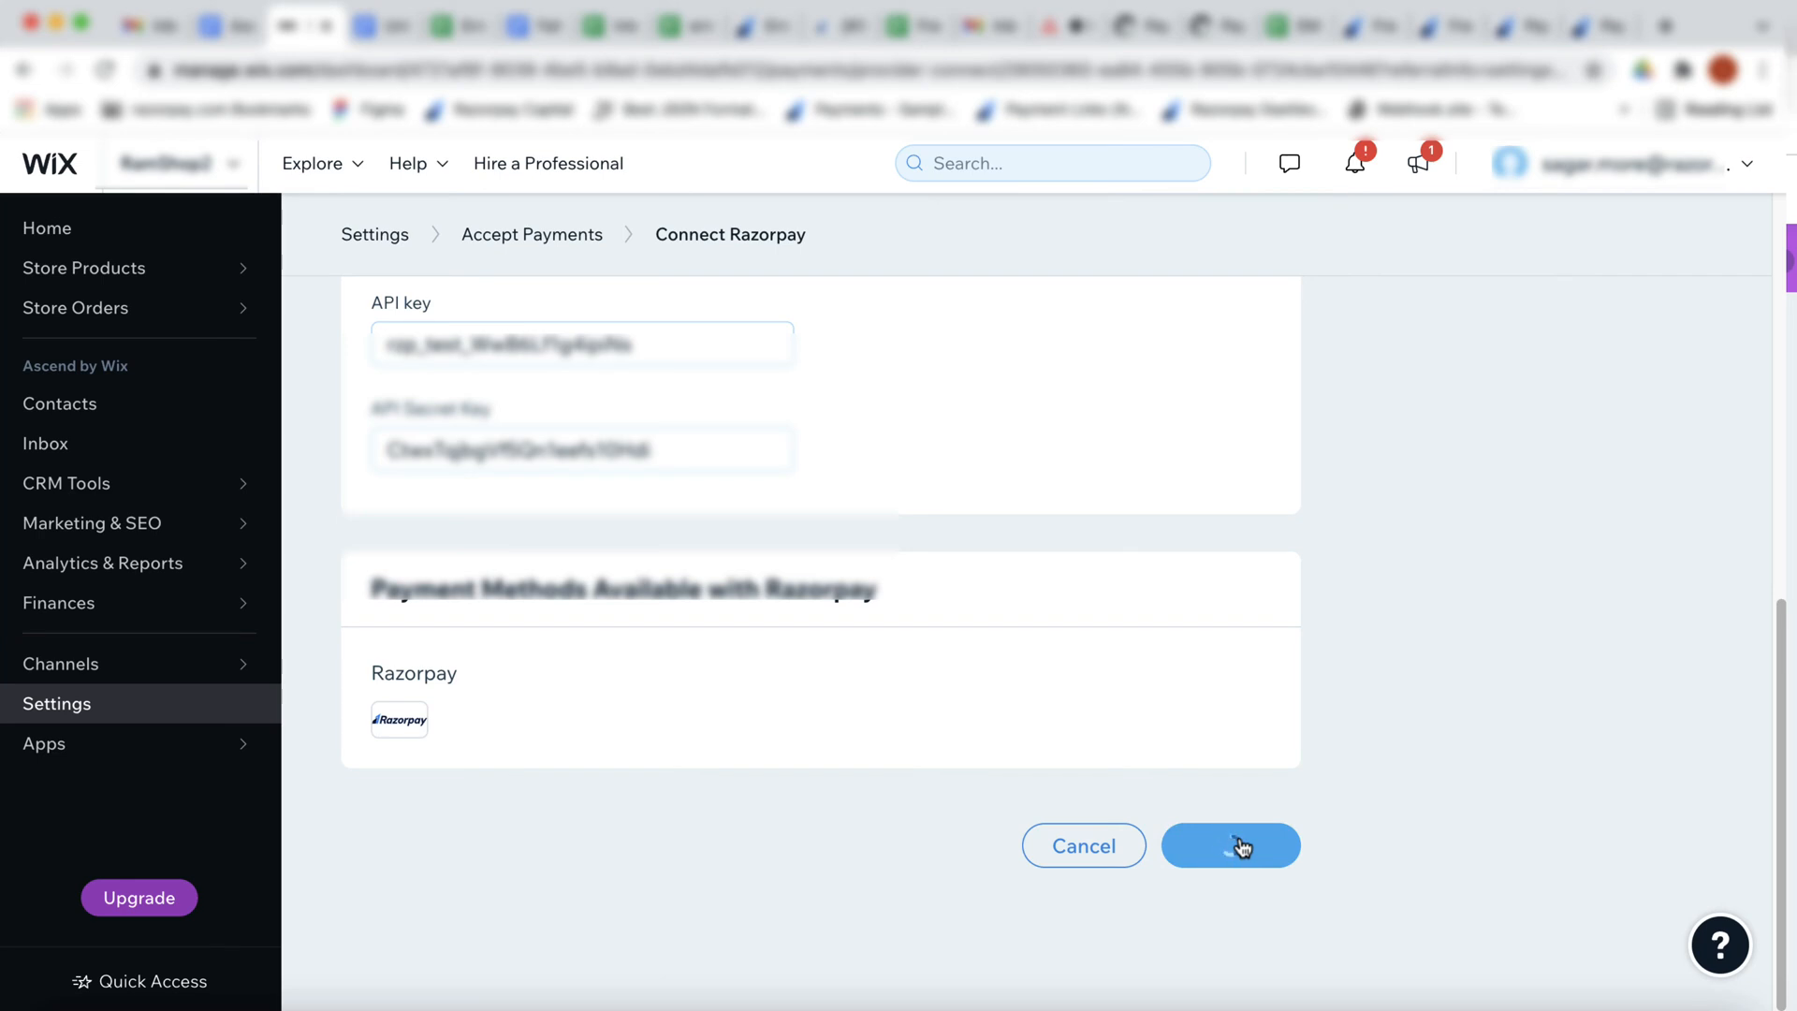
click(1228, 846)
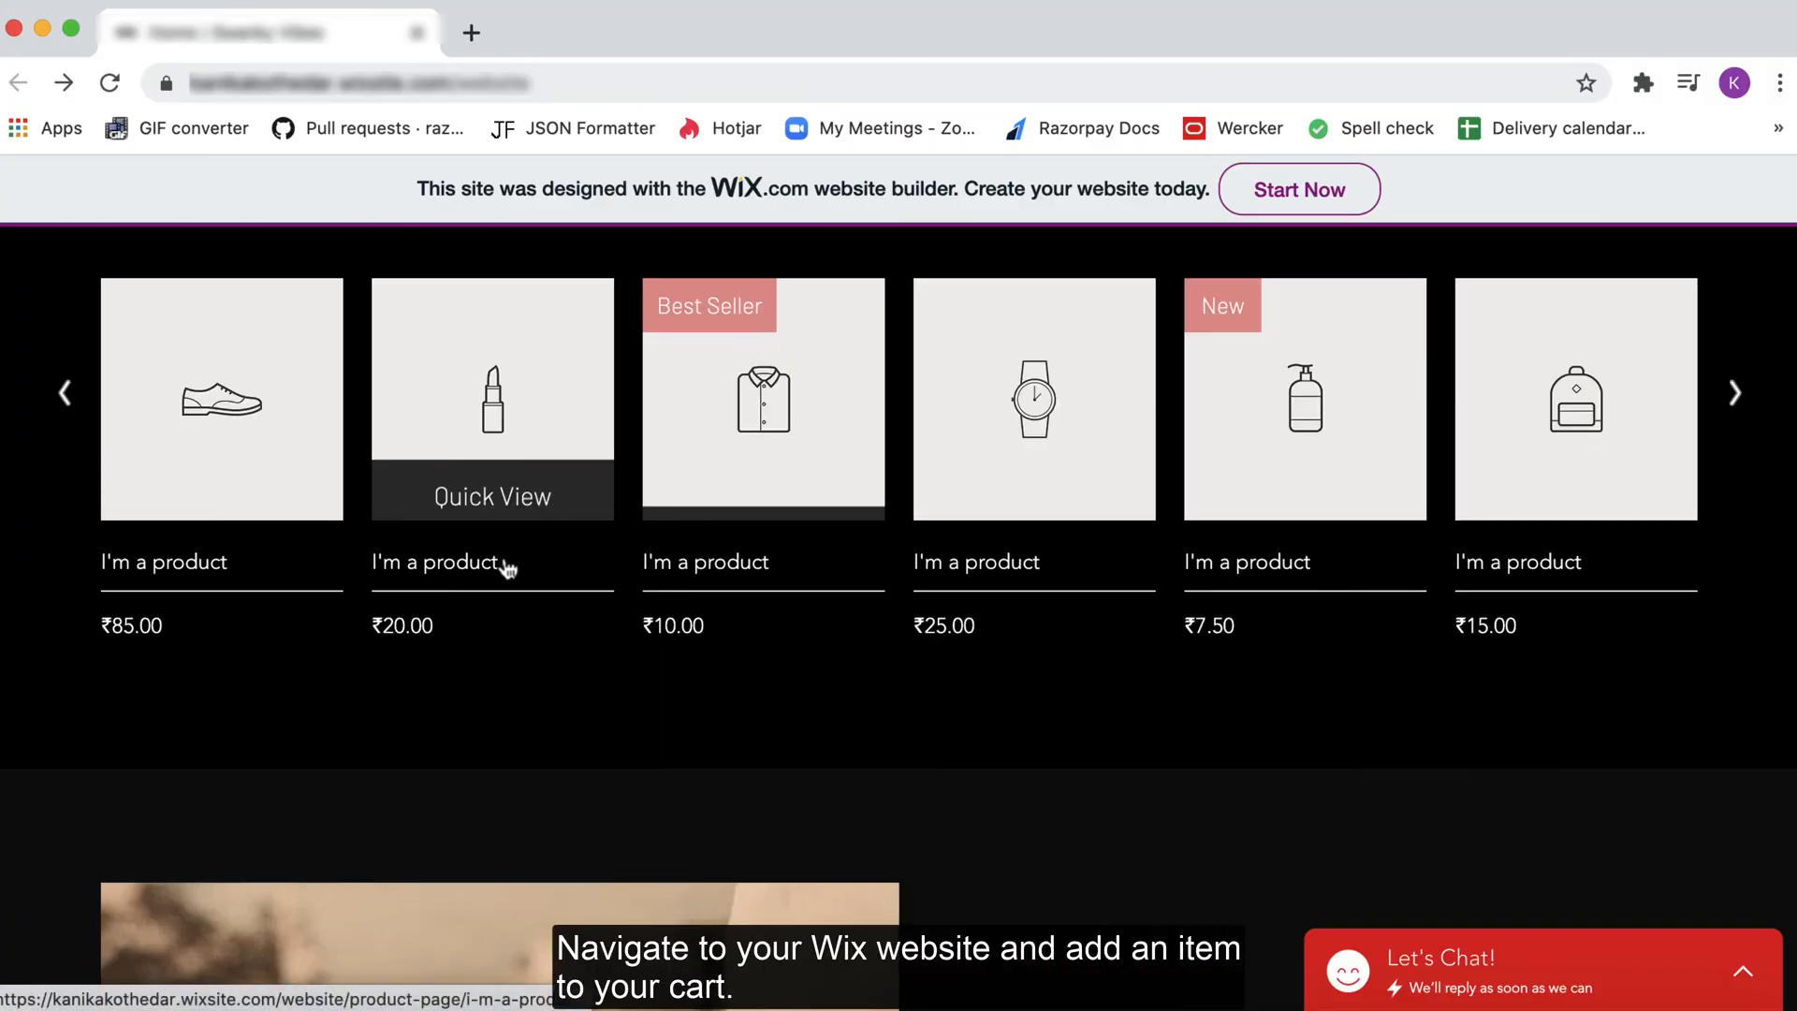
Step: Add two of the ₹20 lipstick product to the cart and view the ₹40.00 cart
click(492, 562)
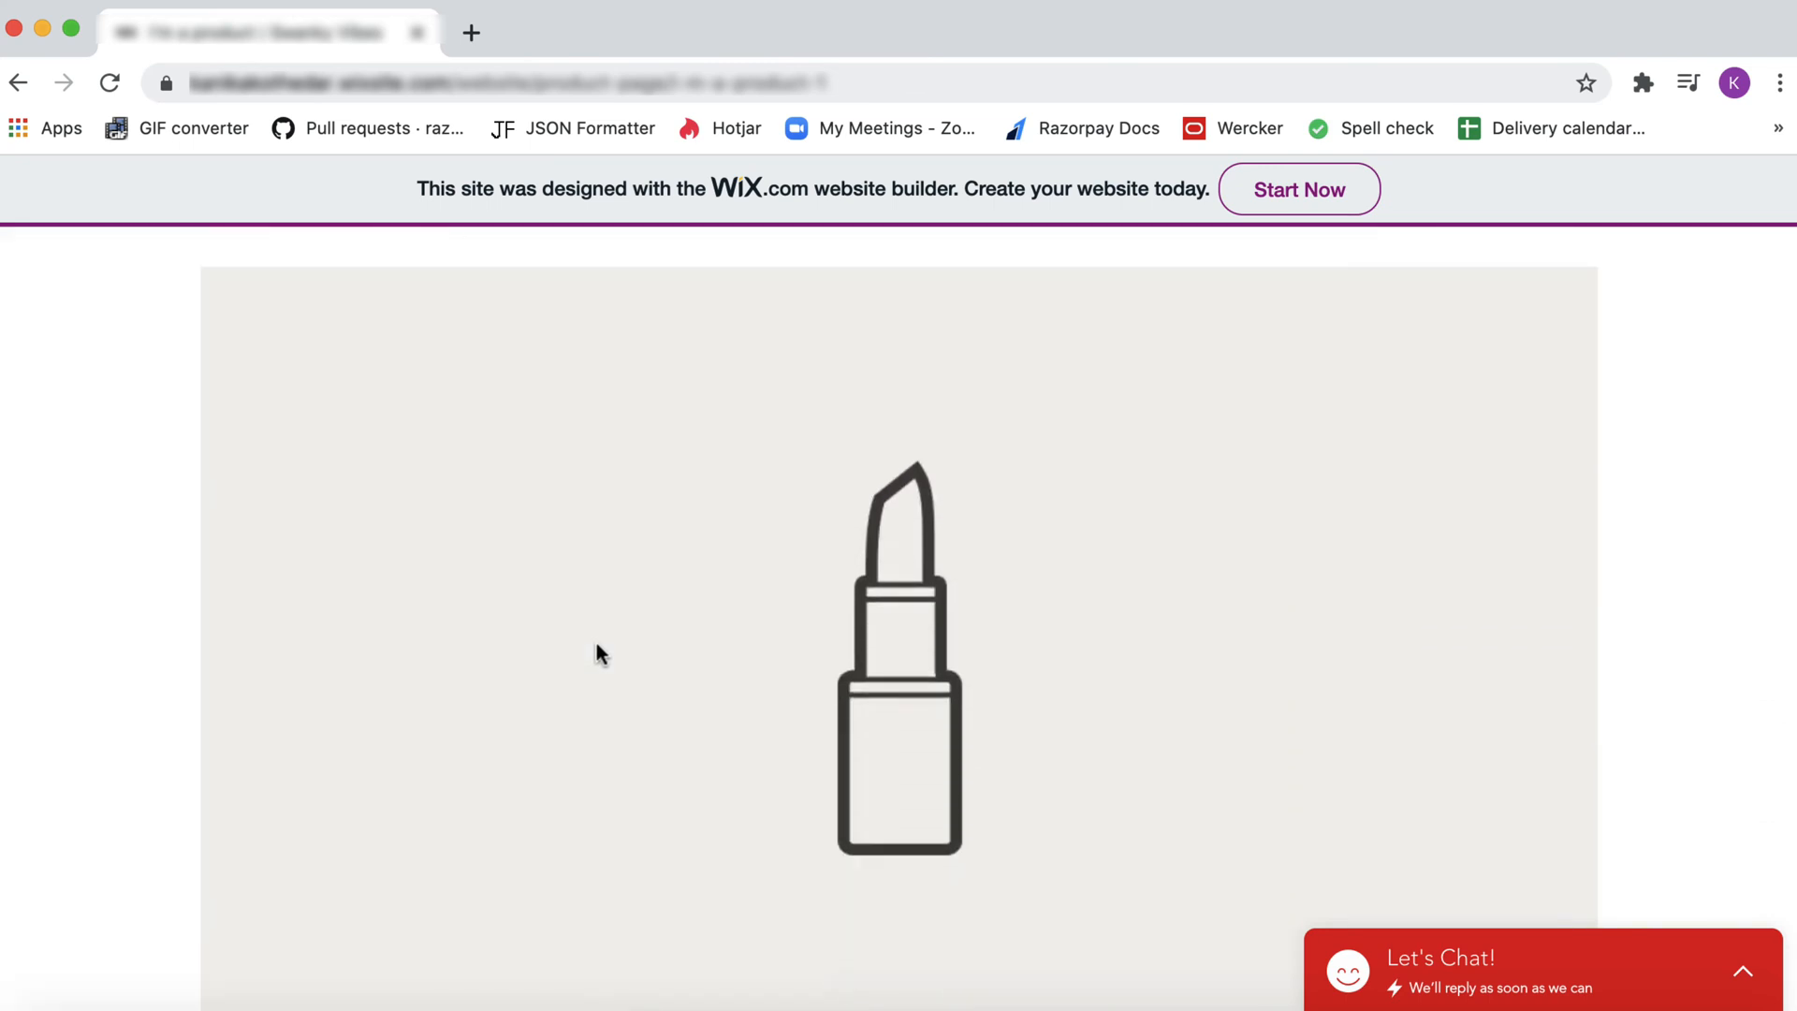
scroll(down, 3)
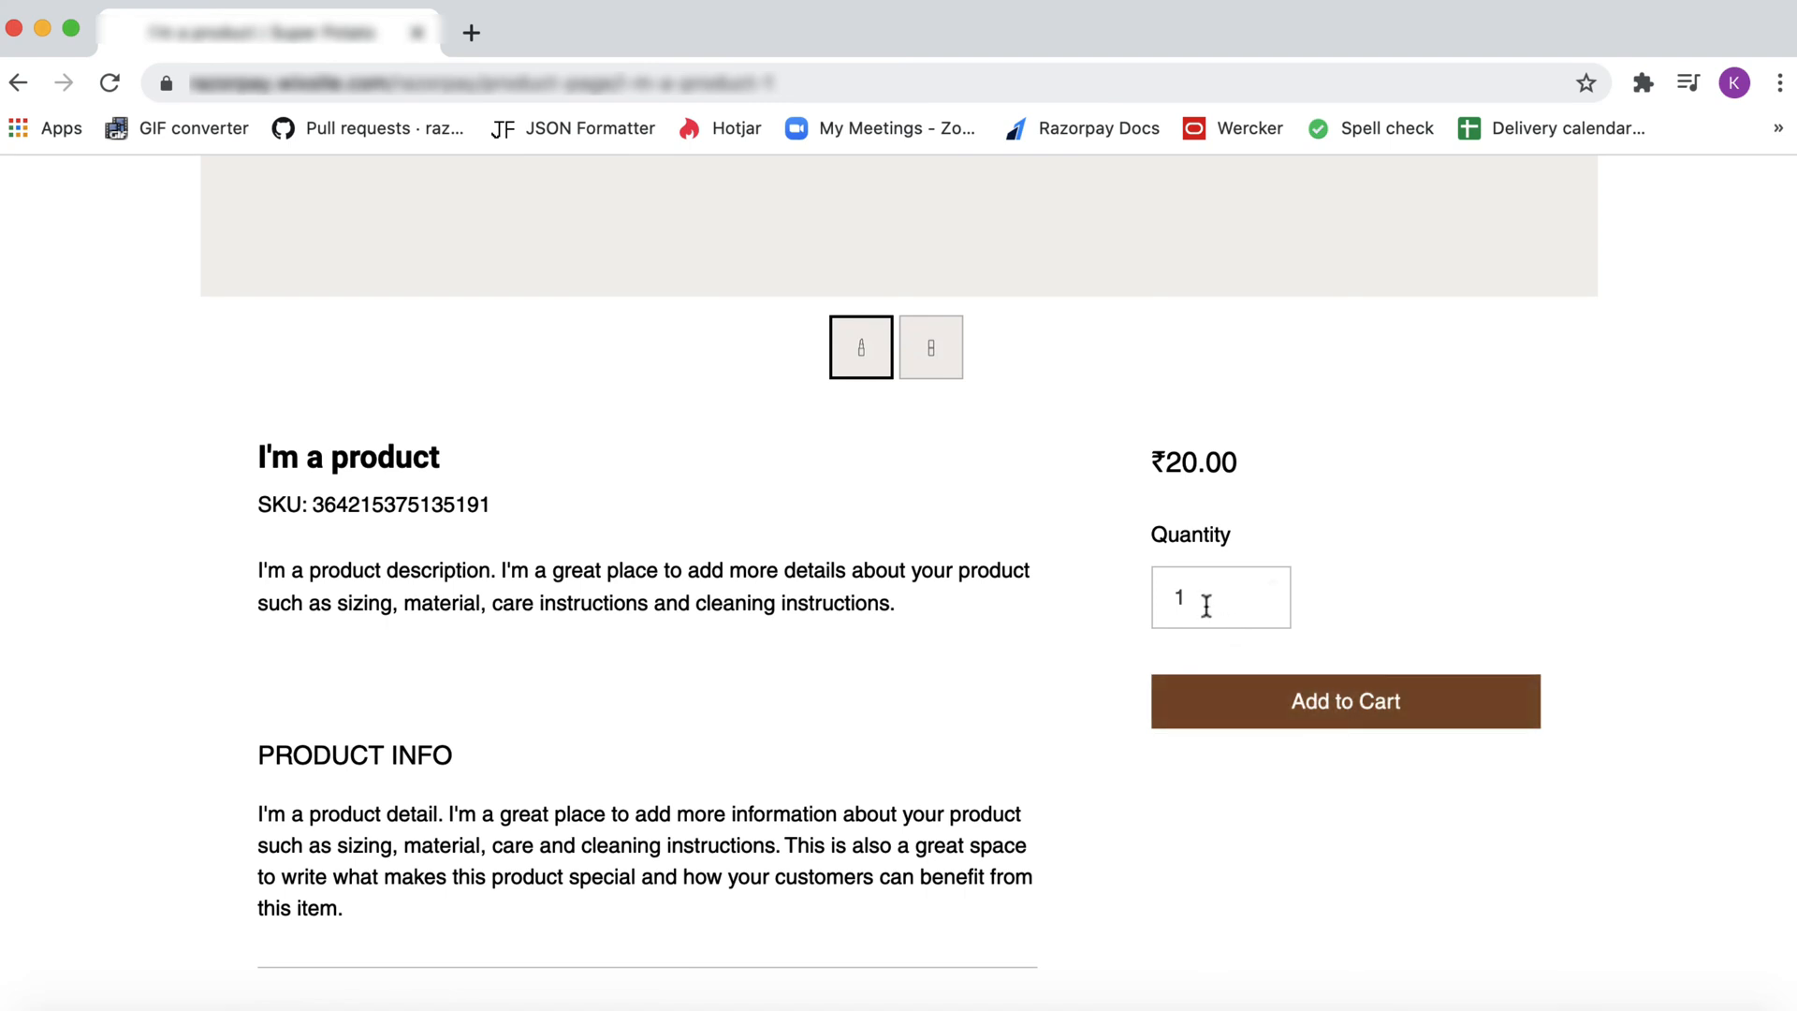
click(1274, 586)
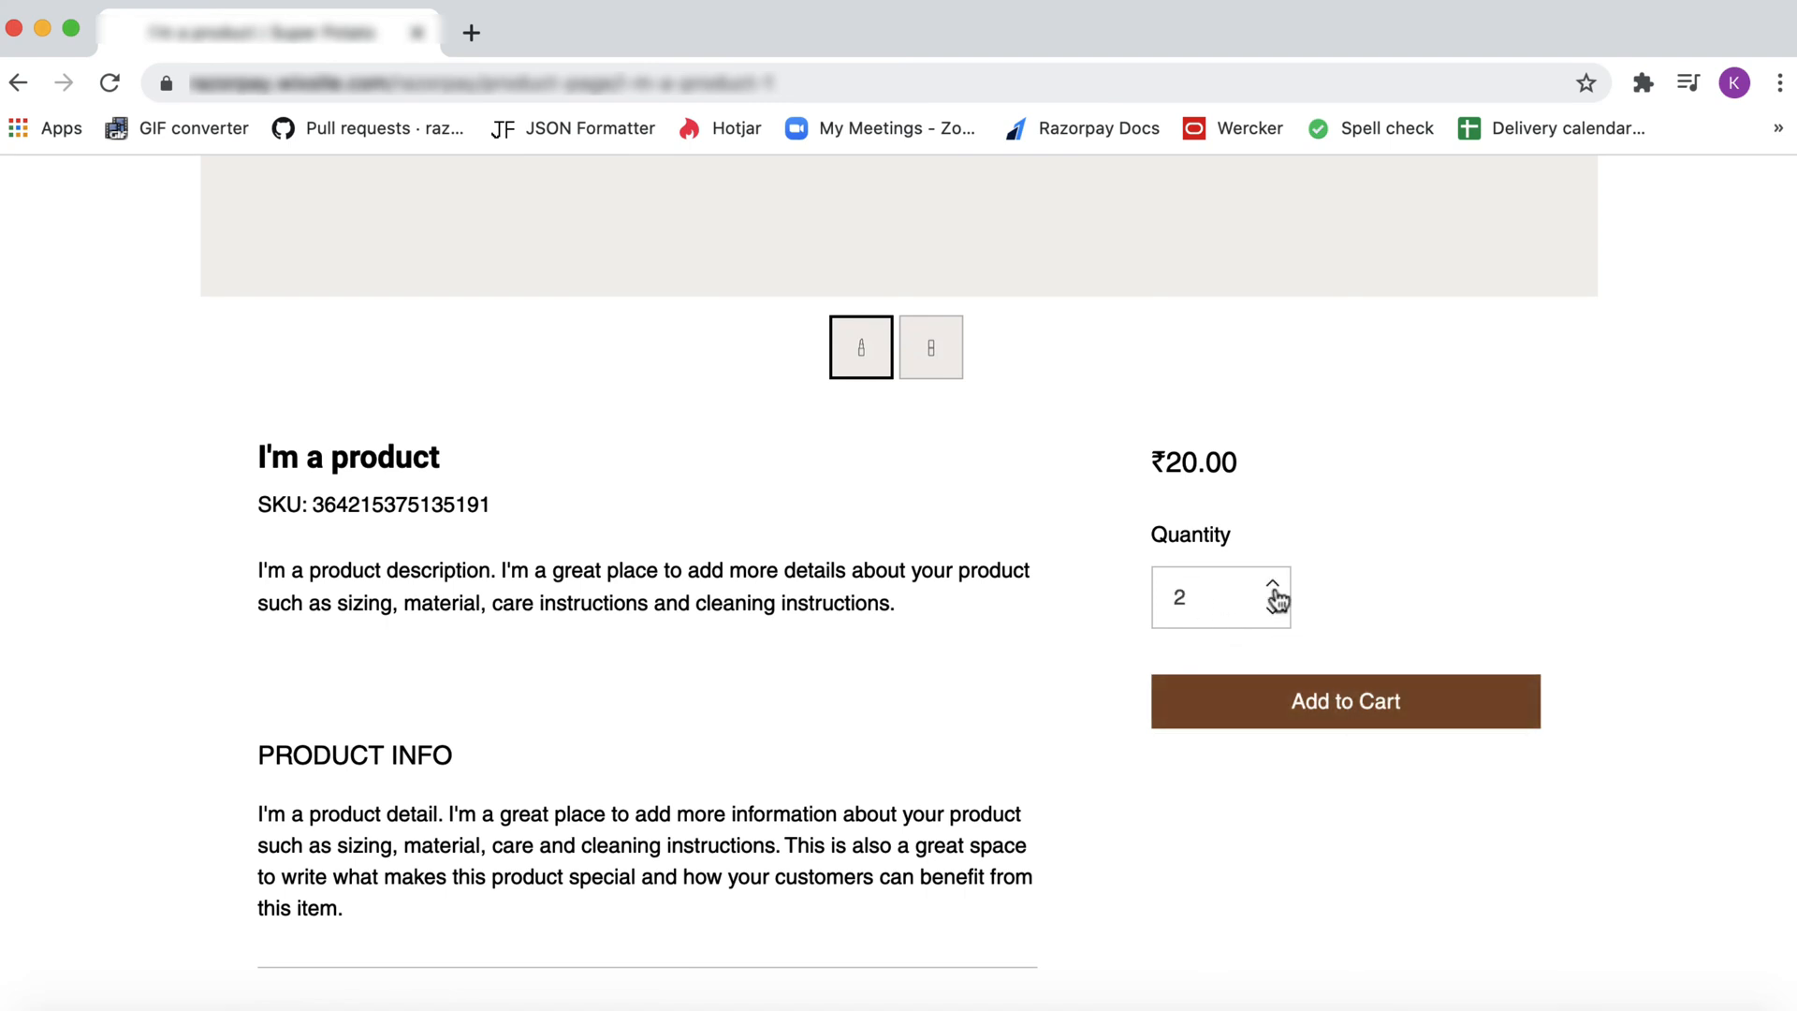
click(1344, 700)
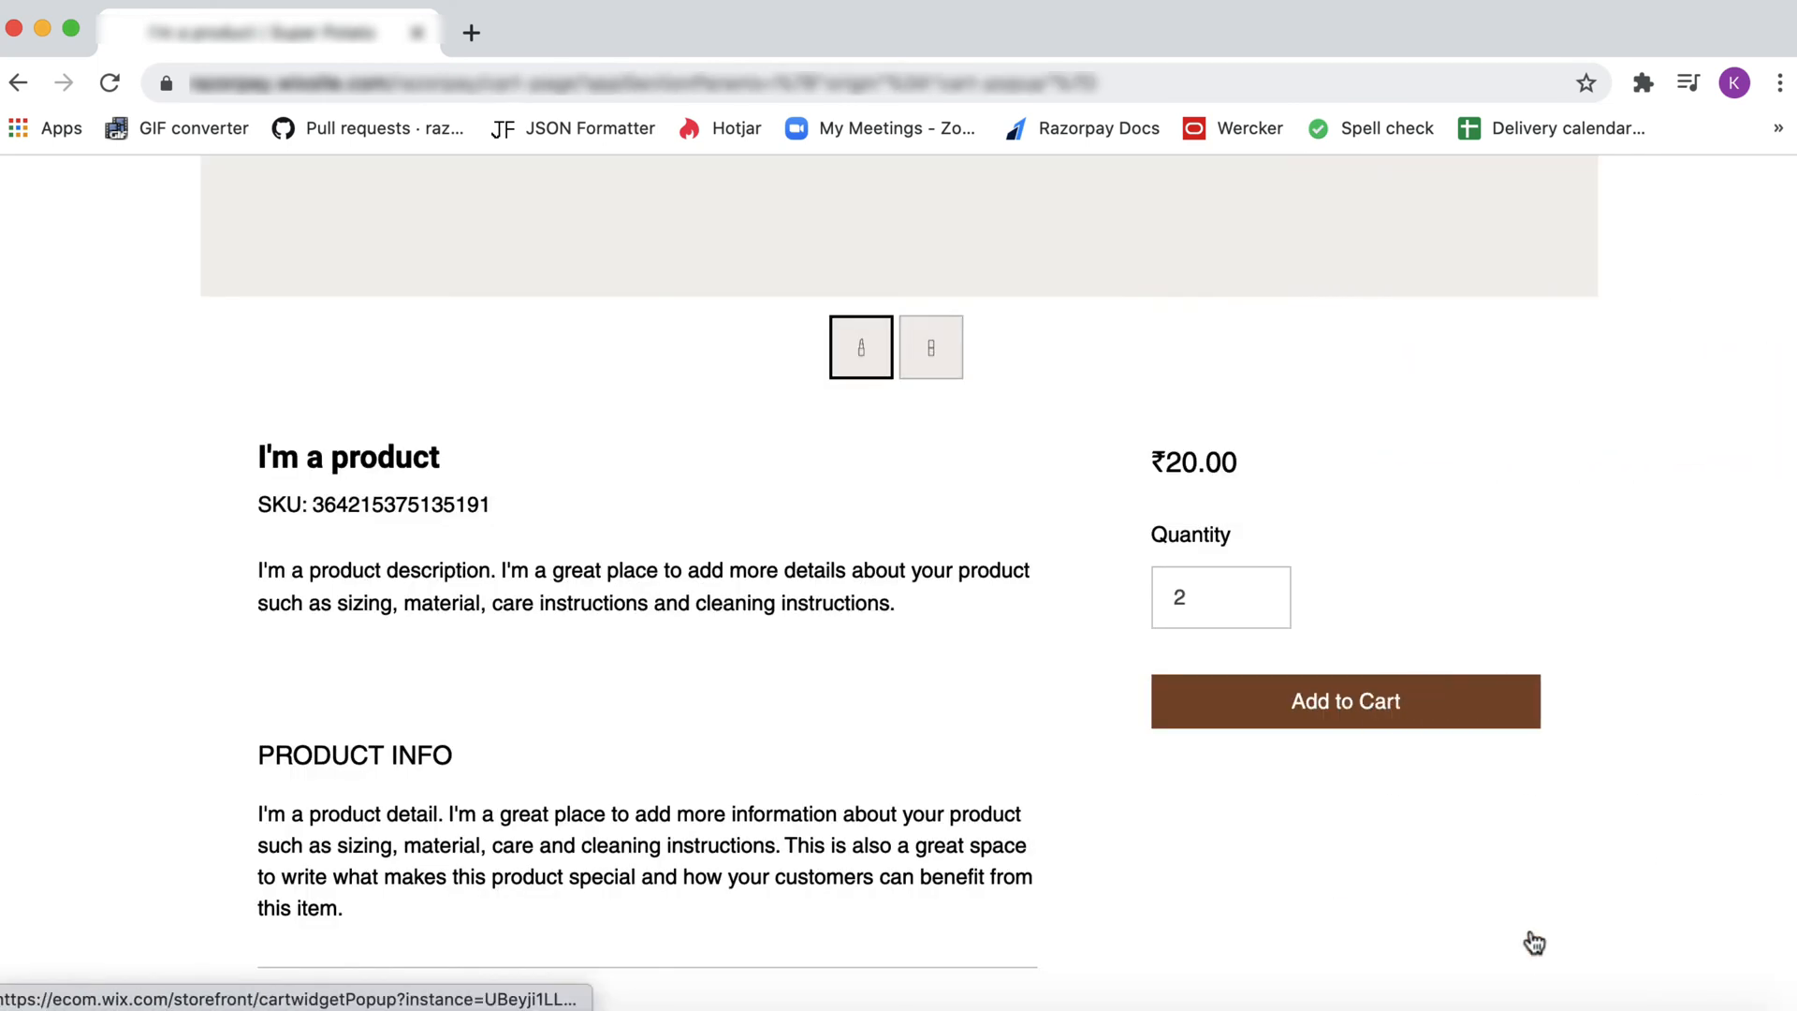
click(1344, 701)
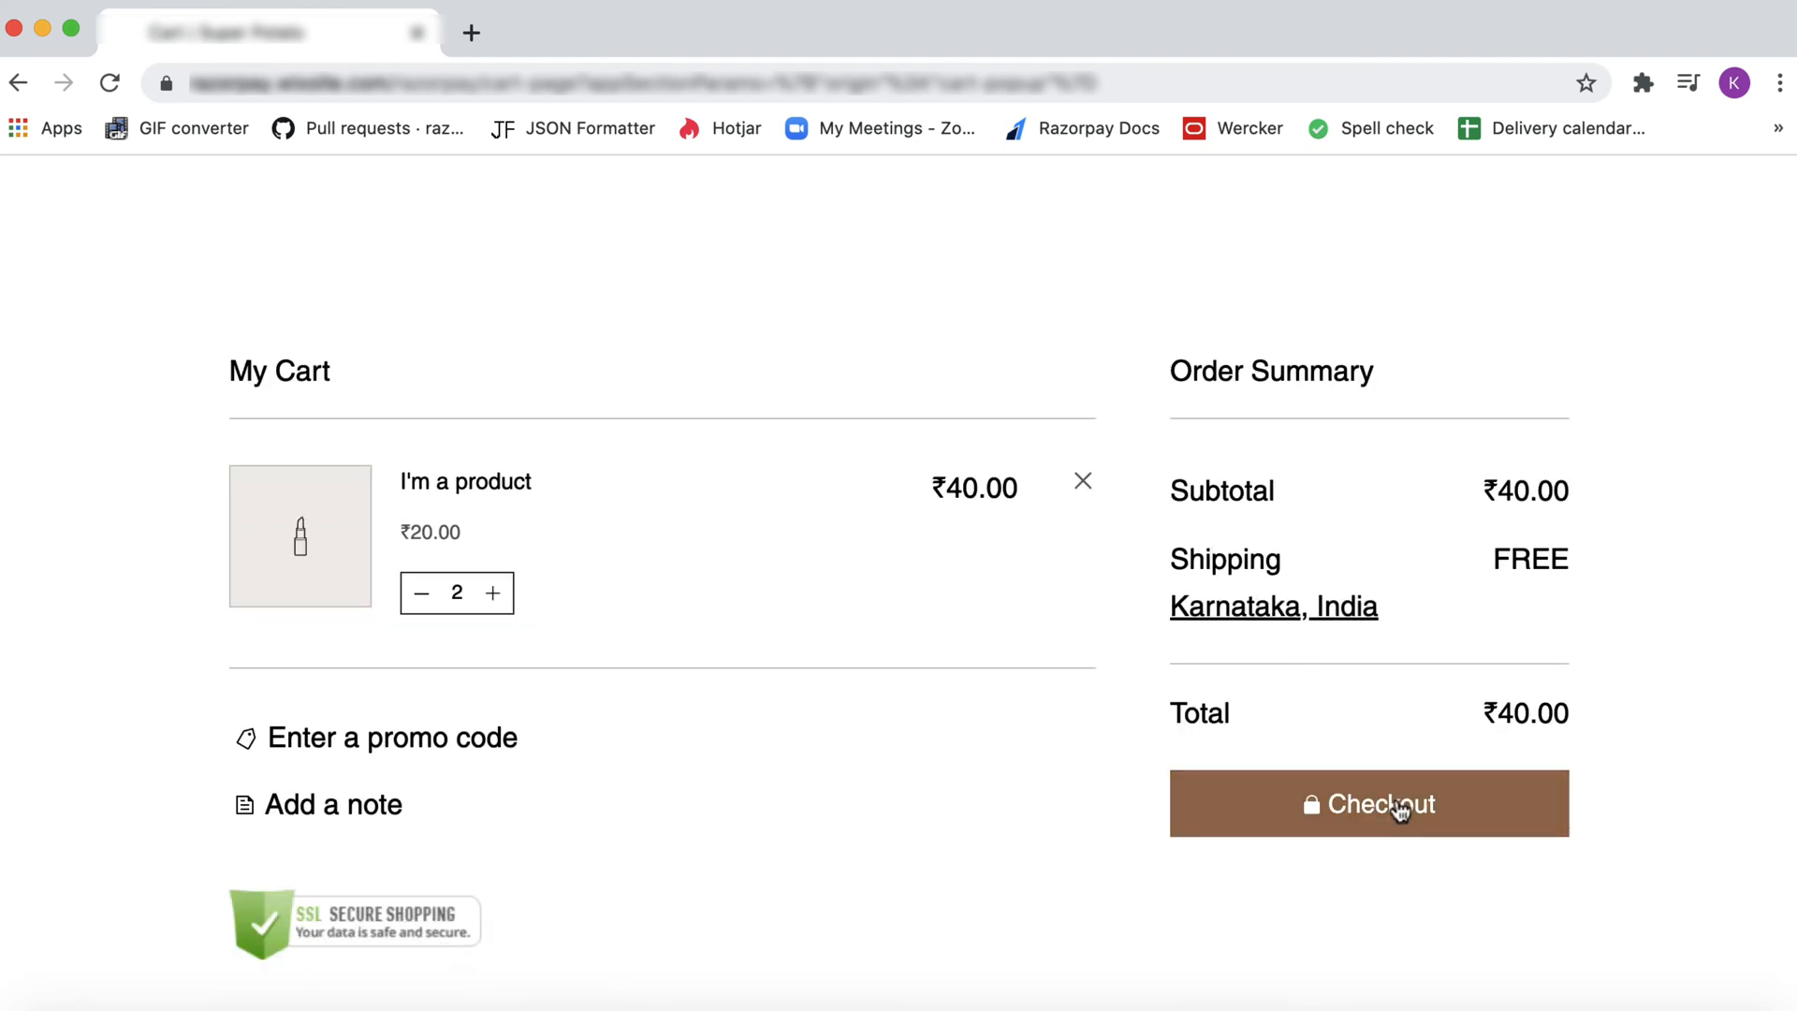
Step: Check out with the saved address, free shipping and Pay with Razorpay, placing the ₹40.00 order
click(1367, 803)
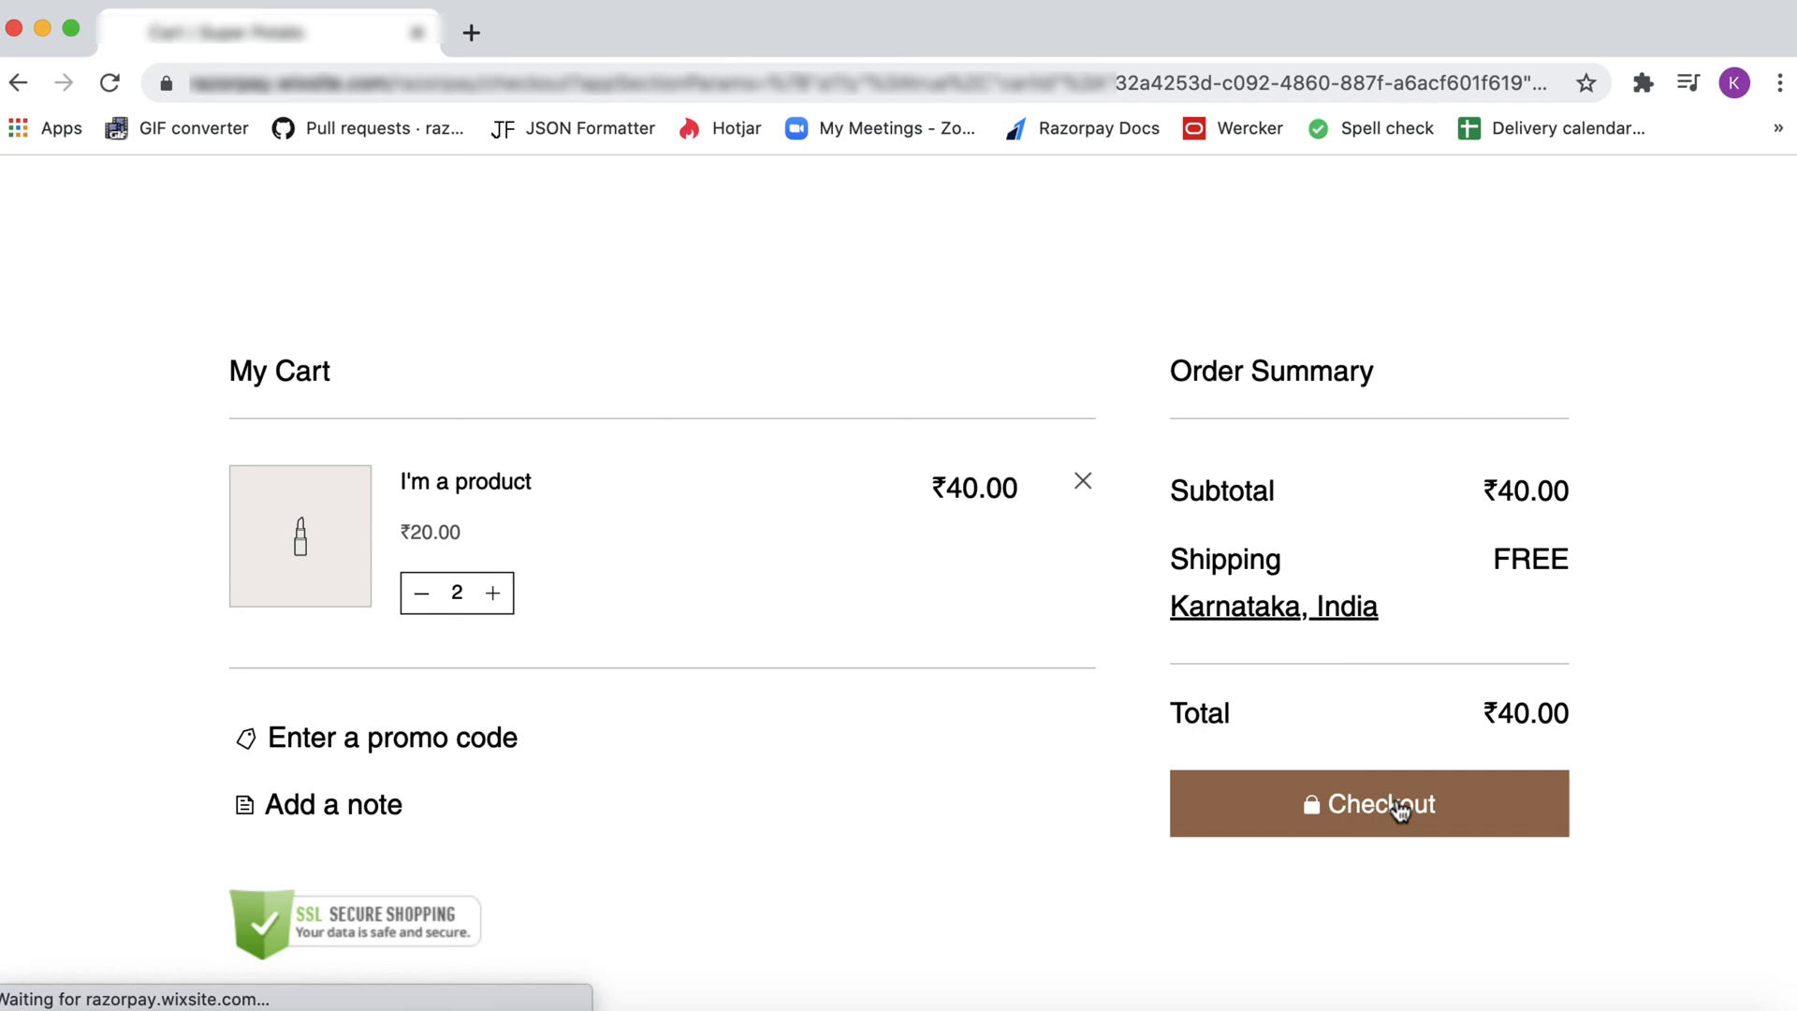
click(1367, 803)
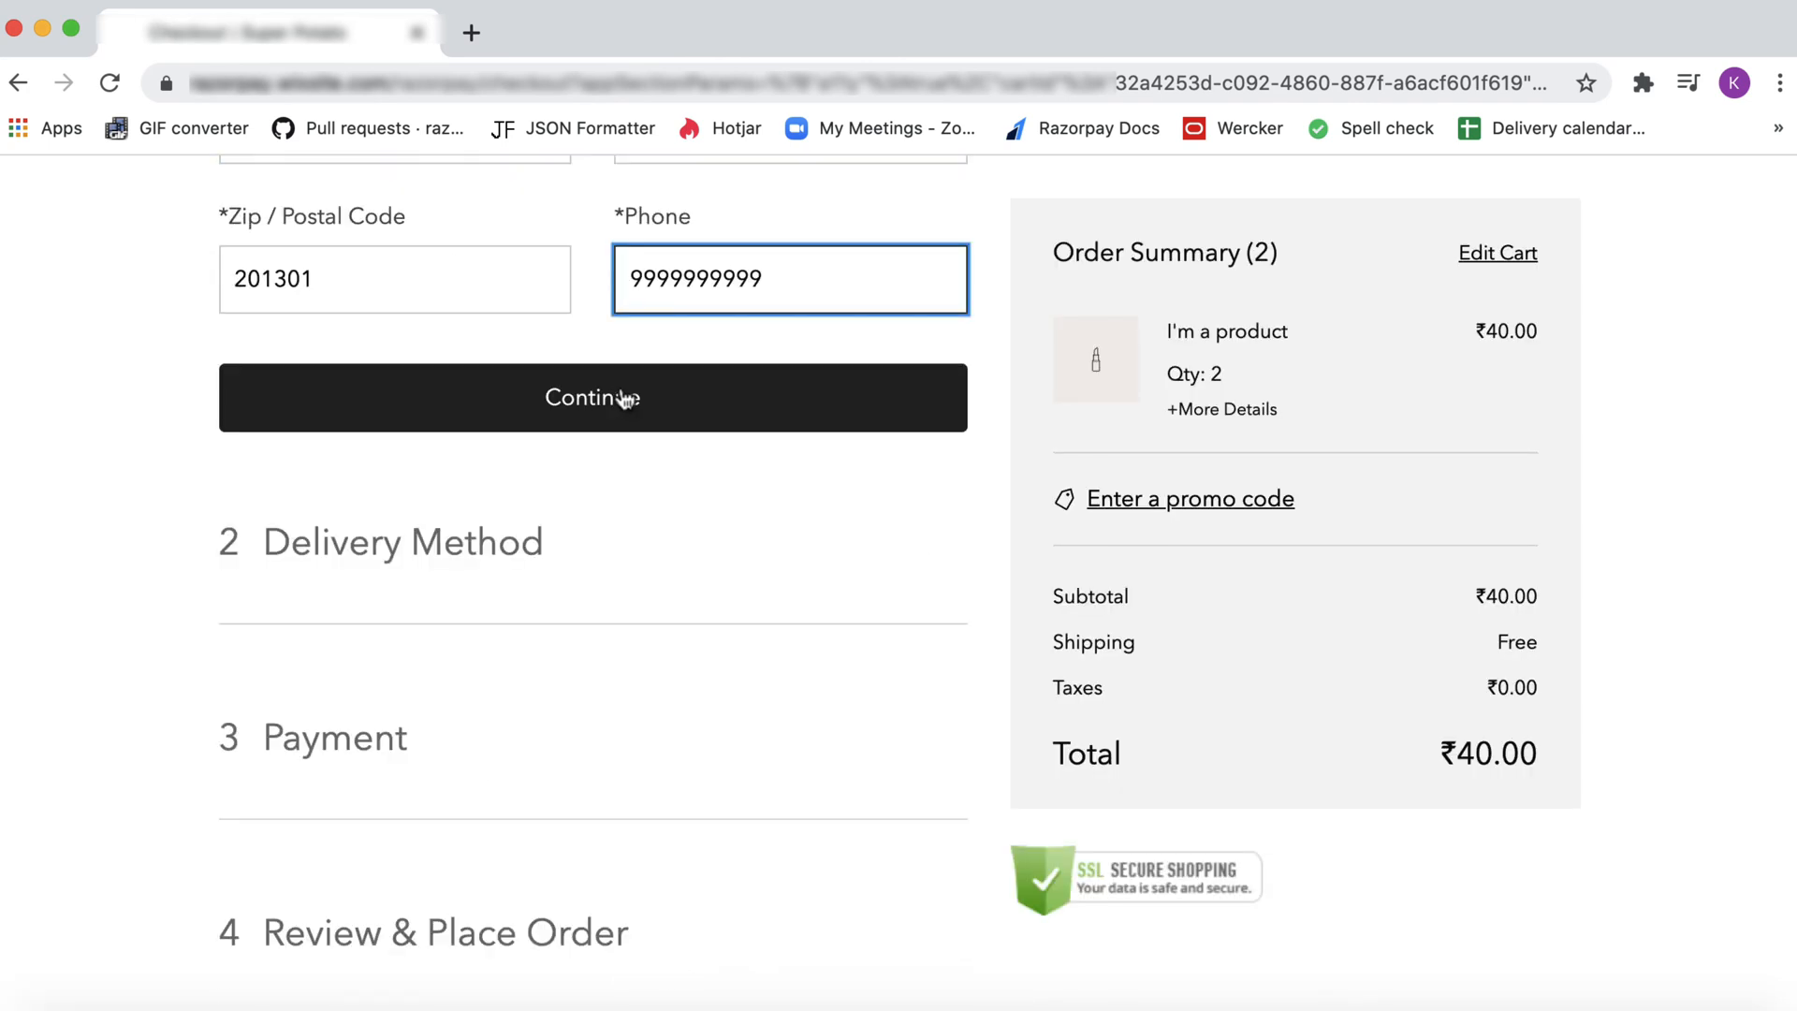
click(593, 397)
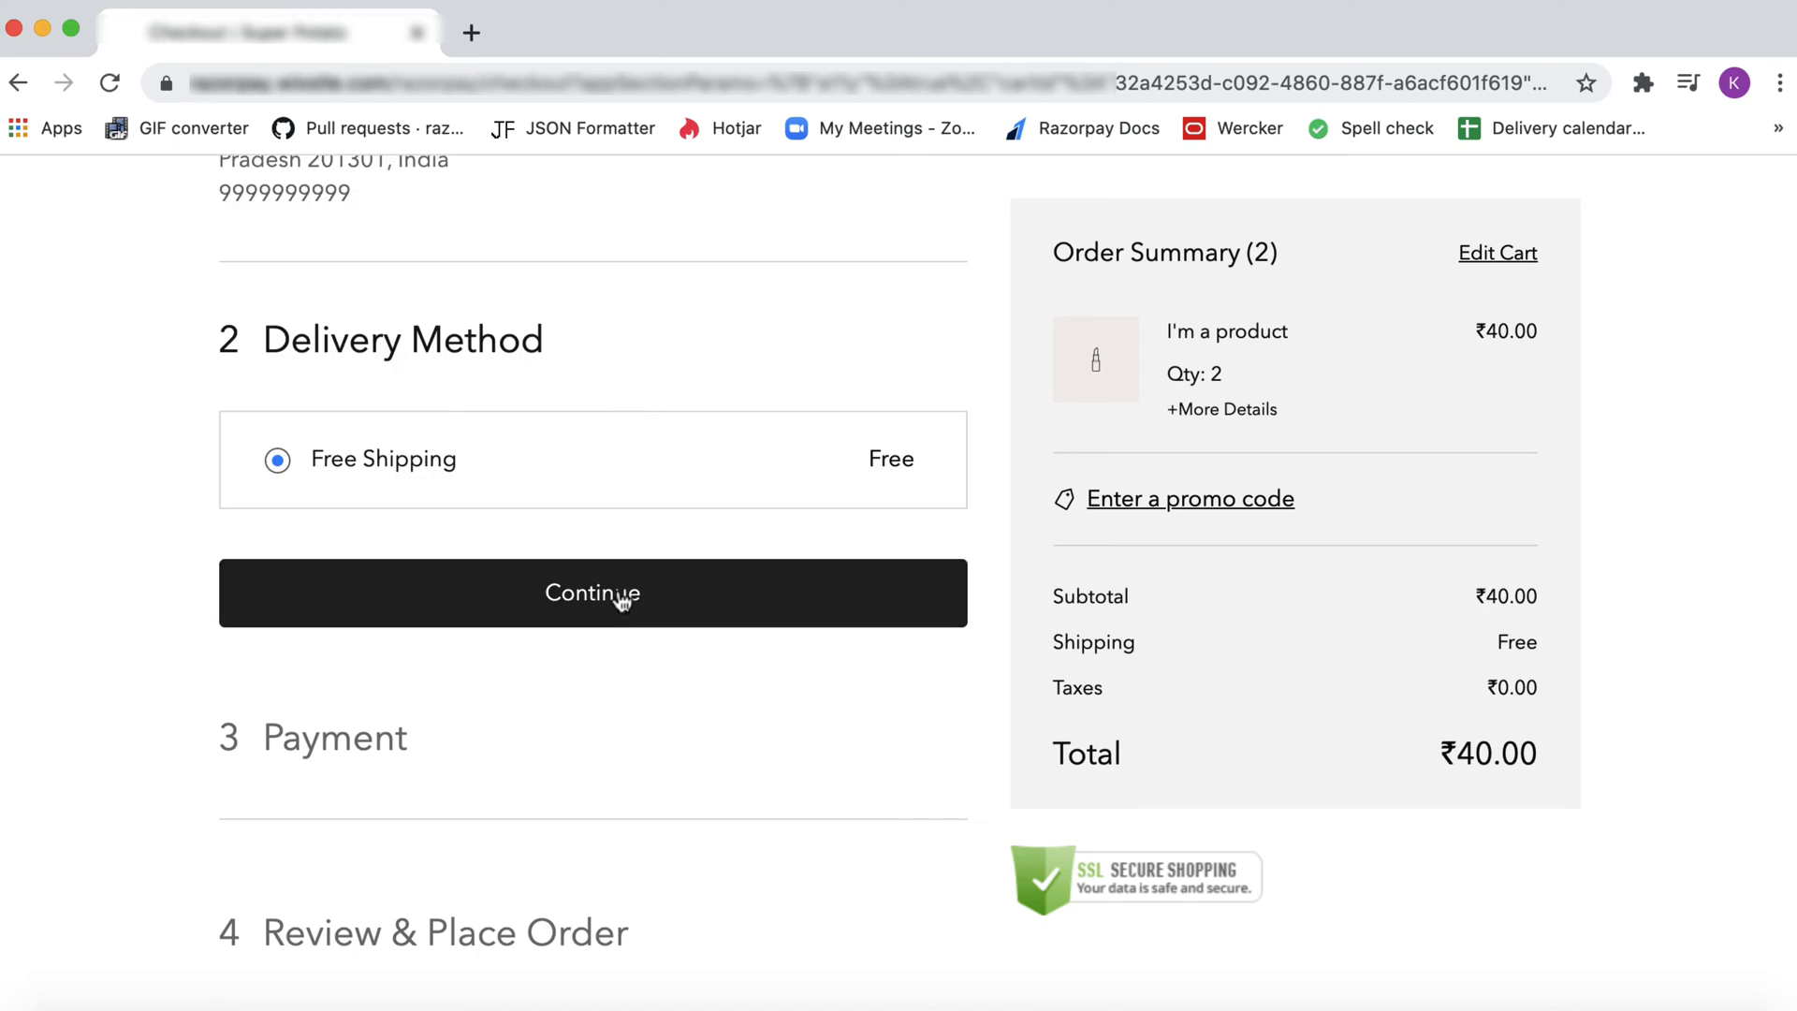
click(594, 594)
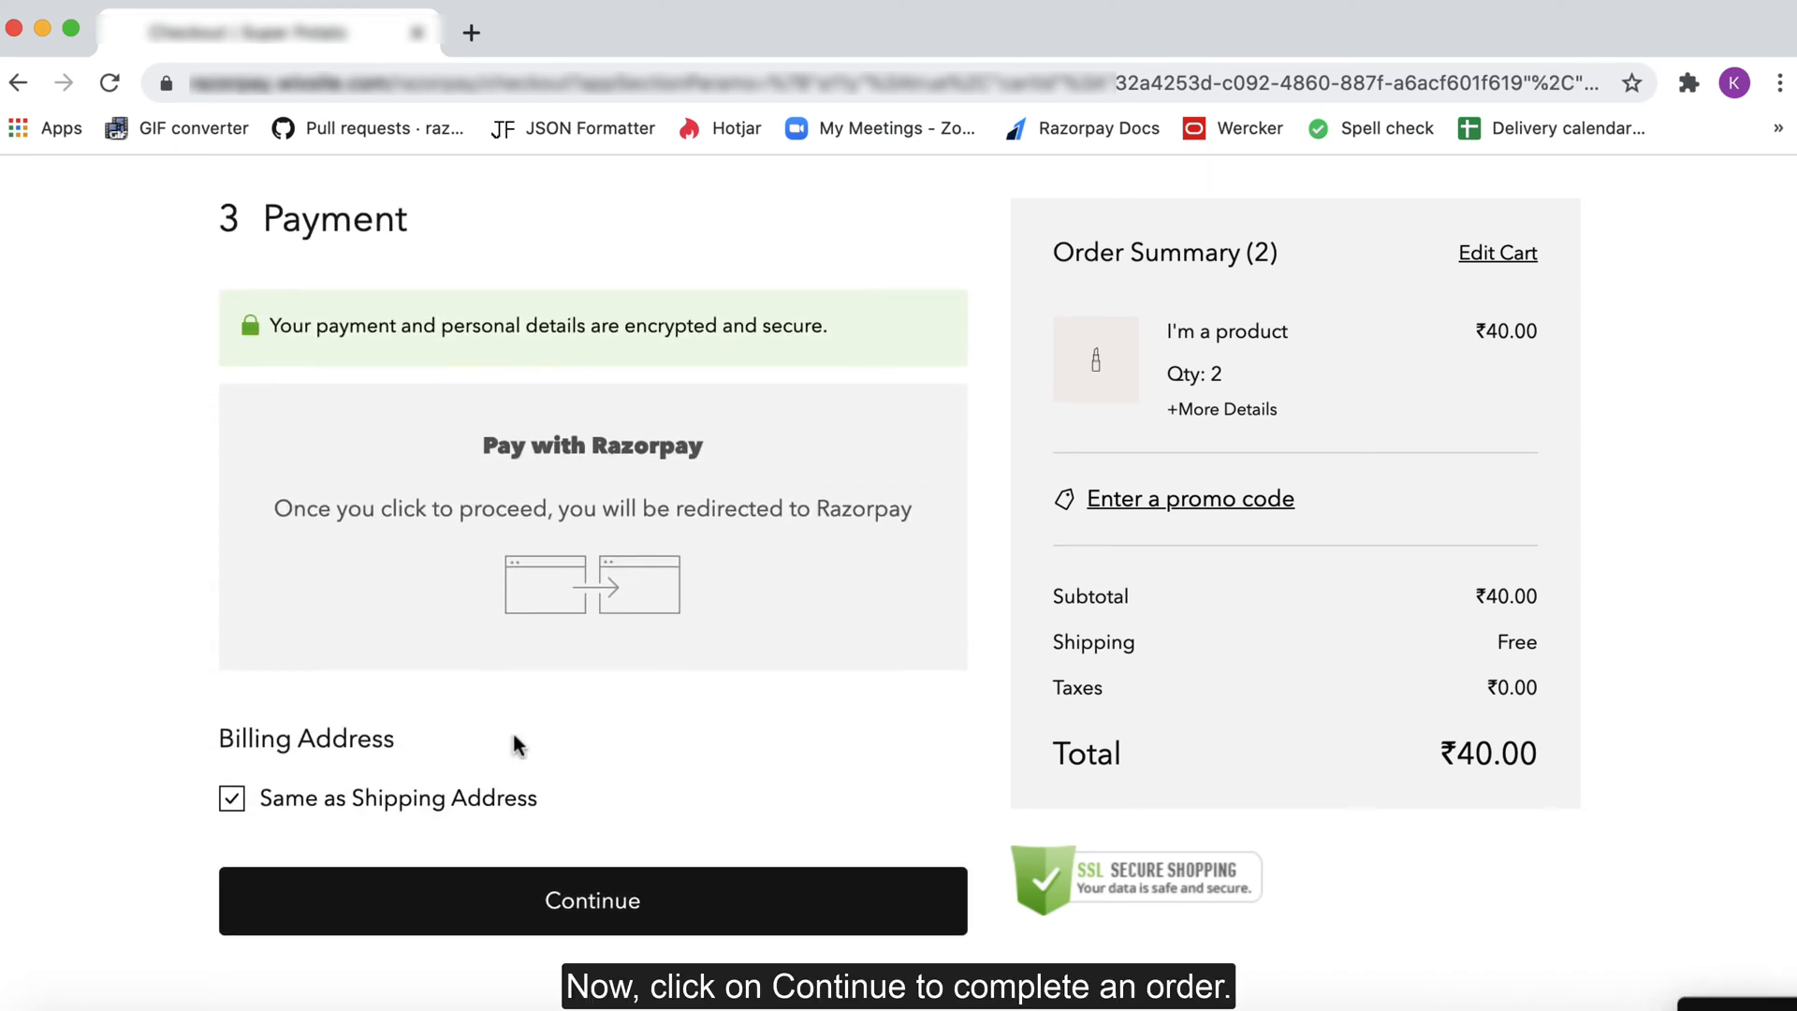
click(591, 901)
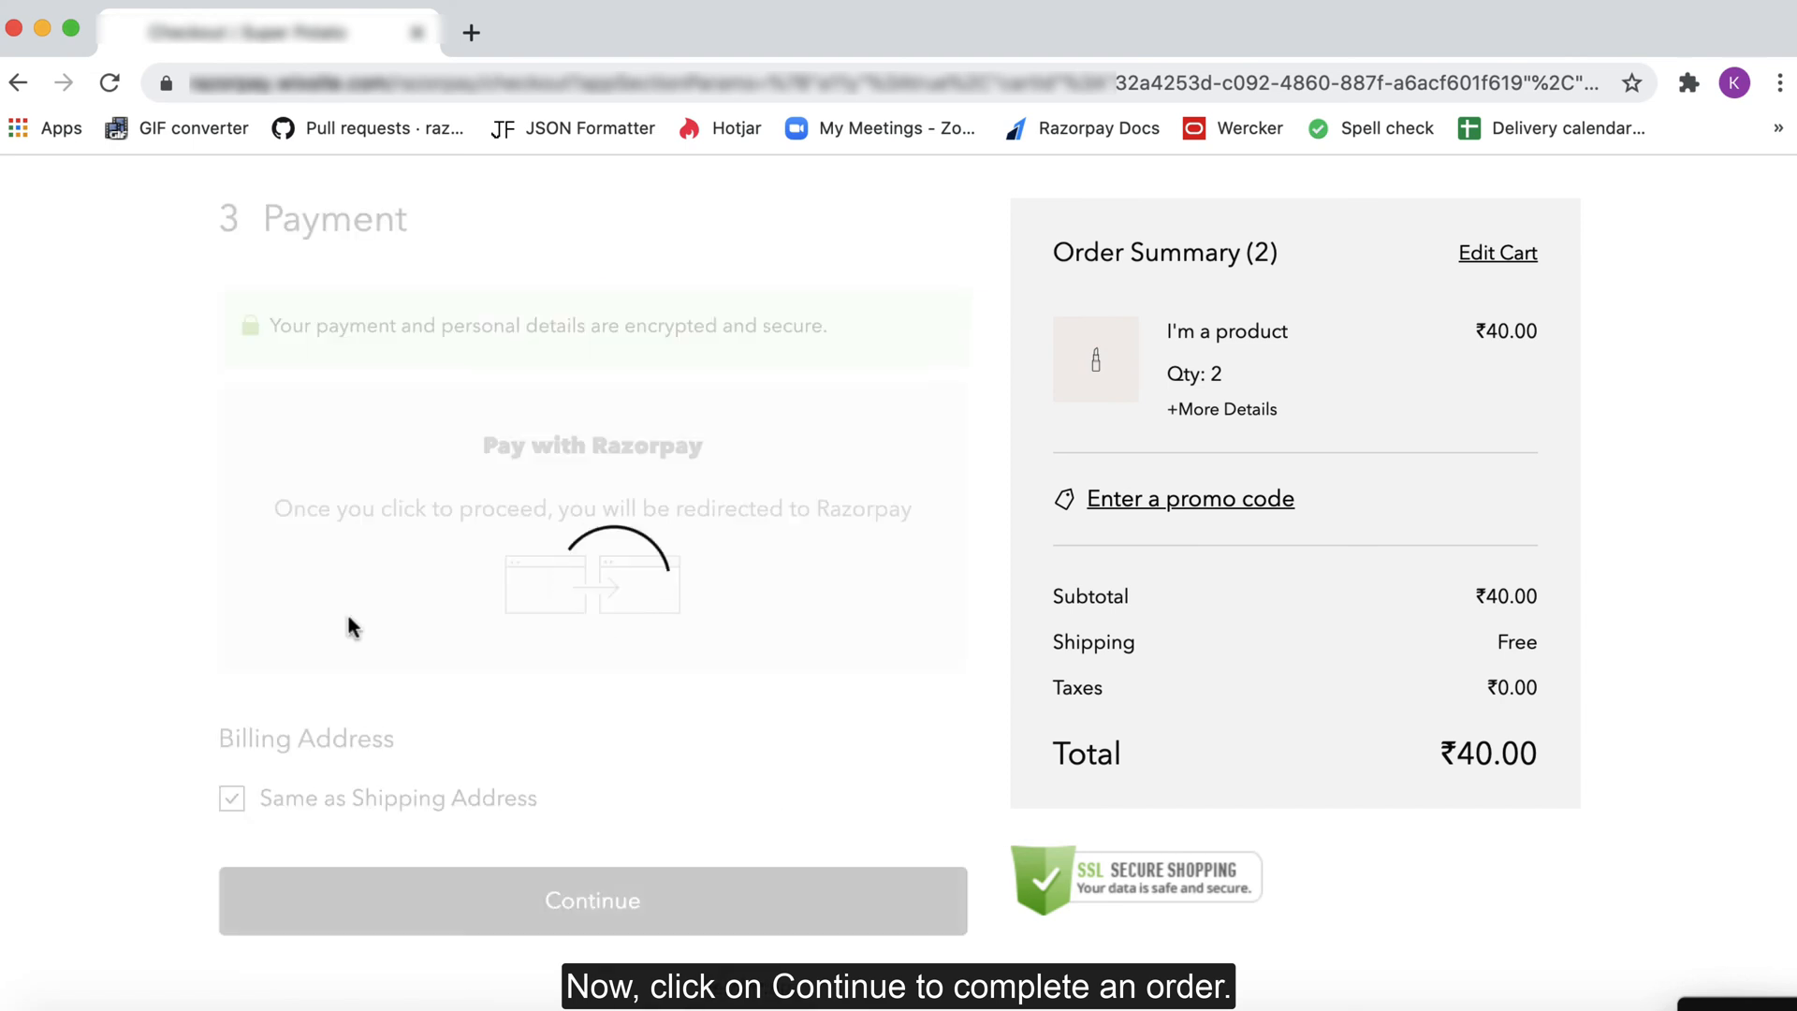
click(593, 901)
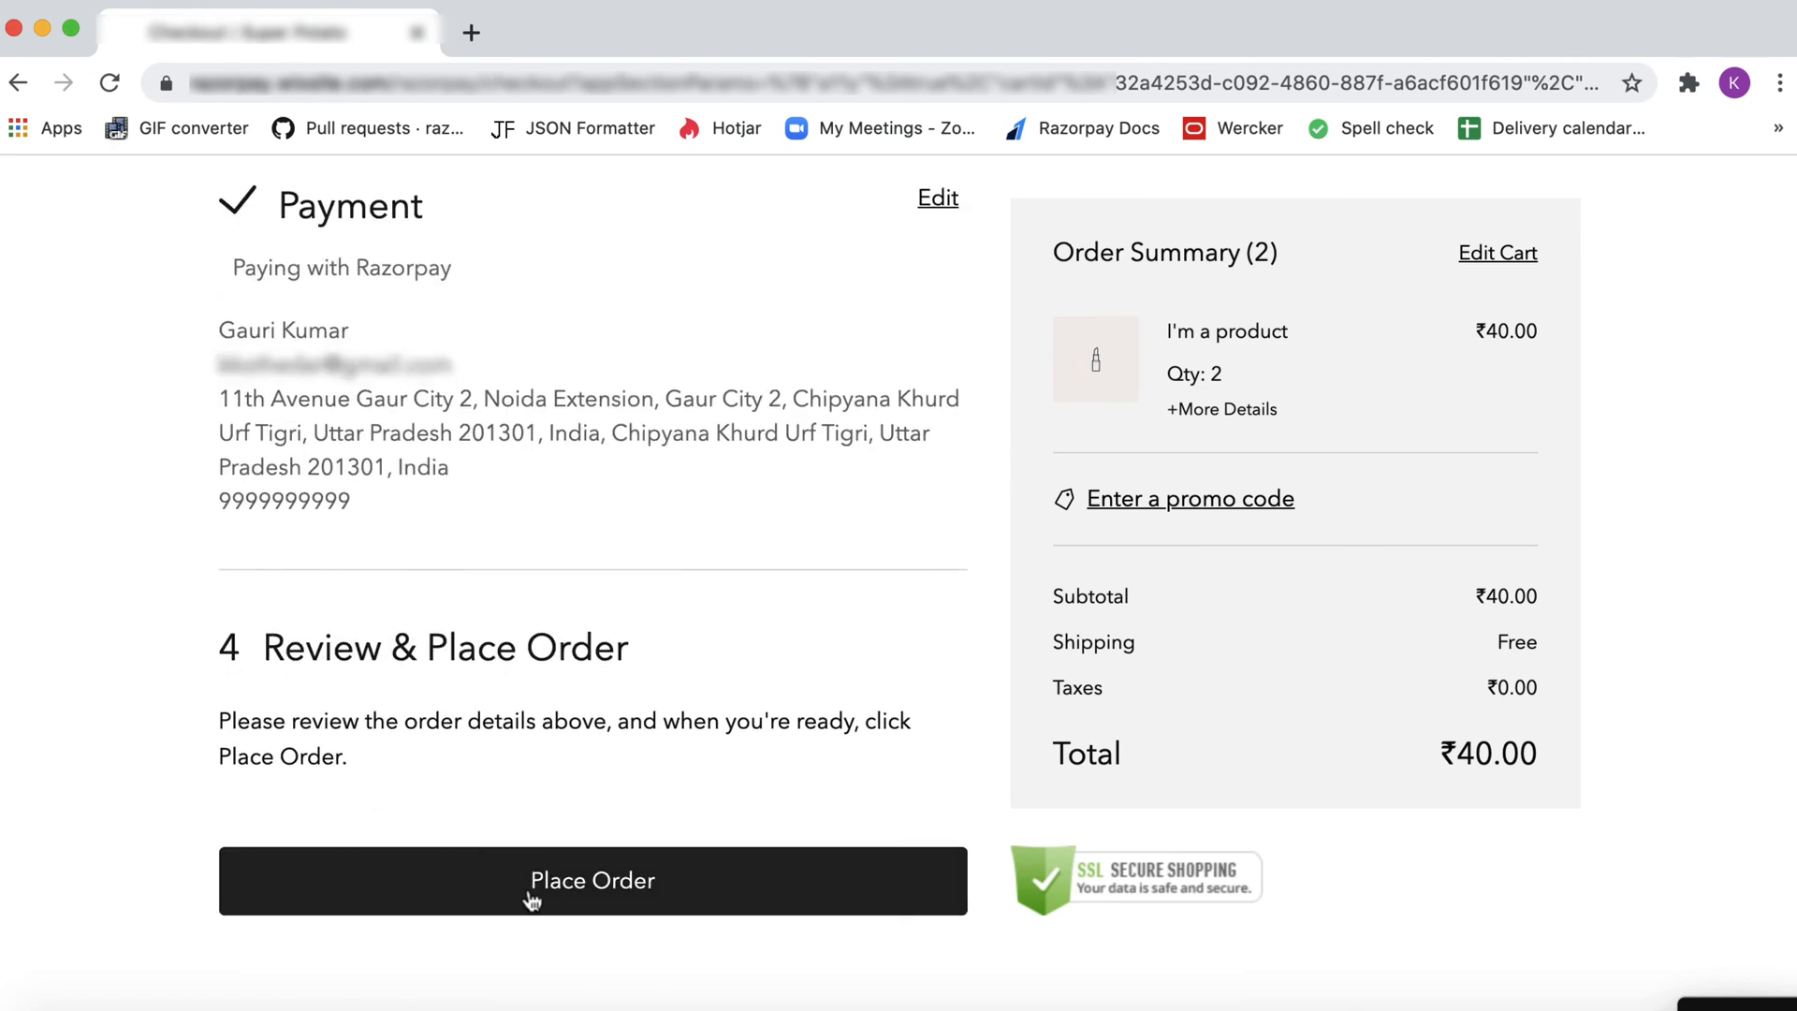
click(593, 880)
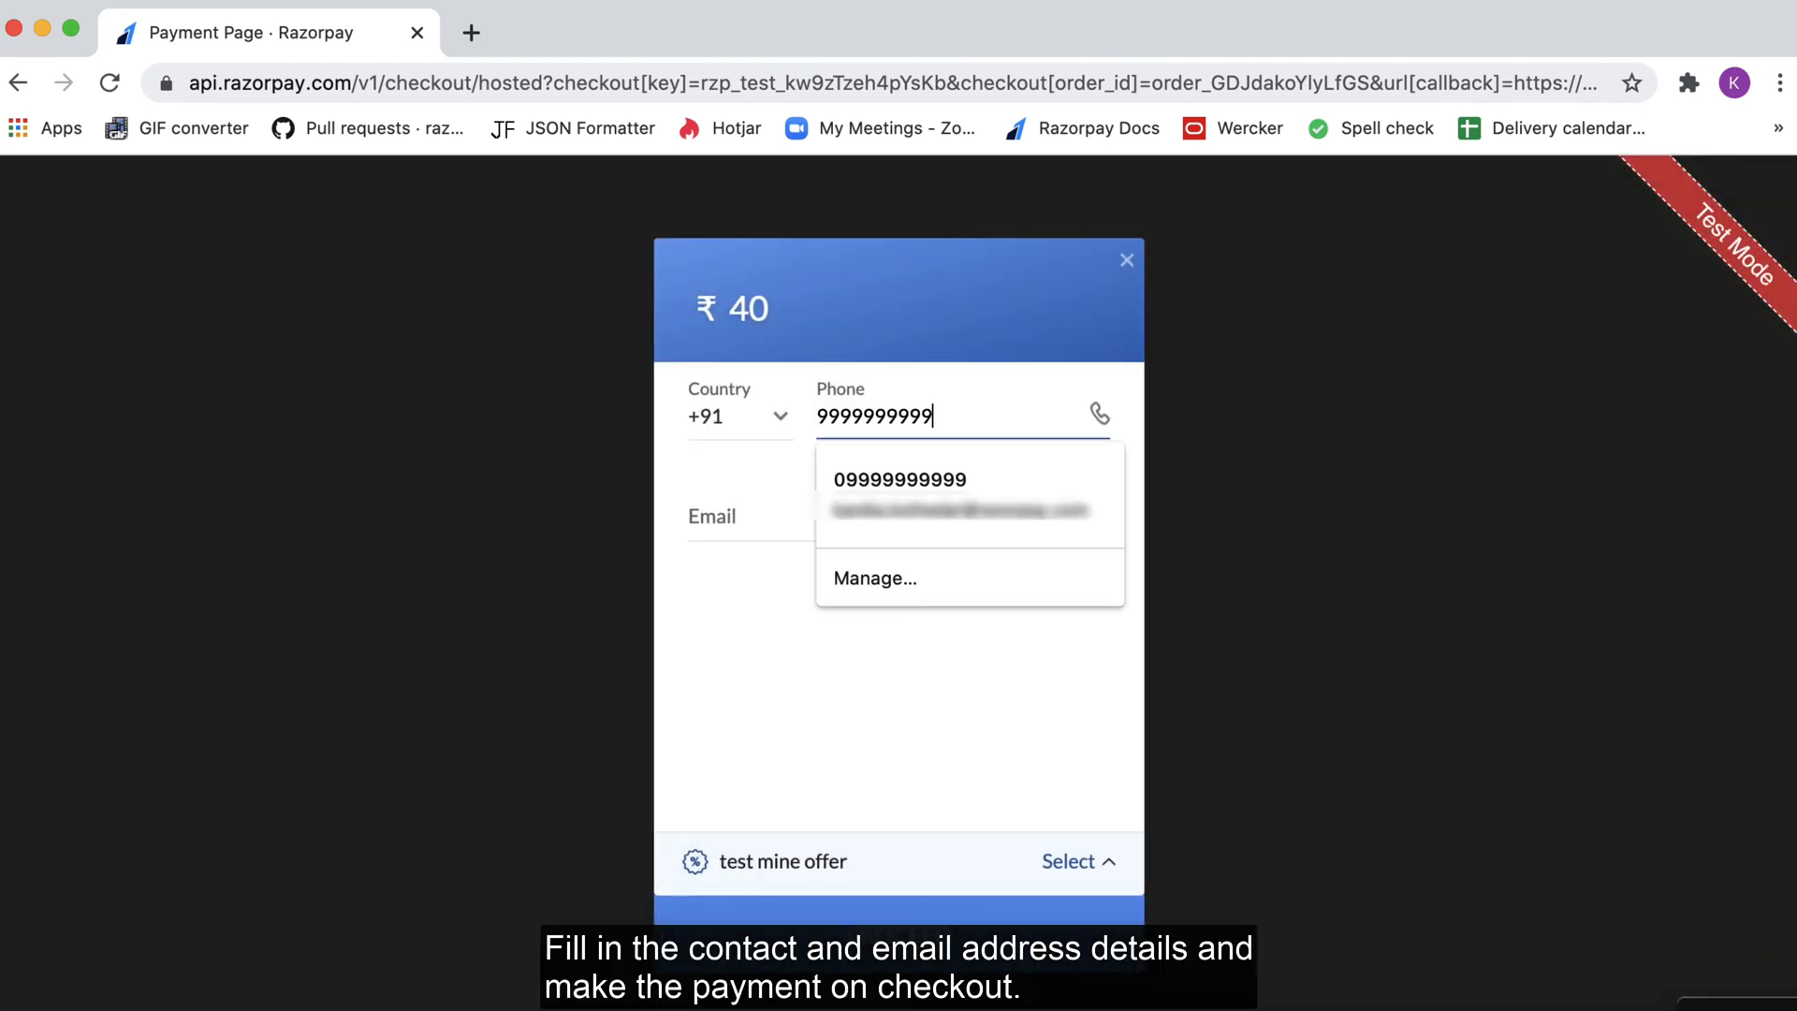
text(gaurav)
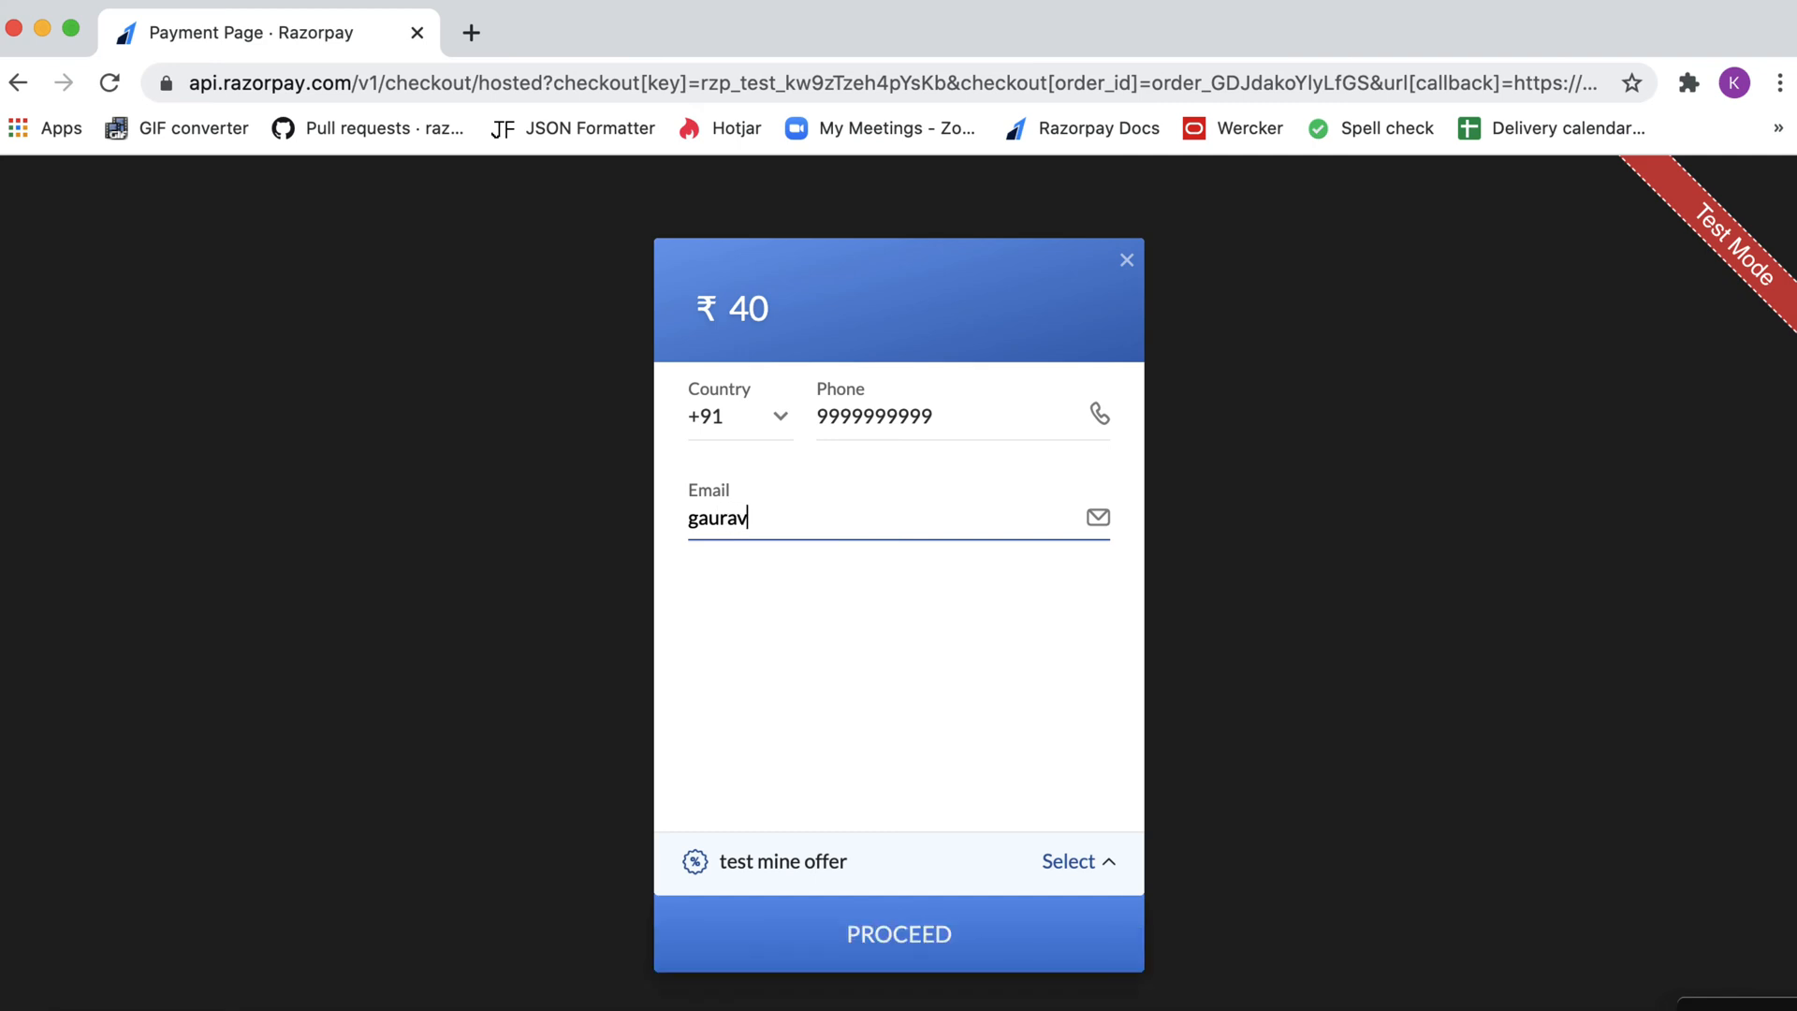
text(.kumar)
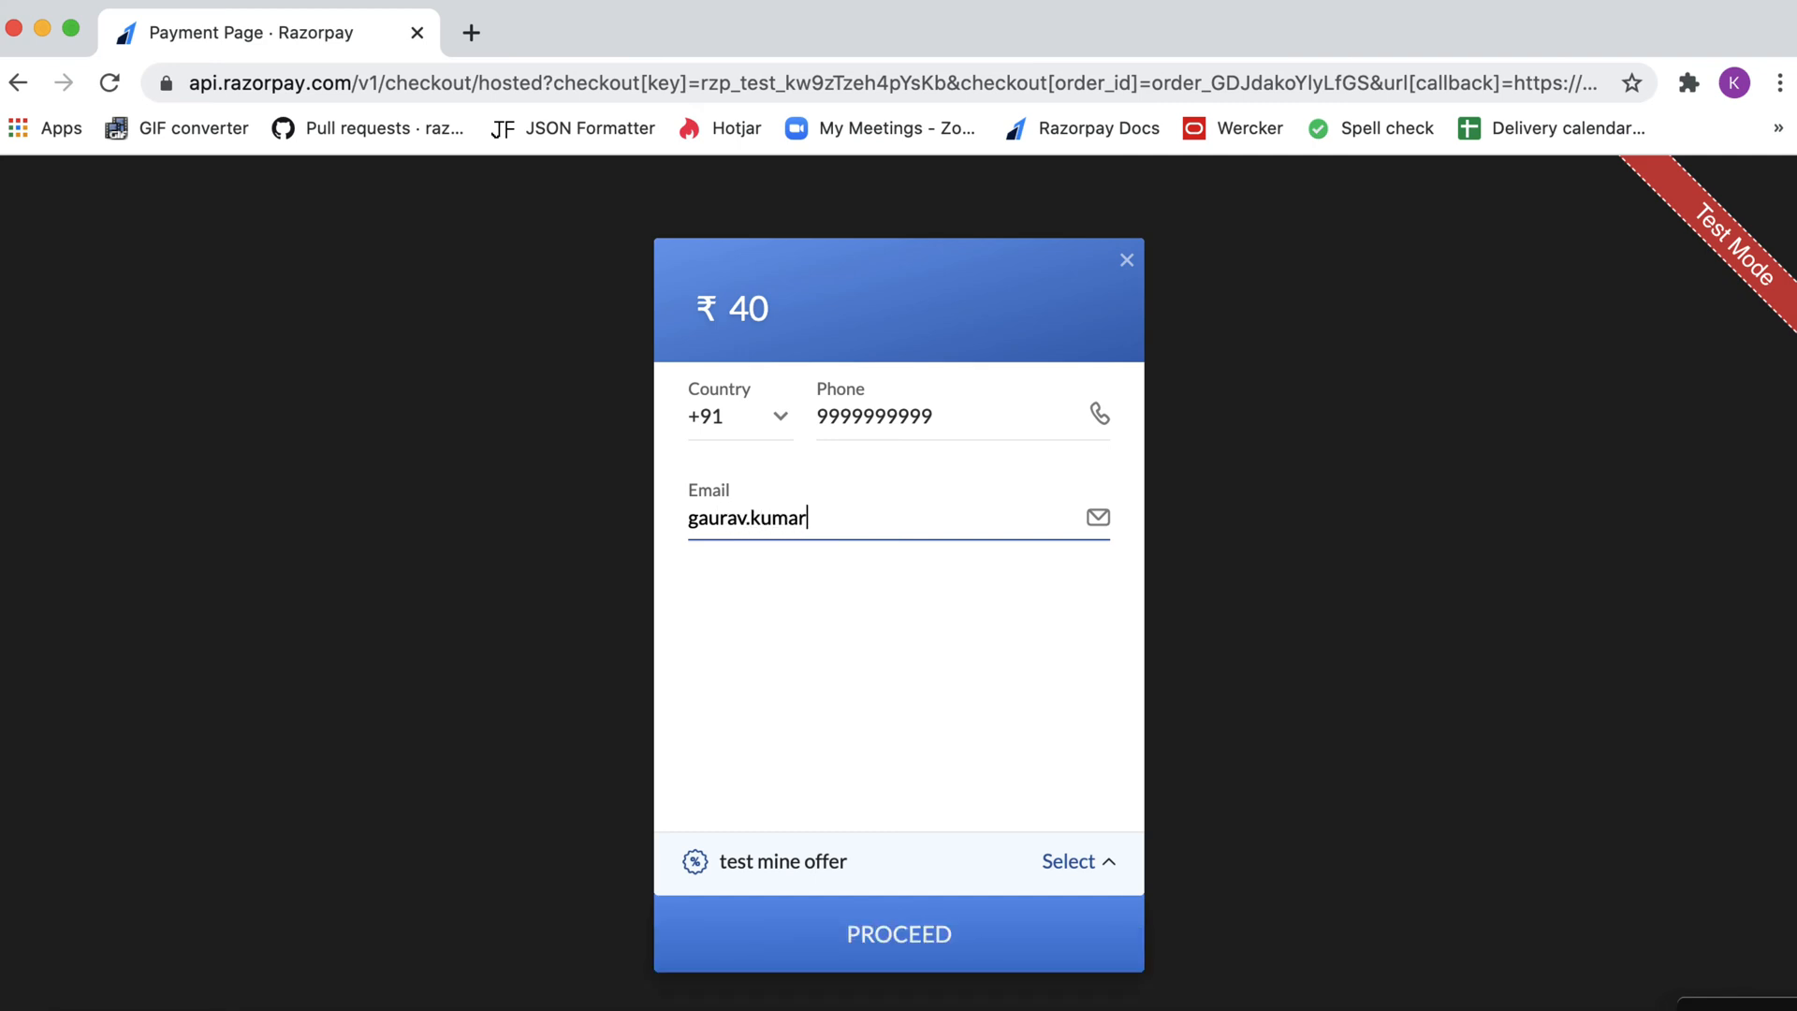
text(@example)
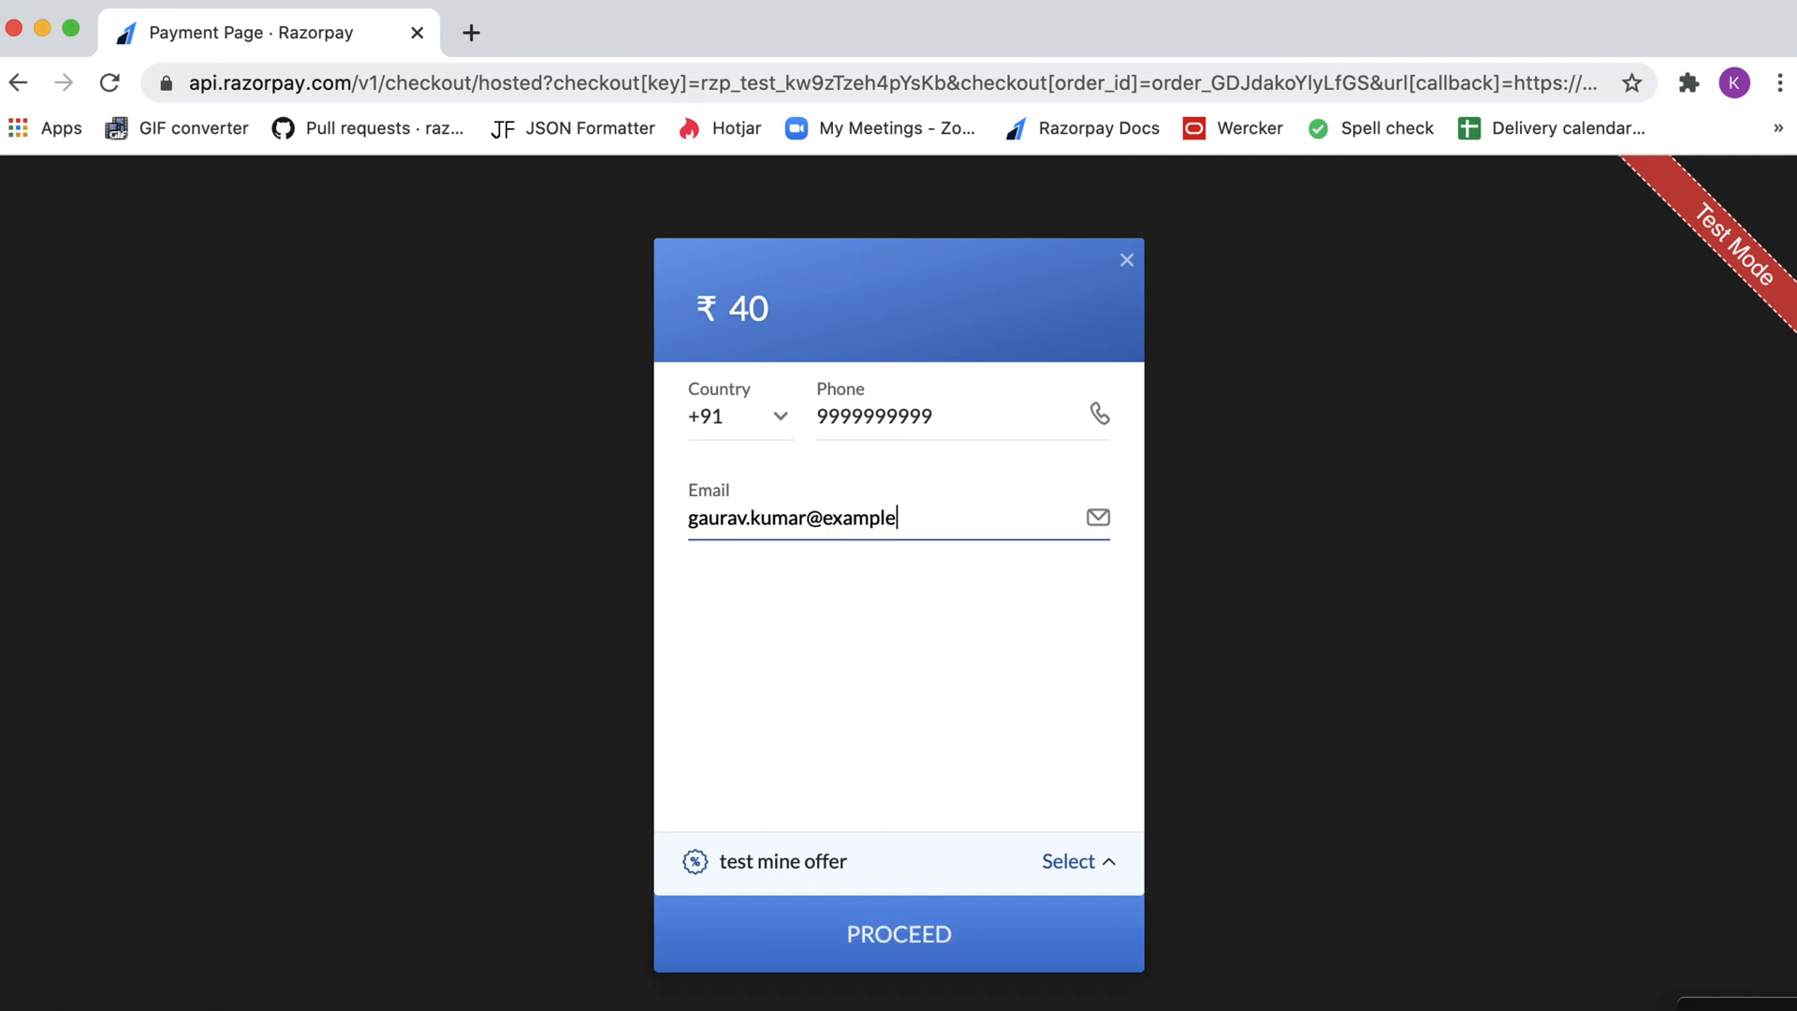
text(.com)
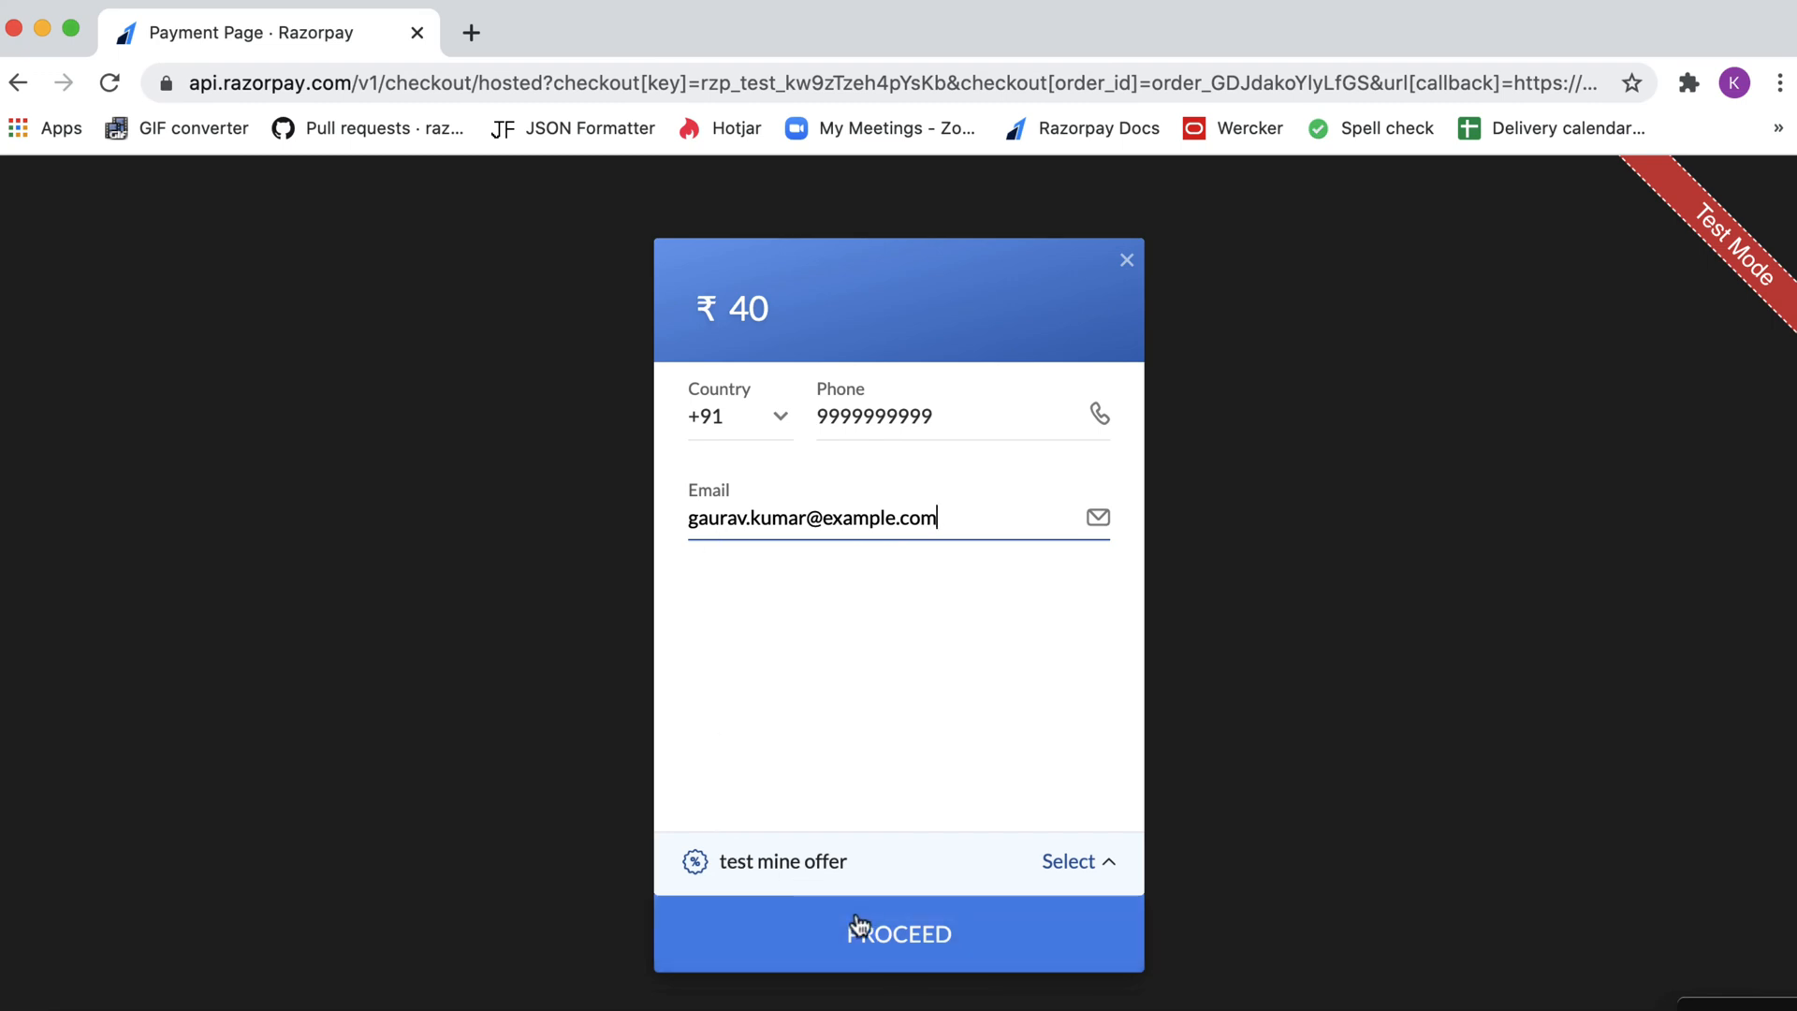
click(899, 933)
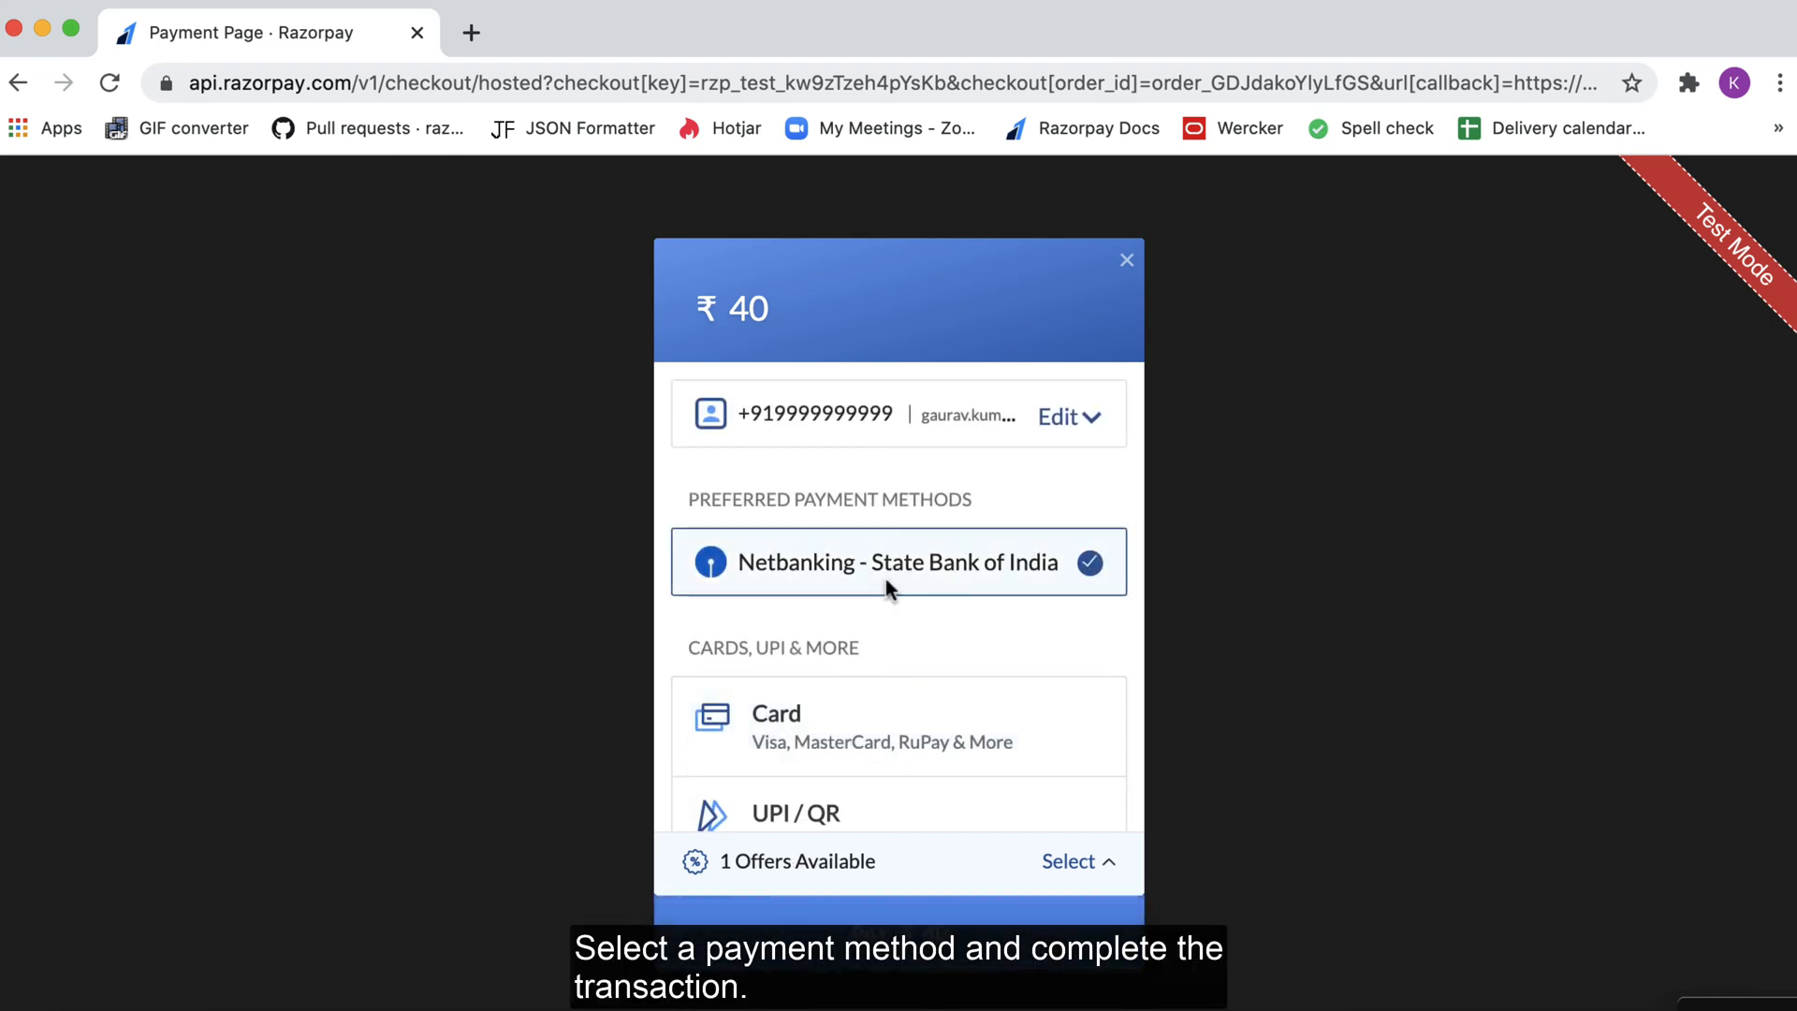
click(899, 562)
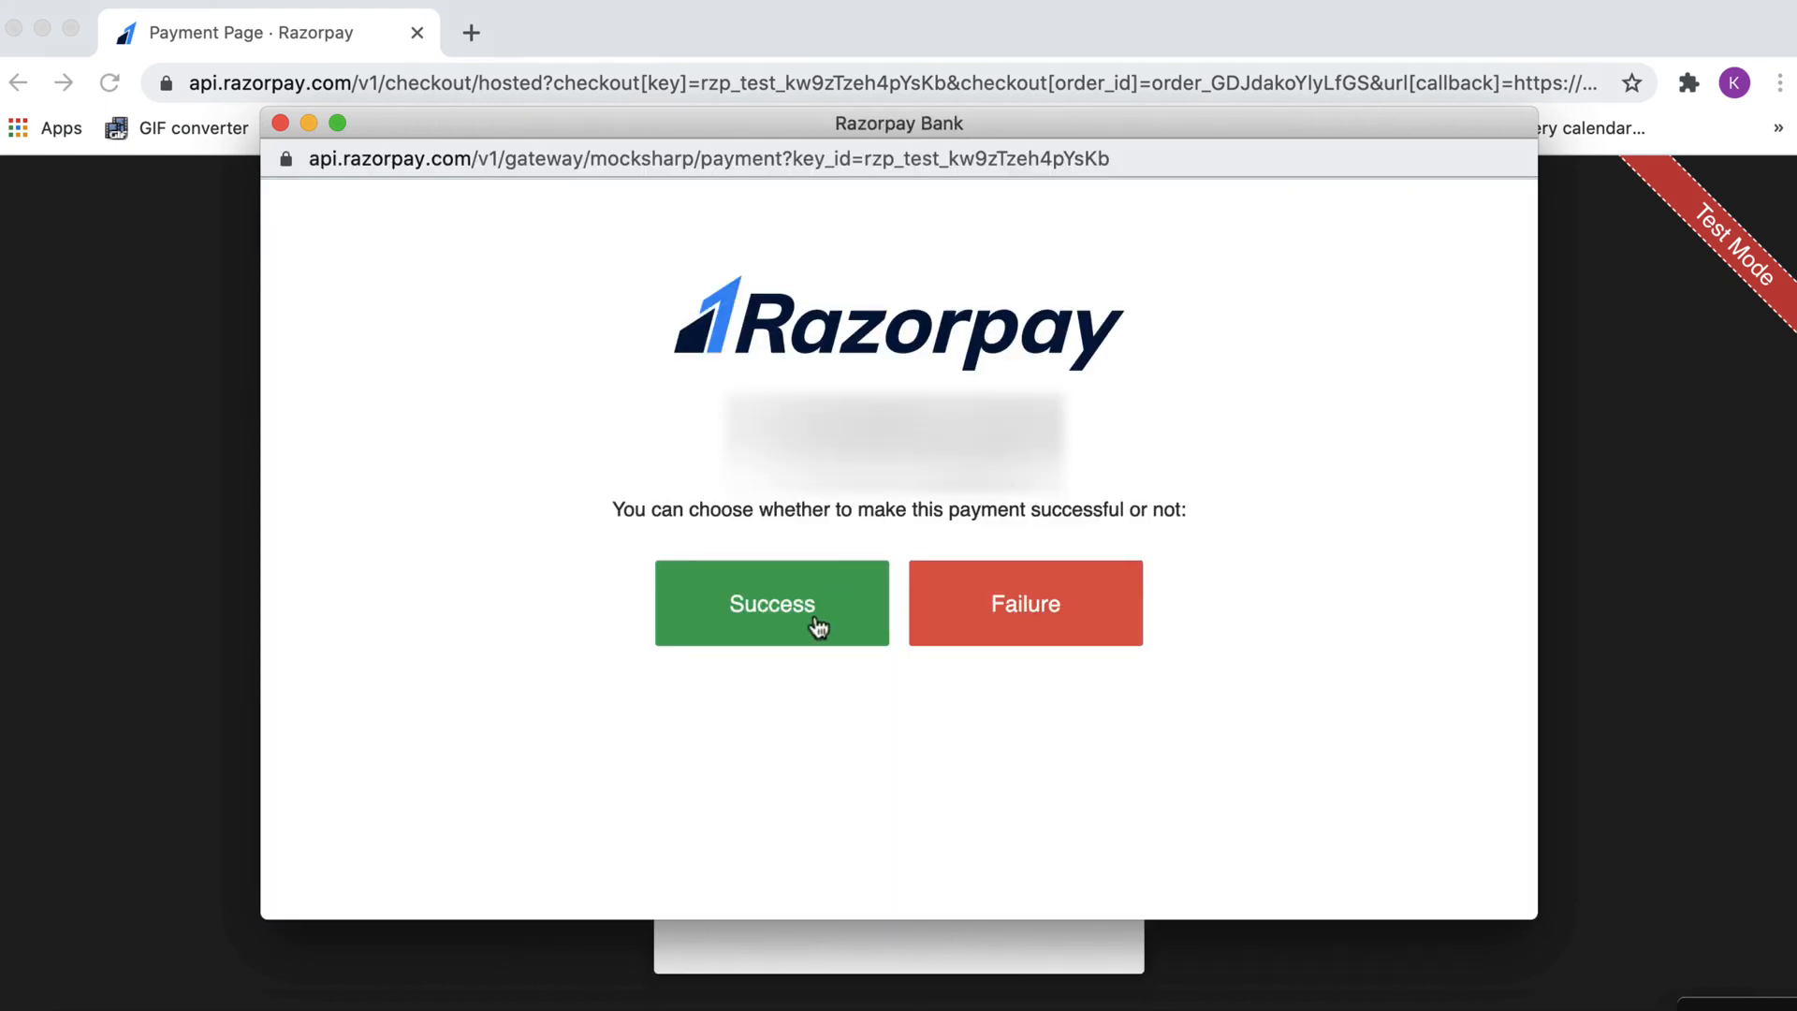
click(771, 603)
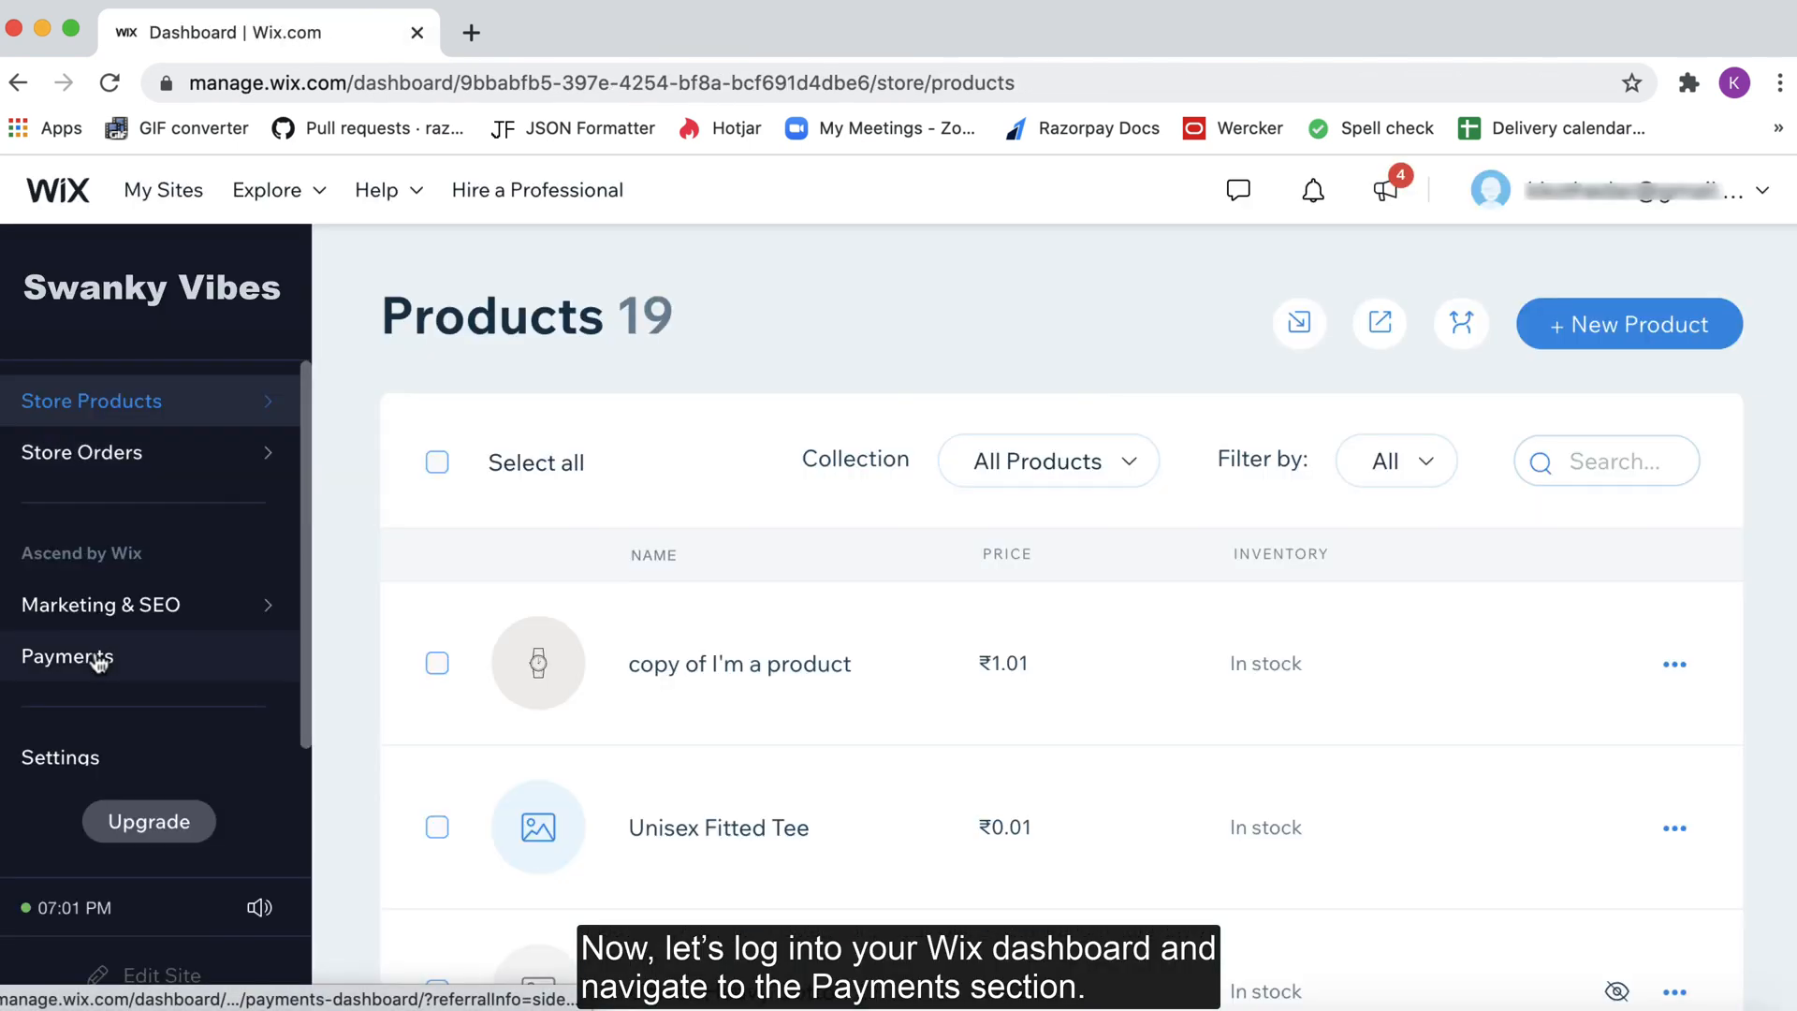
Step: Review the ₹40.00 Razorpay payment's details and payment method in Wix Payments
click(65, 657)
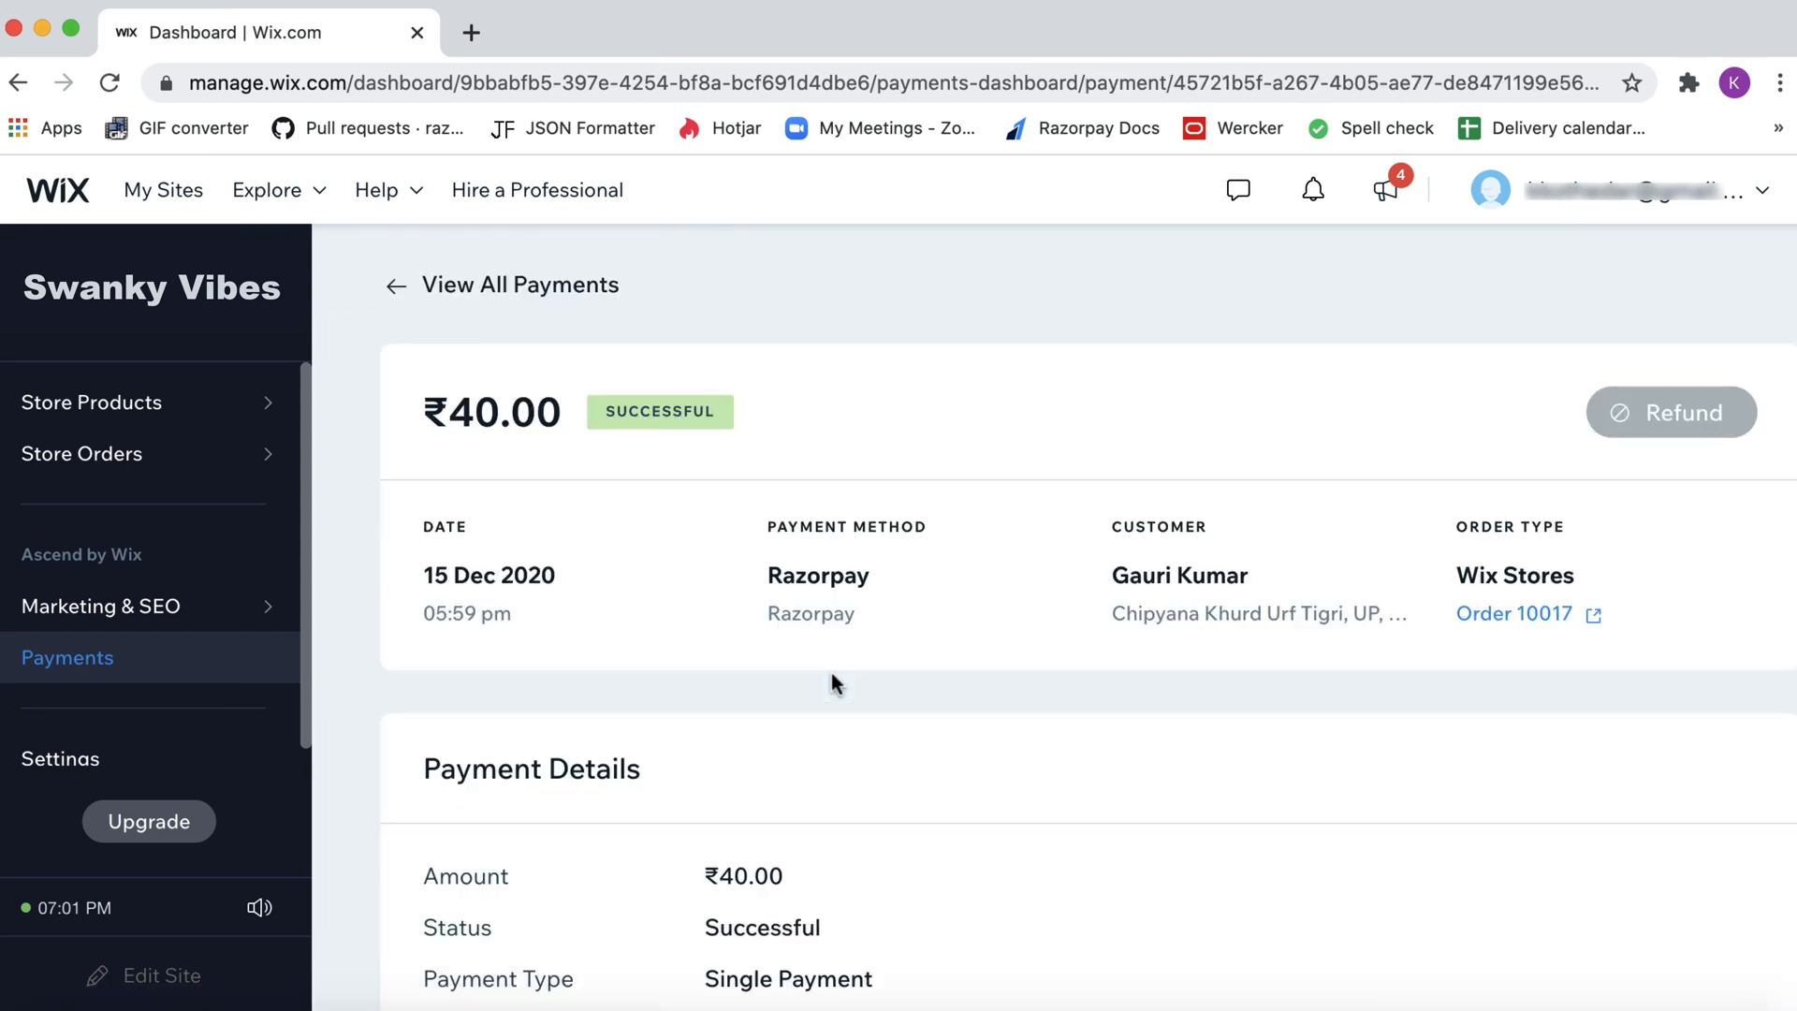
mouse_move(1011, 692)
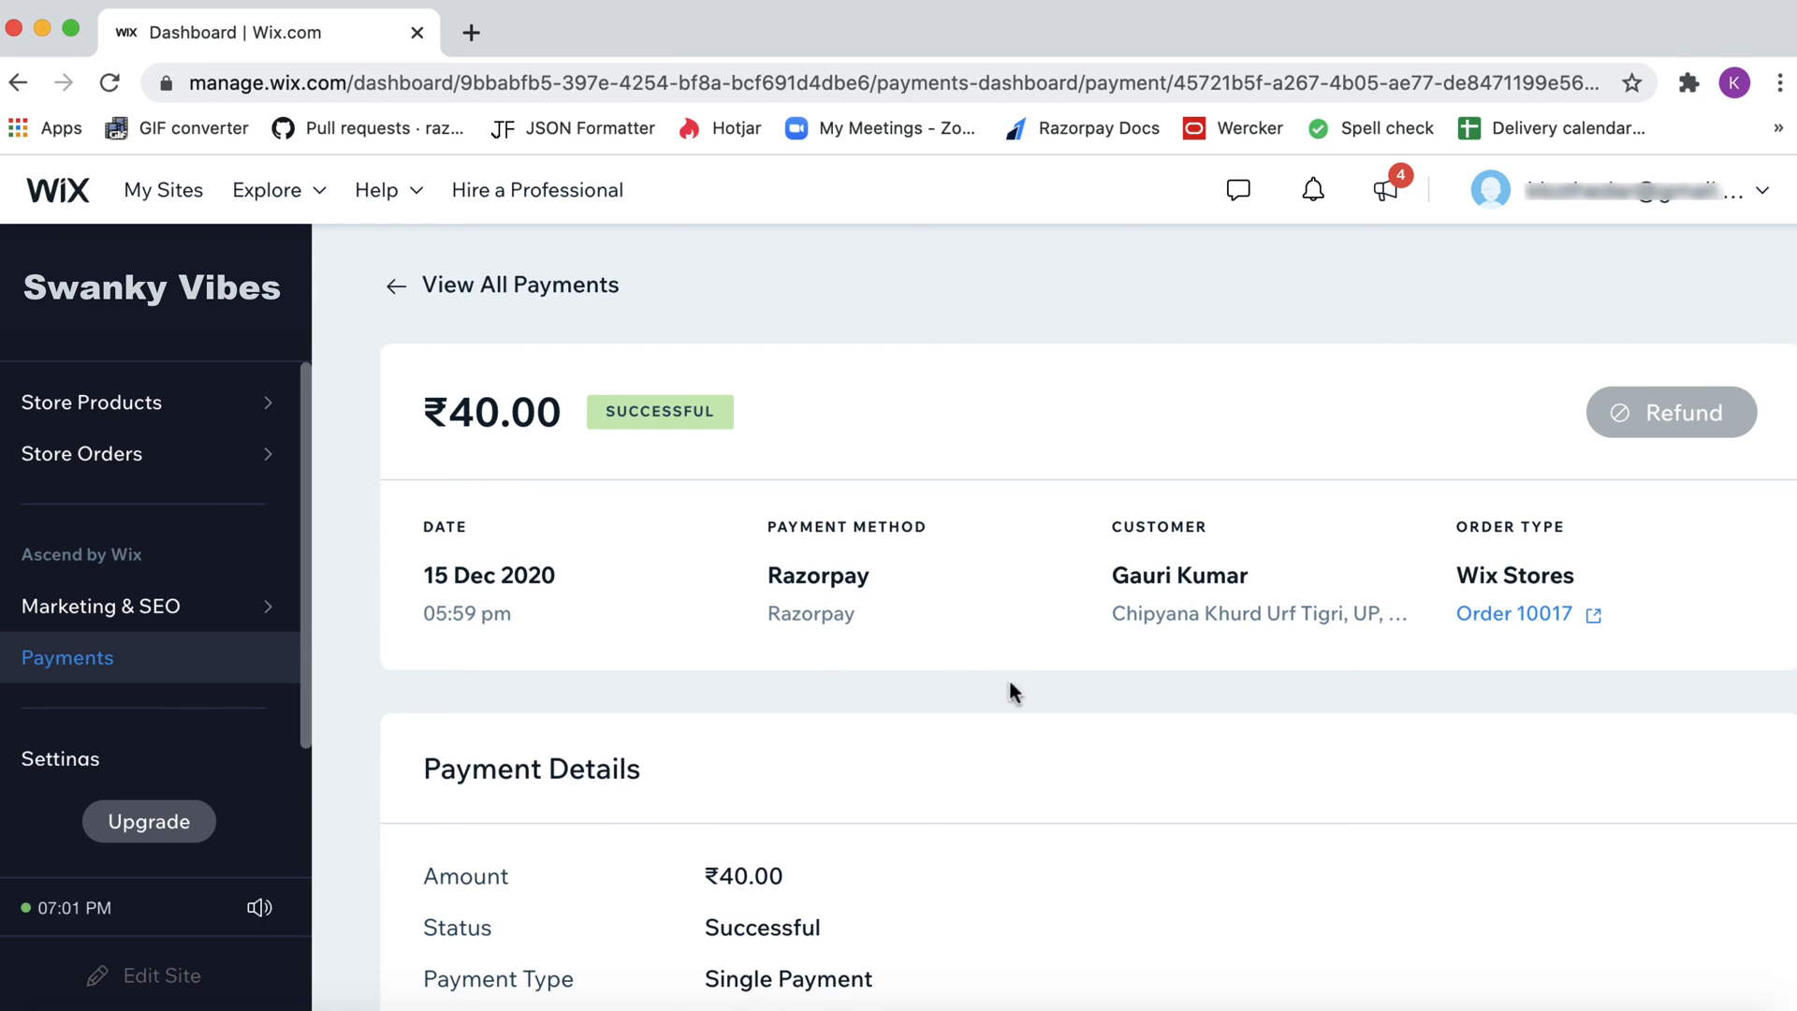
scroll(down, 3)
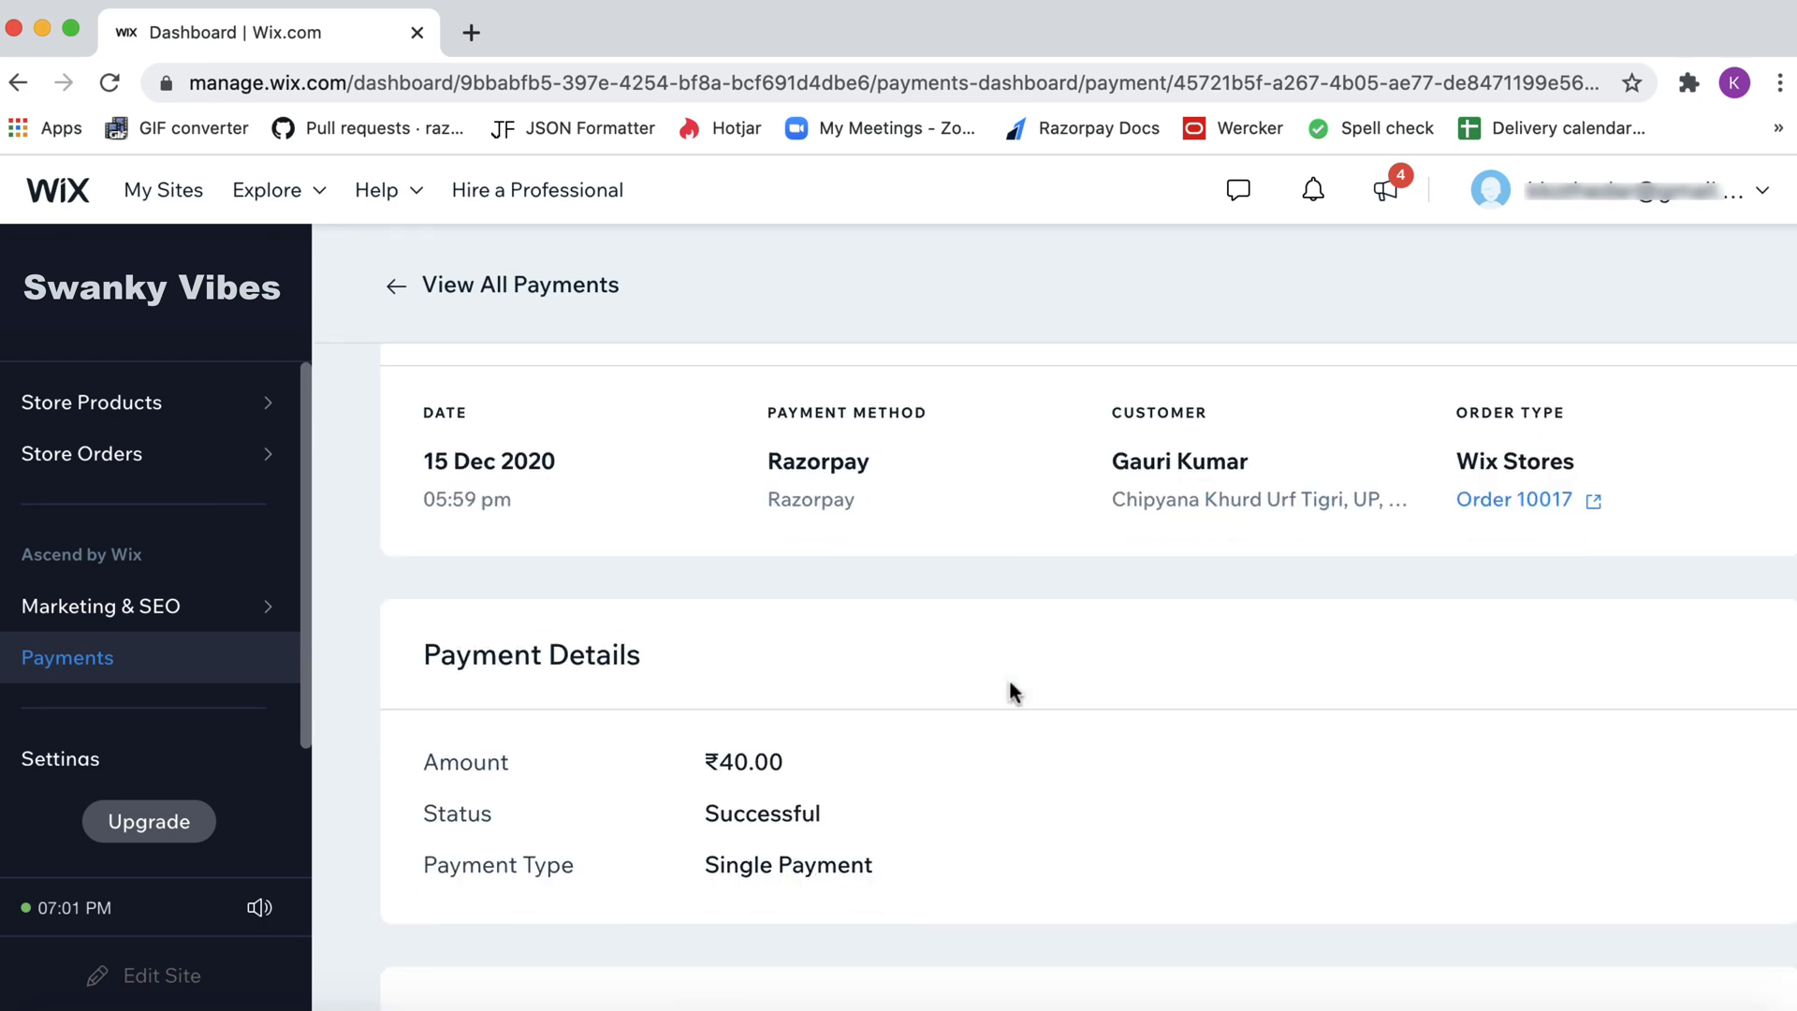
scroll(down, 3)
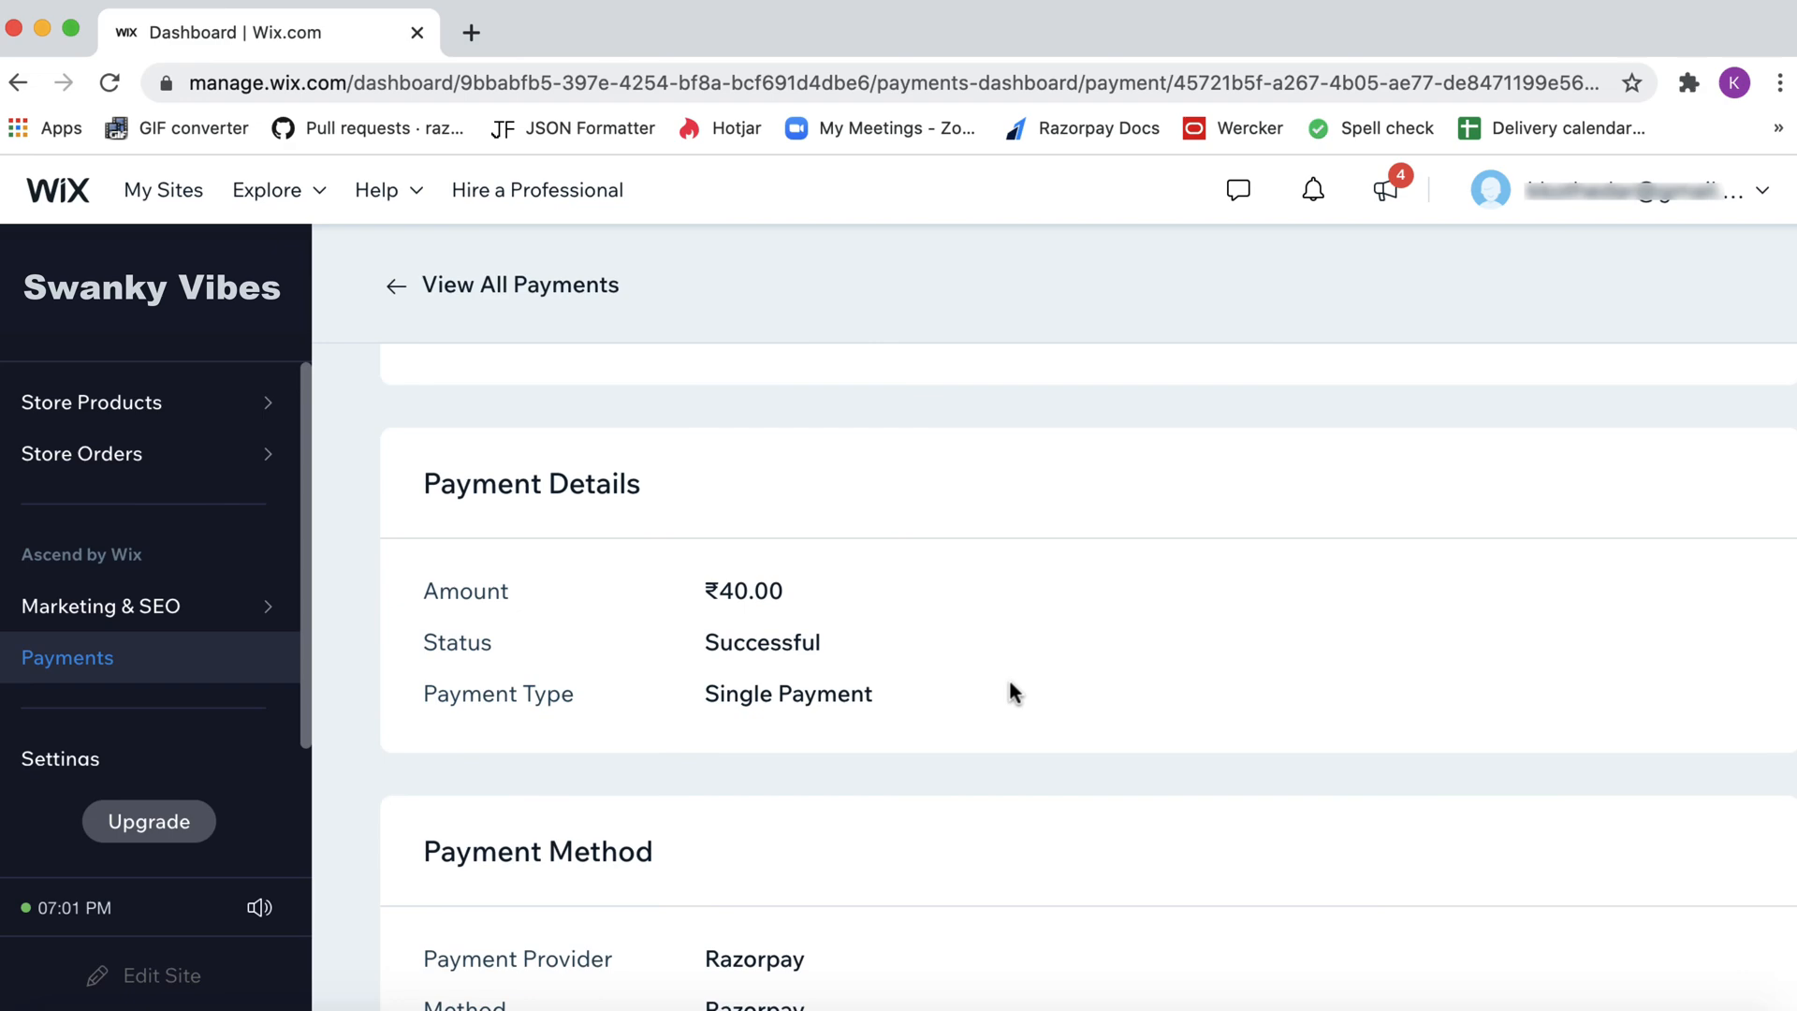
scroll(down, 3)
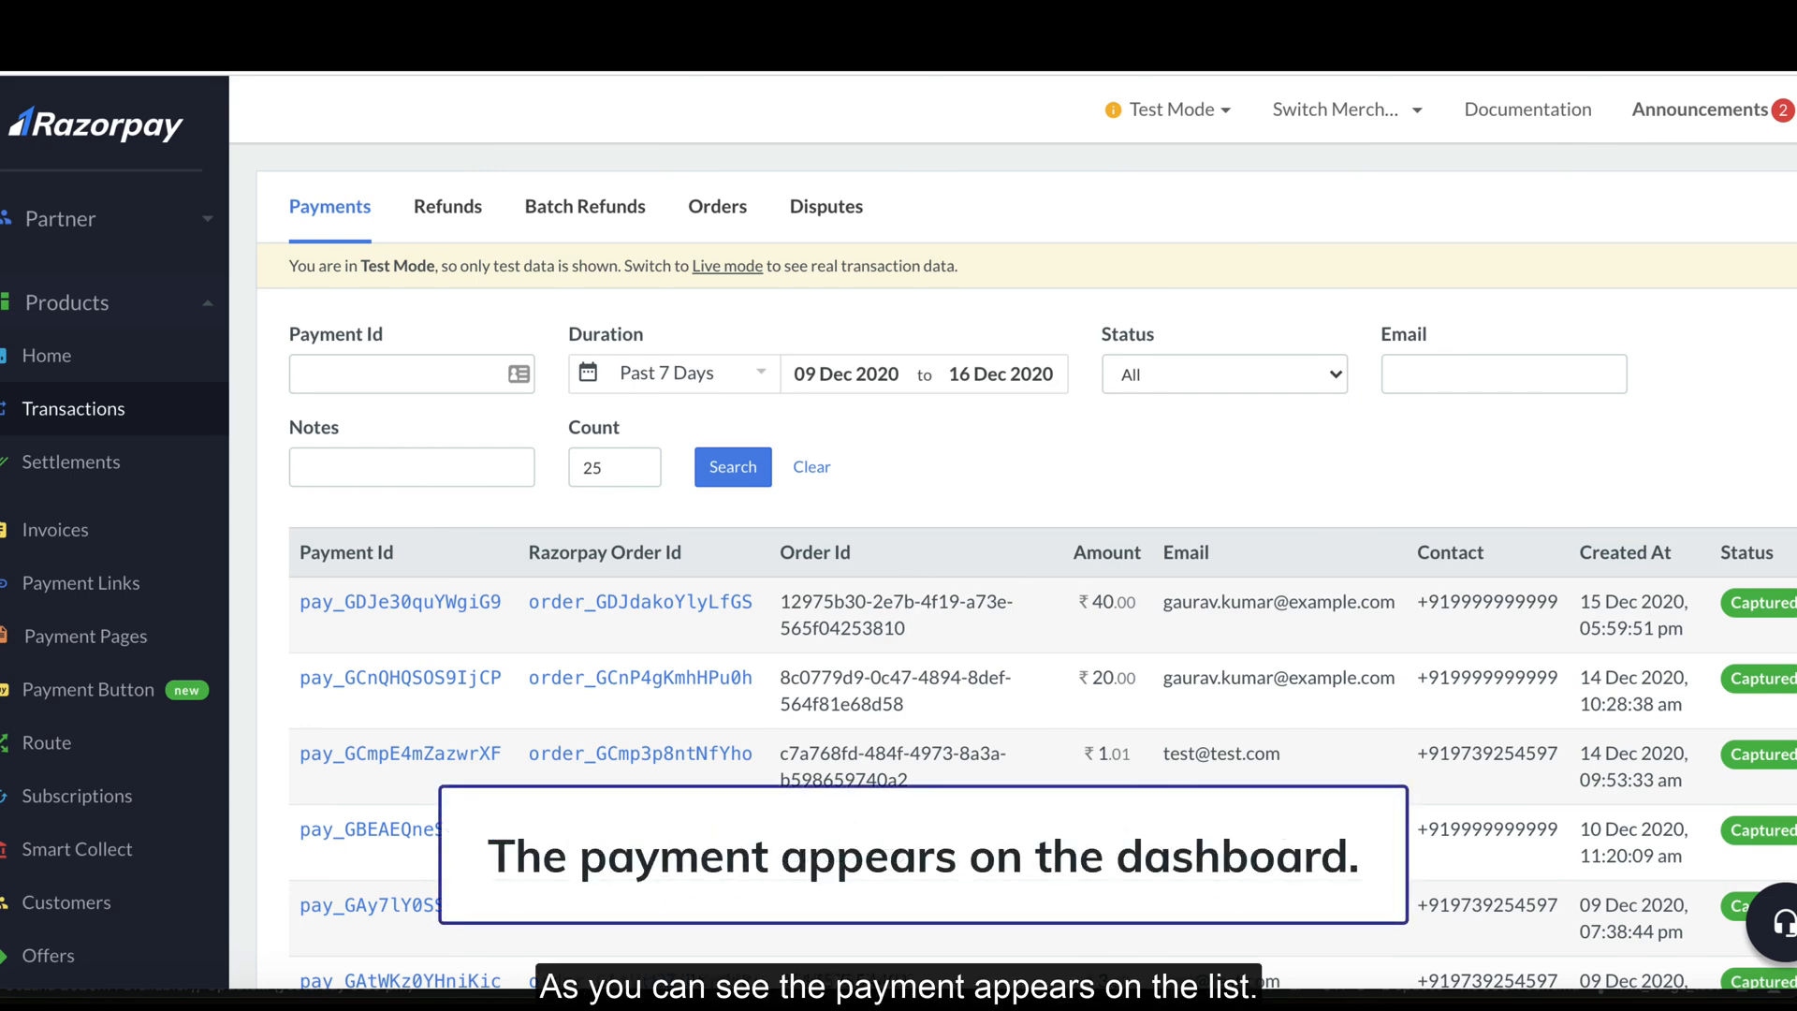
Step: View the newest captured ₹40.00 payment's details in Razorpay Transactions
click(401, 601)
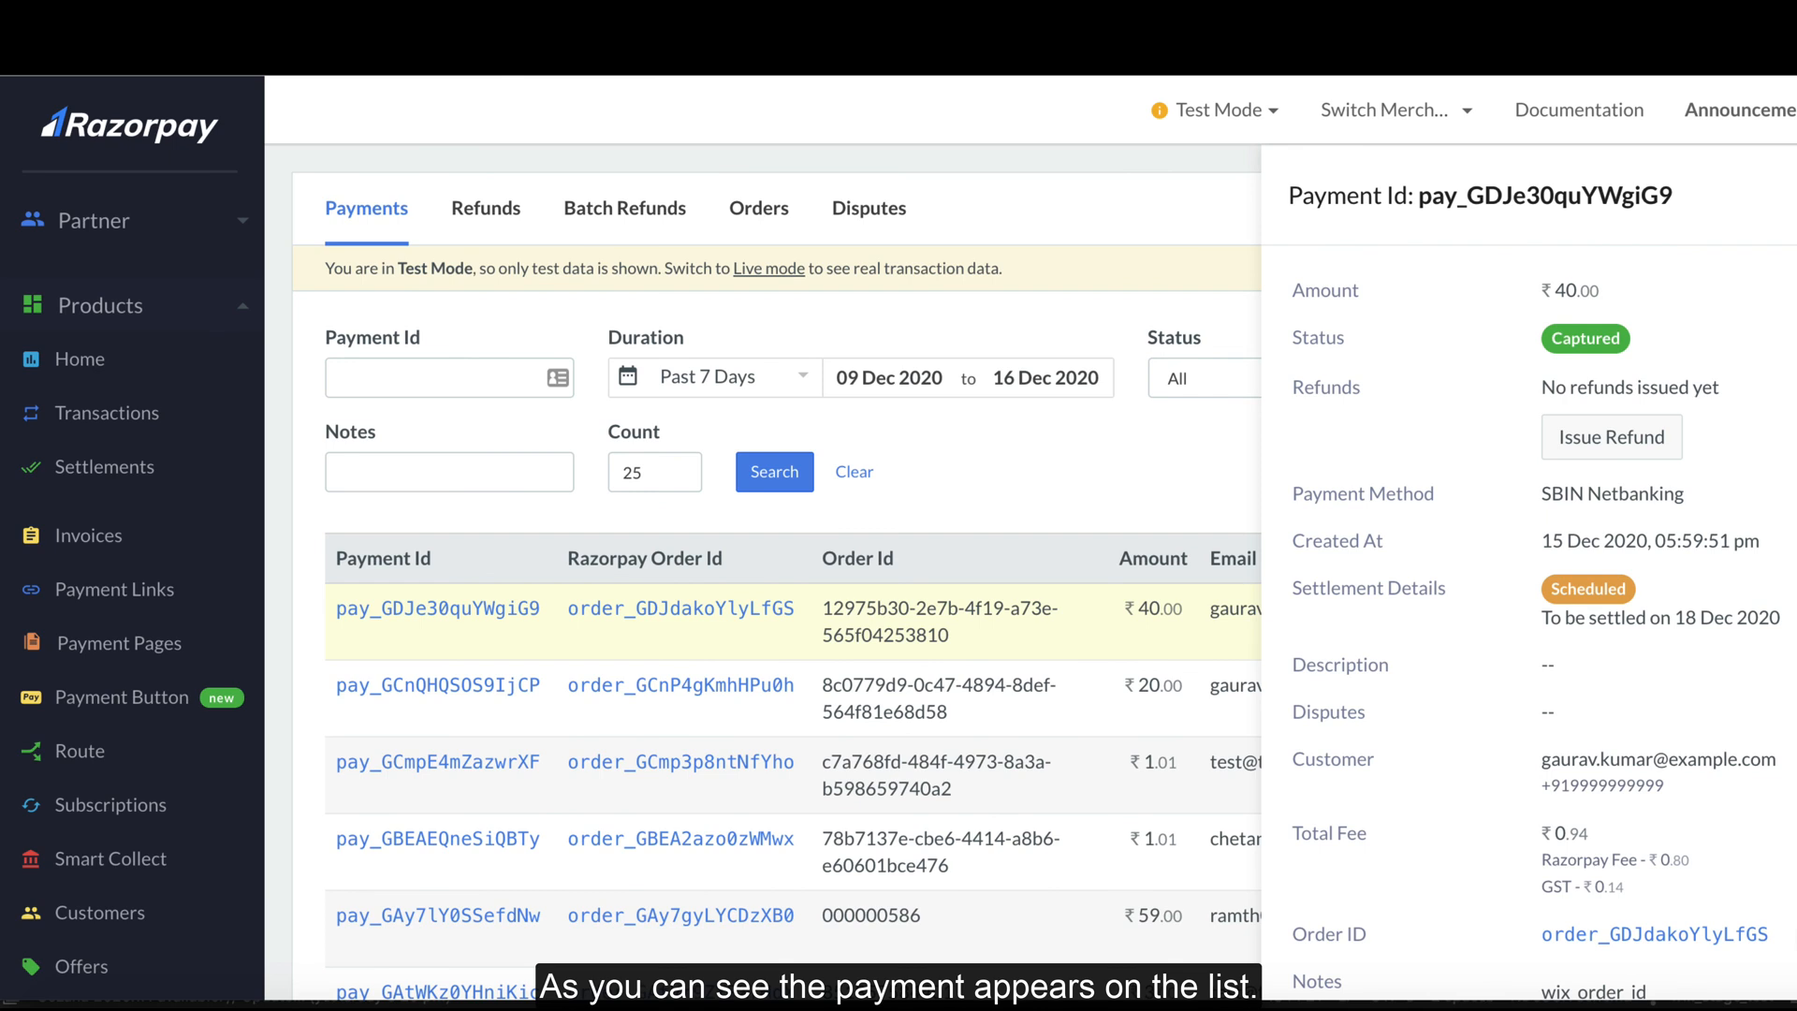